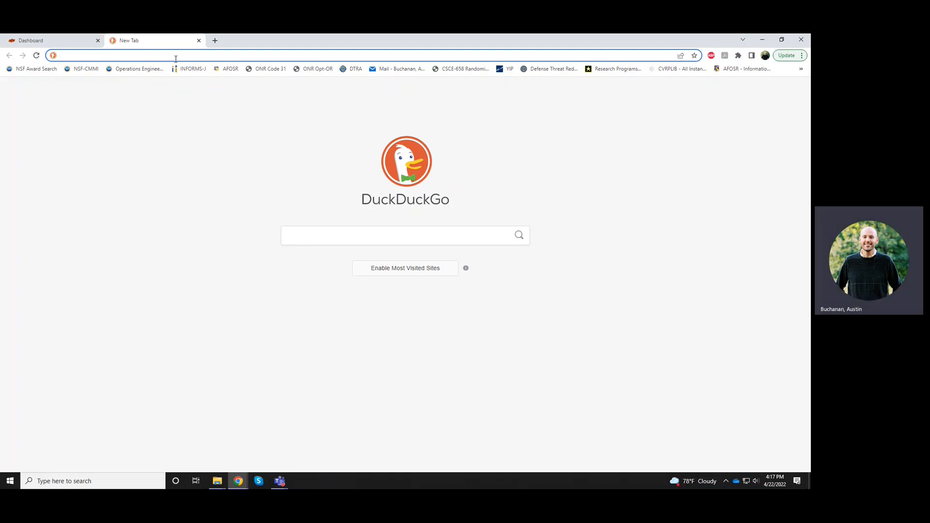
Navigate Chrome to the AustinLBuchanan/TSP_VRP repository on github.com.
{"action": "type", "text": "githu.com"}
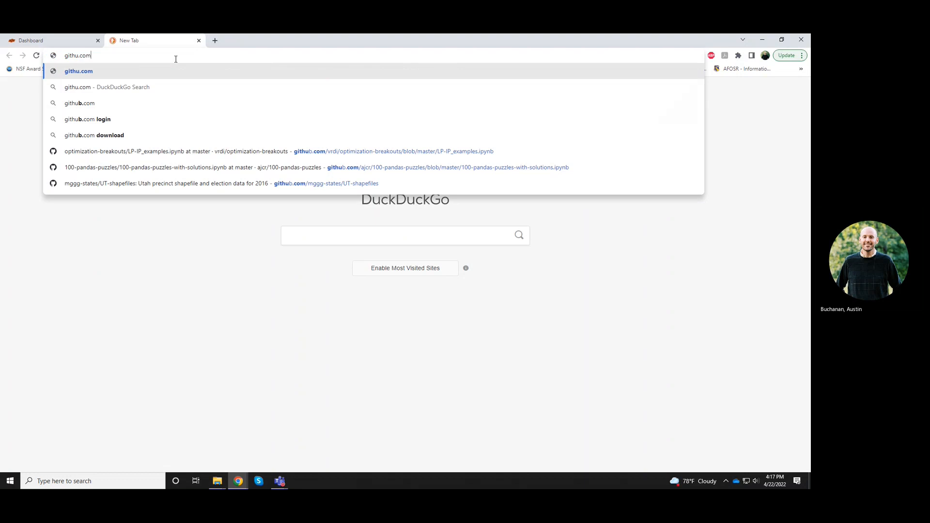
{"action": "type", "text": "b/"}
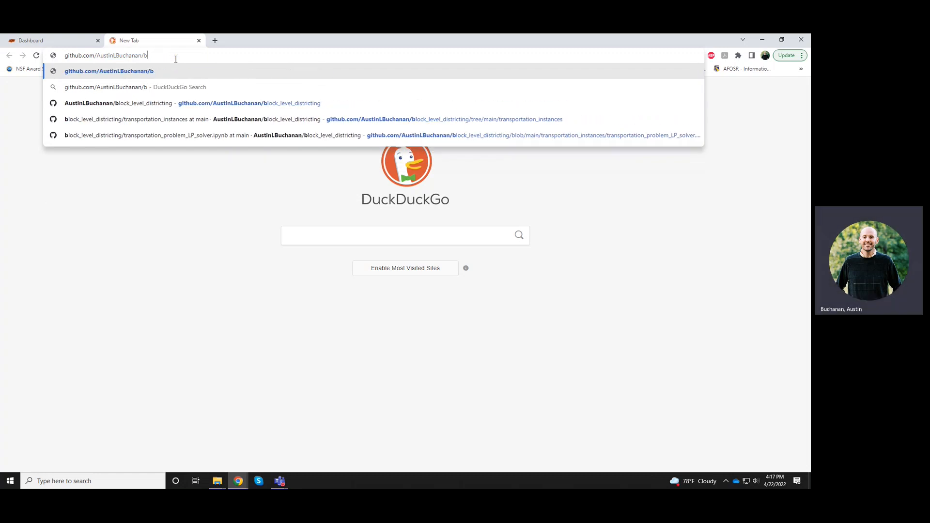
{"action": "type", "text": "TSP_VRP"}
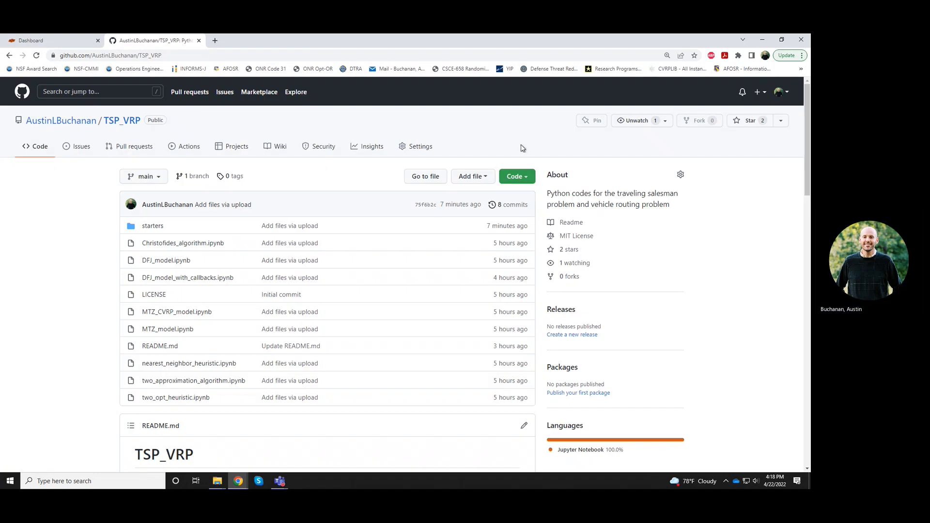
{"action": "mouse_move", "coordinate": [174, 219]}
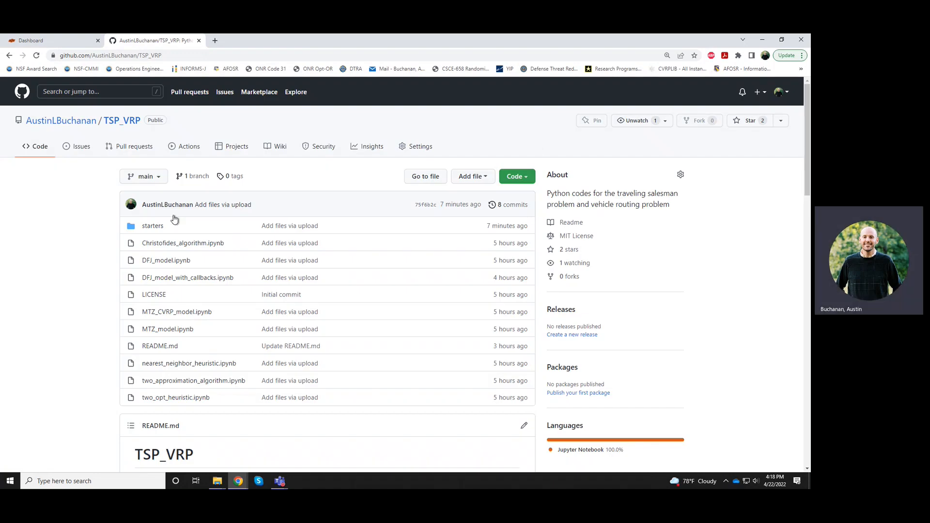
Peek into the starters folder, then download the whole repository as TSP_VRP-main.zip via Code > Download ZIP.
{"action": "left_click", "coordinate": [152, 225]}
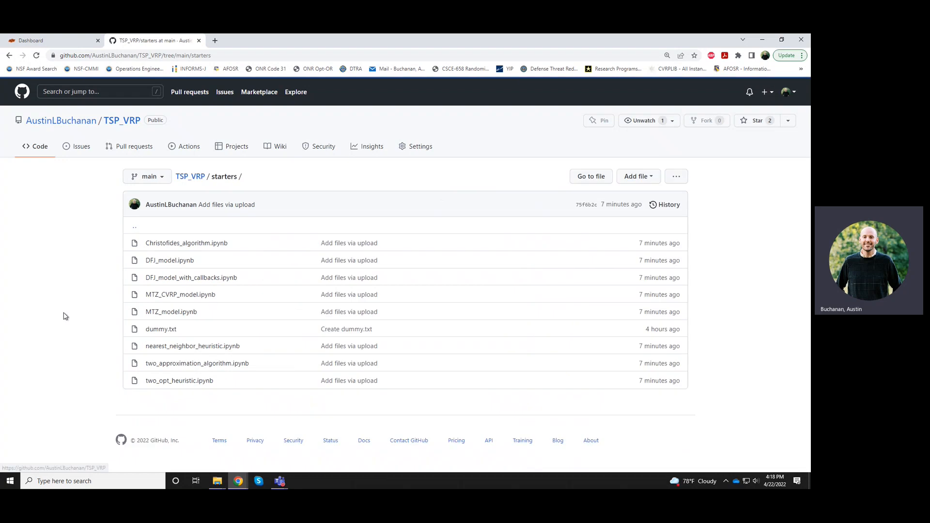
{"action": "left_click", "coordinate": [190, 176]}
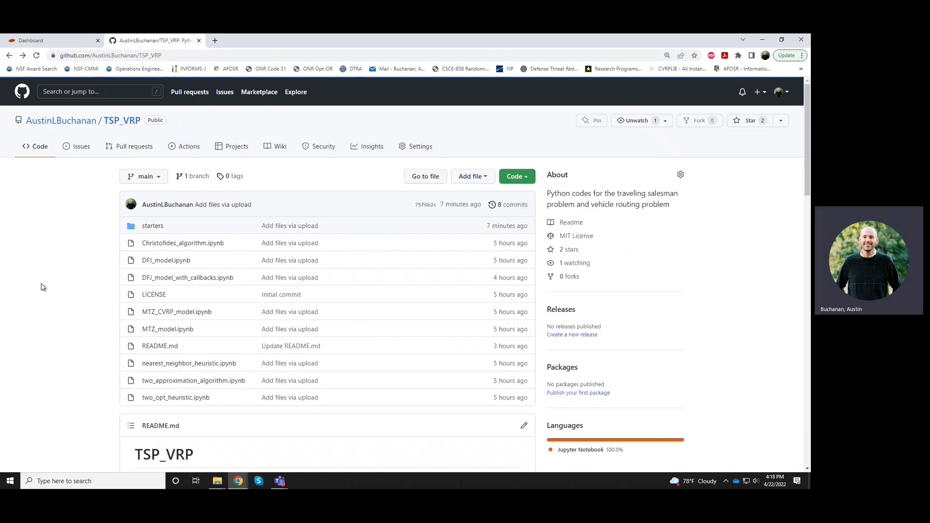
{"action": "mouse_move", "coordinate": [522, 191]}
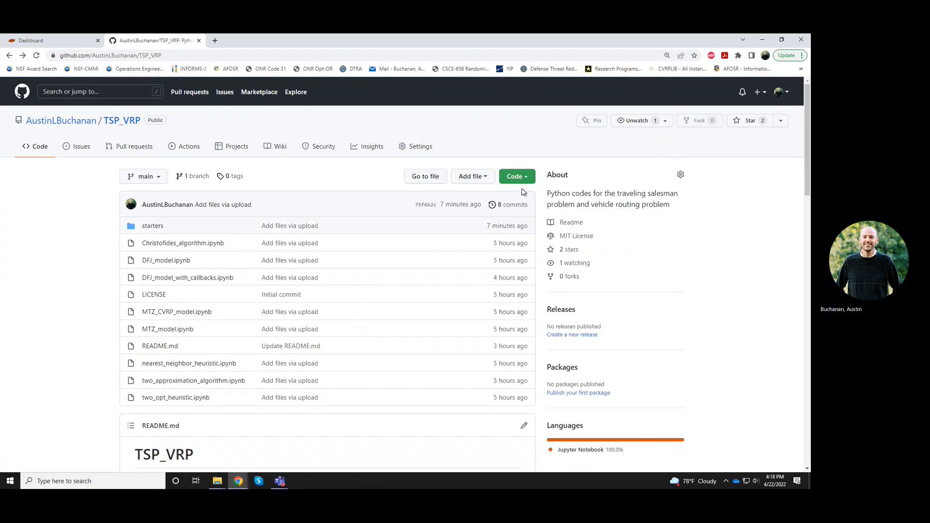
{"action": "left_click", "coordinate": [515, 176]}
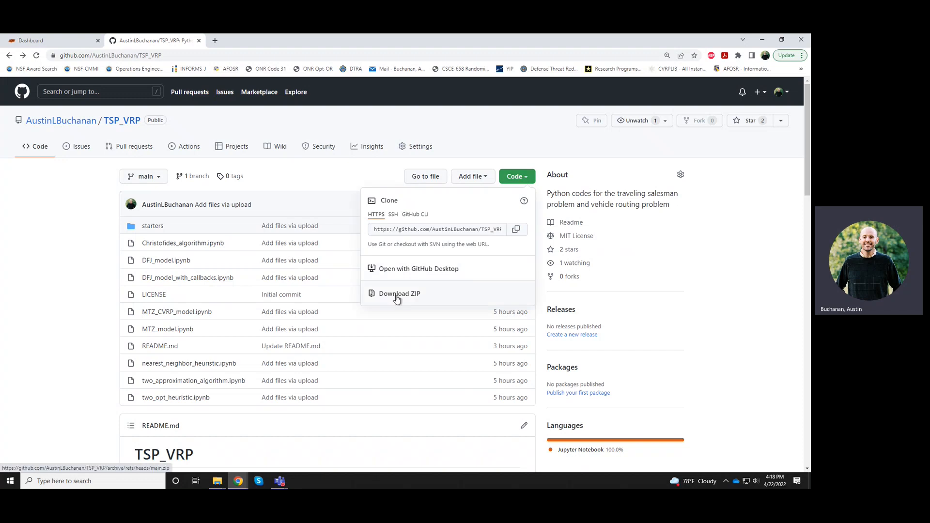
{"action": "left_click", "coordinate": [399, 293]}
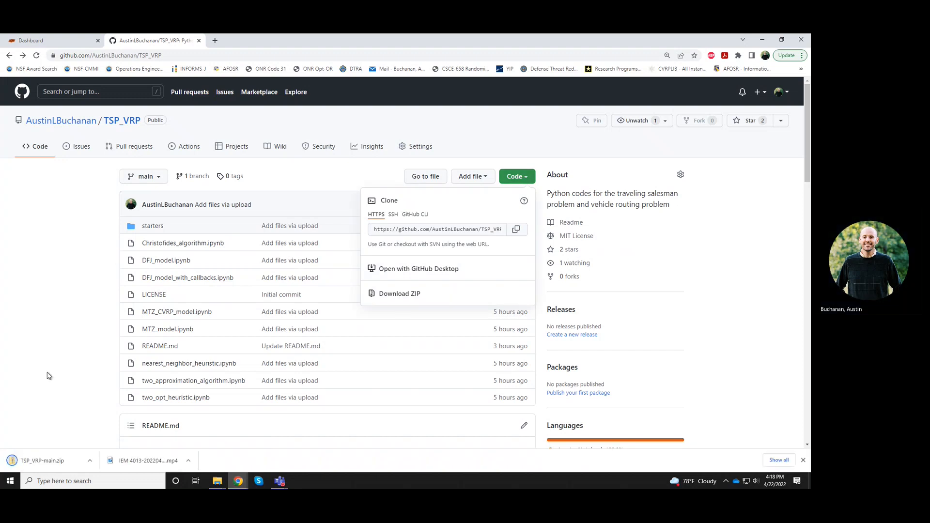
{"action": "mouse_move", "coordinate": [81, 457]}
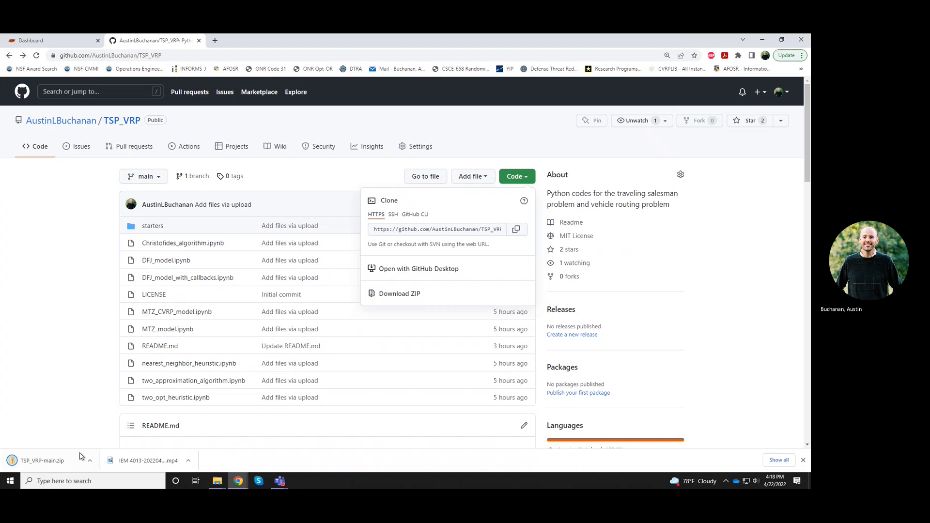
{"action": "mouse_move", "coordinate": [62, 463]}
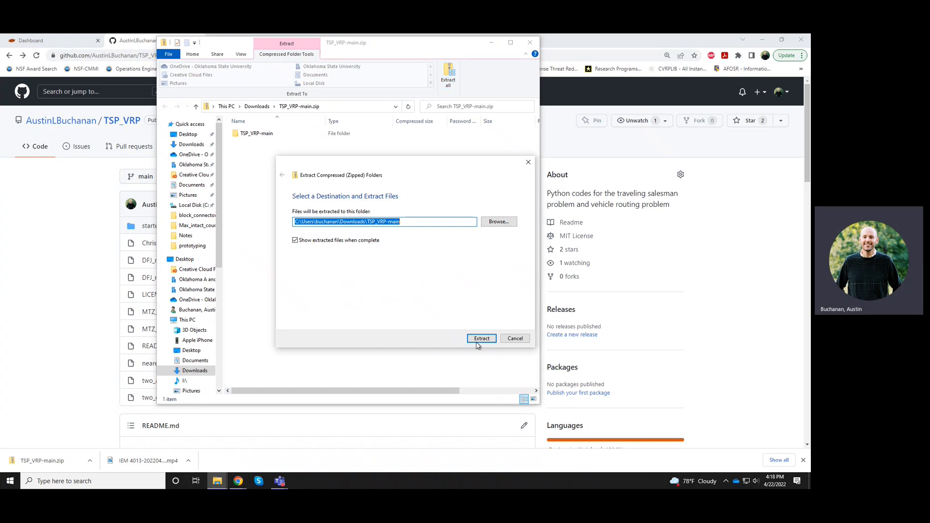
Extract TSP_VRP-main.zip into Downloads and browse into TSP_VRP-main/starters.
{"action": "left_click", "coordinate": [481, 338]}
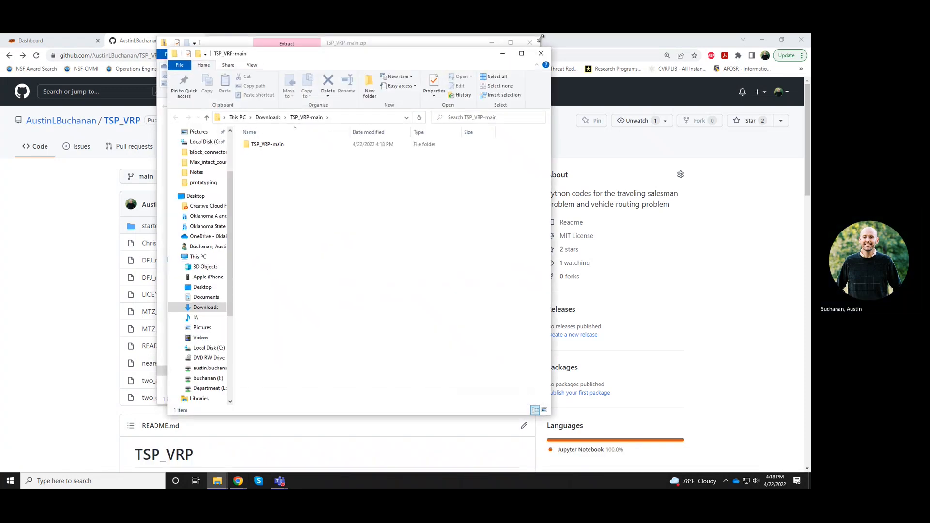
{"action": "double_click", "coordinate": [267, 145]}
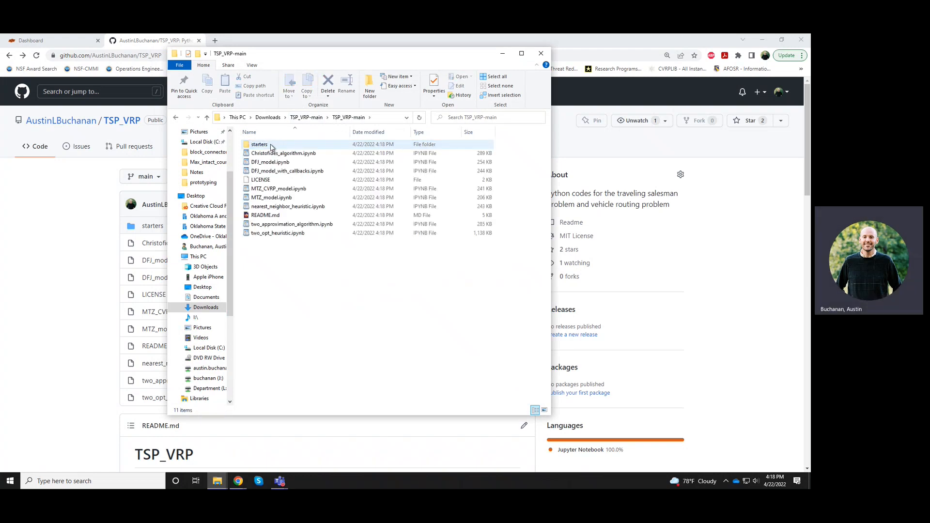
{"action": "double_click", "coordinate": [259, 144]}
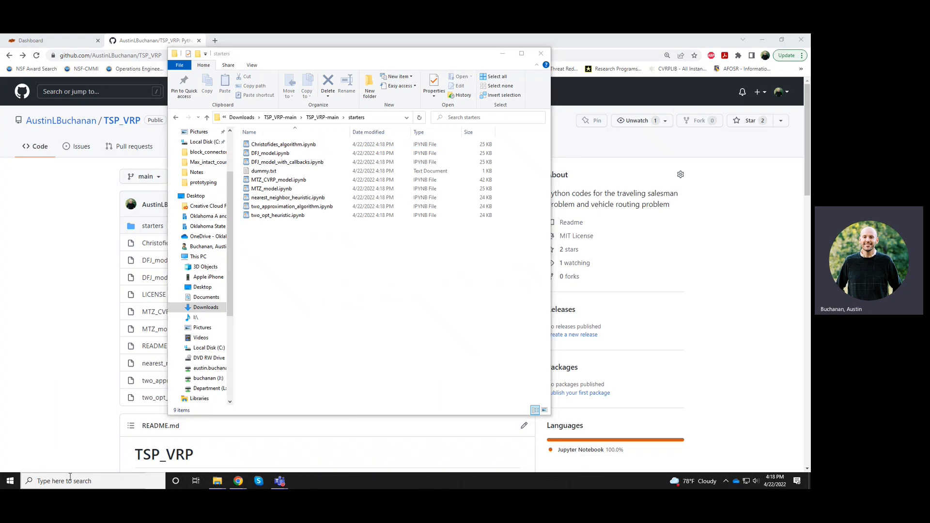
Launch Jupyter Notebook from Windows search and go into the Downloads folder.
{"action": "type", "text": "jupyter"}
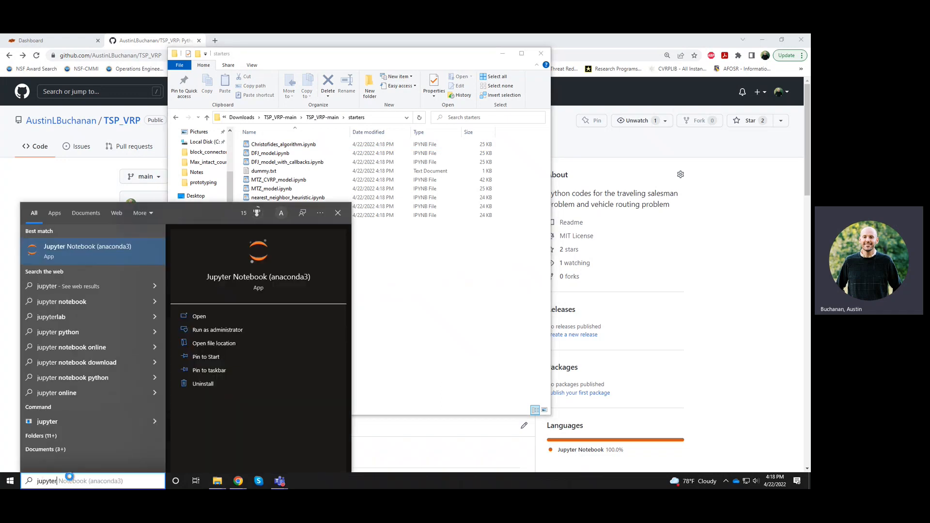
{"action": "left_click", "coordinate": [199, 316]}
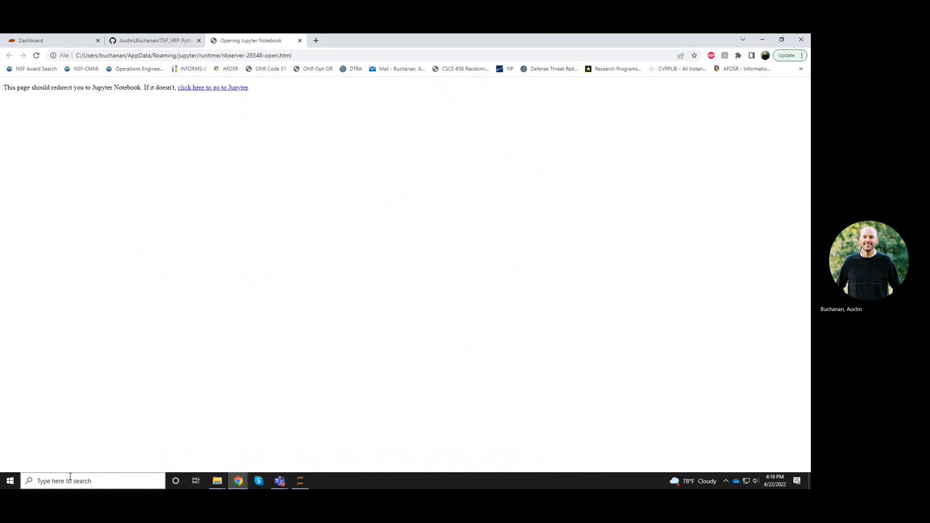
{"action": "left_click", "coordinate": [212, 88]}
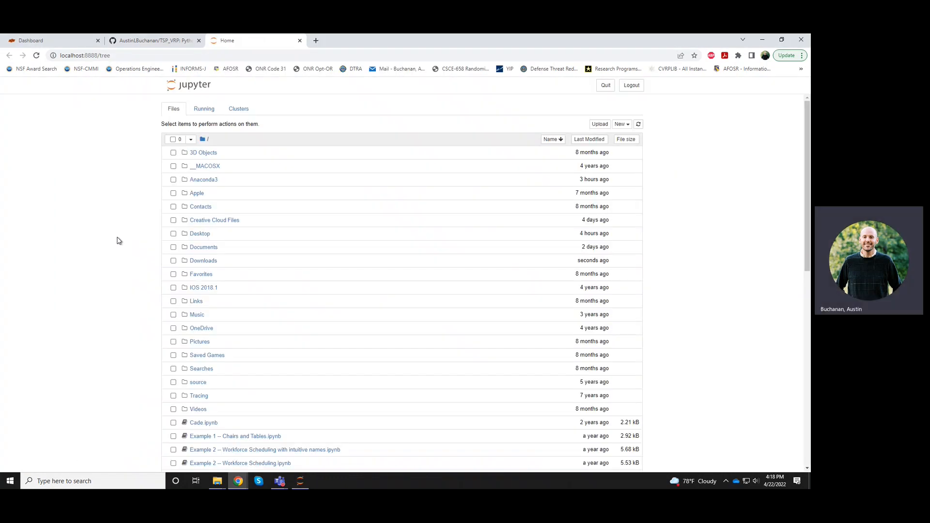
{"action": "left_click", "coordinate": [203, 261]}
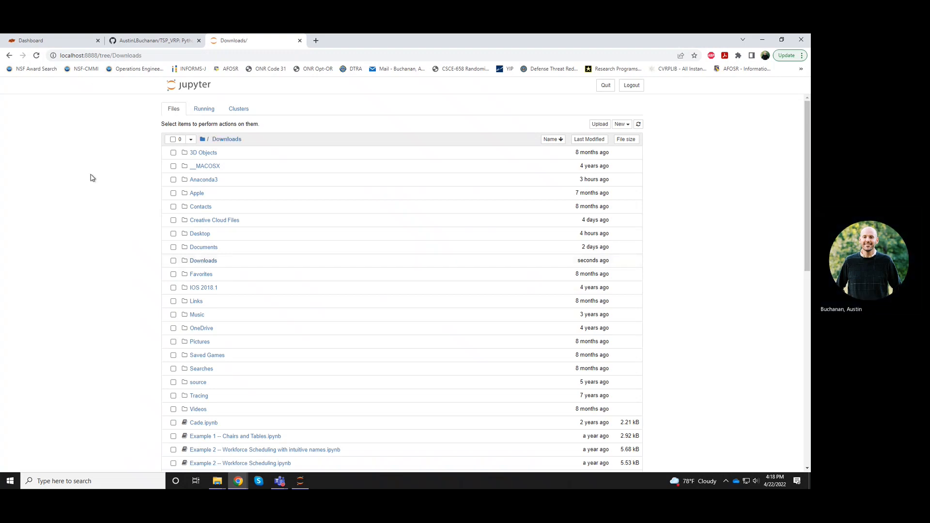
{"action": "mouse_move", "coordinate": [265, 280]}
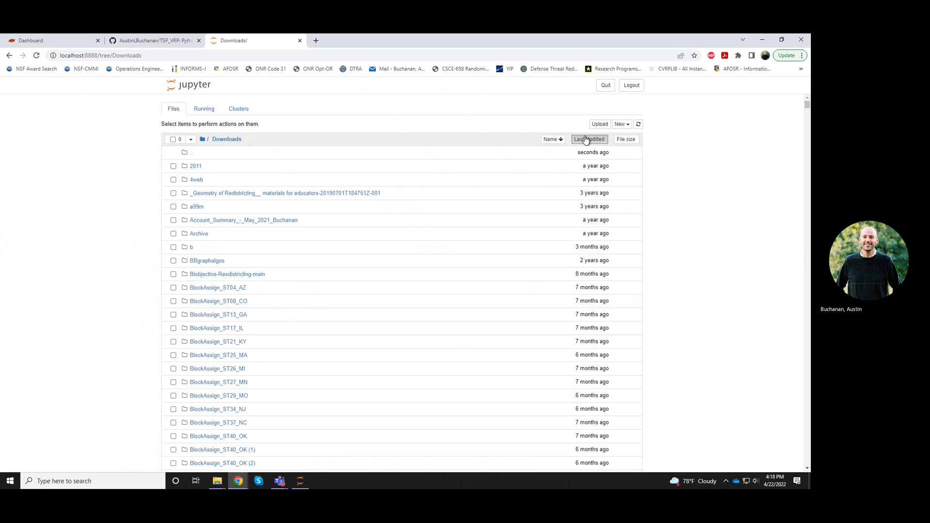
{"action": "mouse_move", "coordinate": [477, 126]}
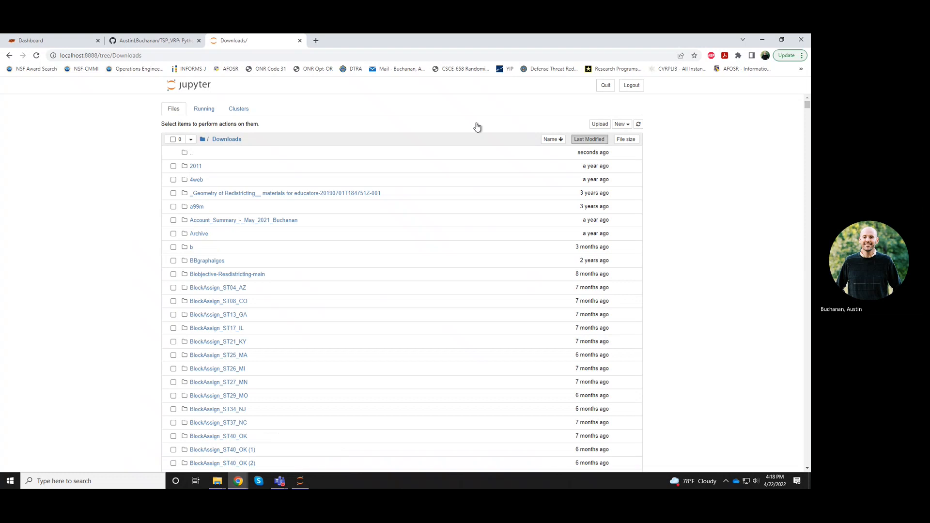
Sort Downloads newest-first, enter TSP_VRP-main/TSP_VRP-main and load nearest_neighbor_heuristic.ipynb.
{"action": "left_click", "coordinate": [585, 139]}
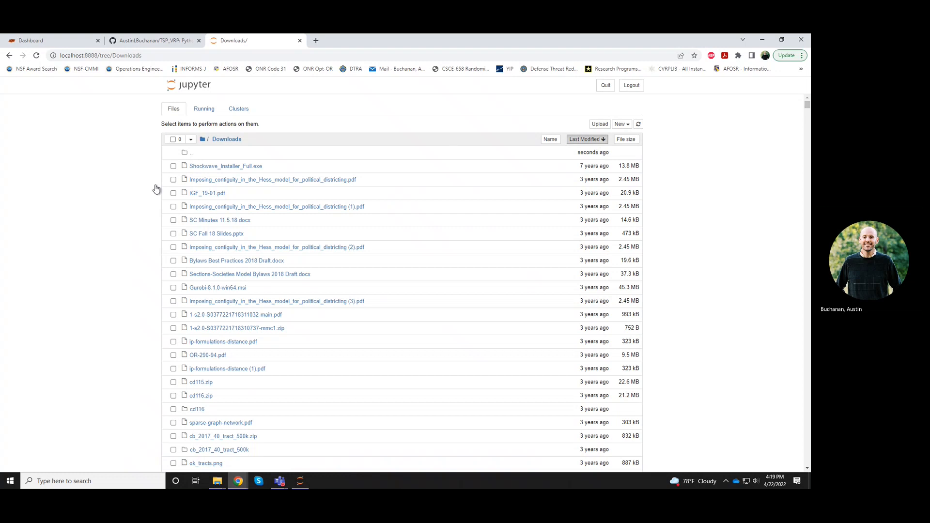
{"action": "left_click", "coordinate": [587, 139]}
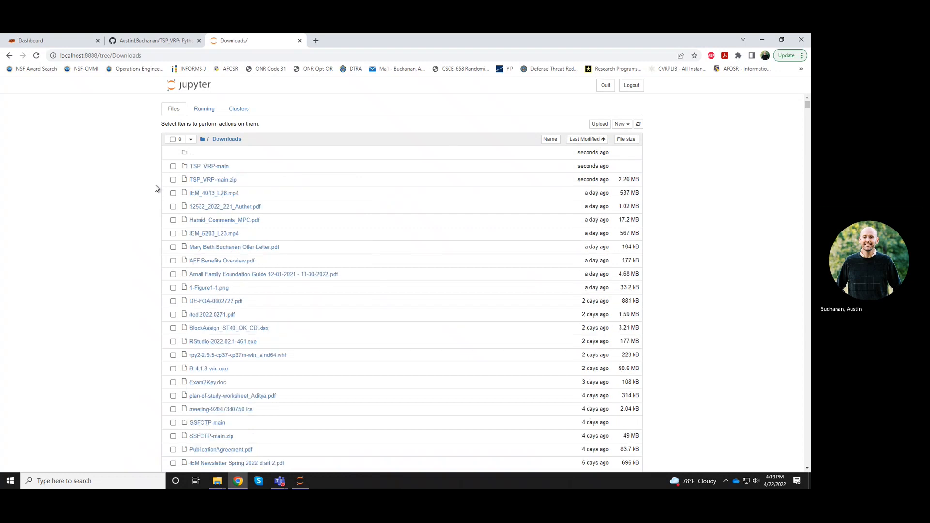
{"action": "left_click", "coordinate": [209, 166]}
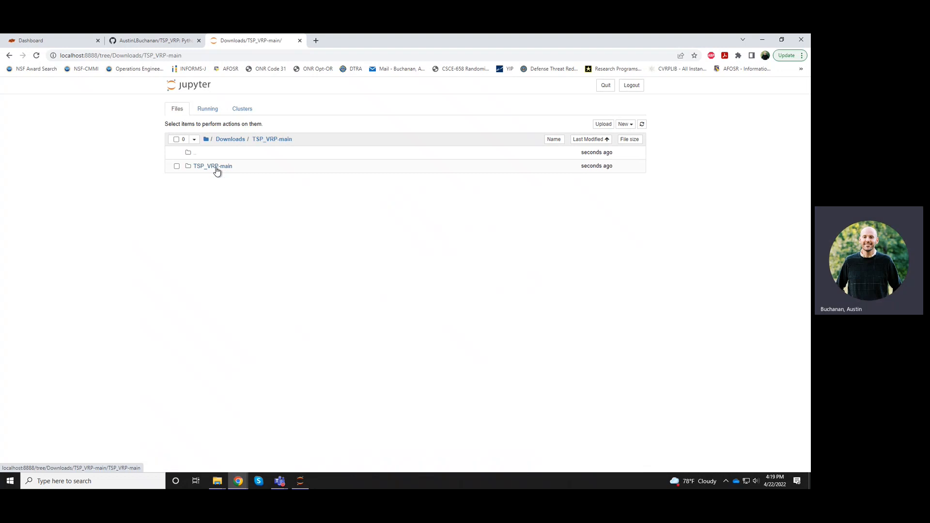
{"action": "left_click", "coordinate": [212, 166]}
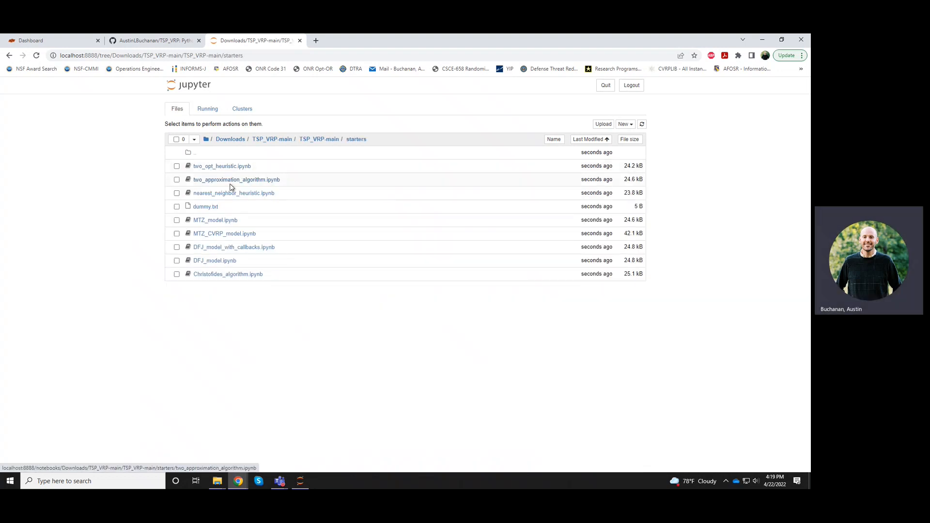
{"action": "left_click", "coordinate": [233, 193]}
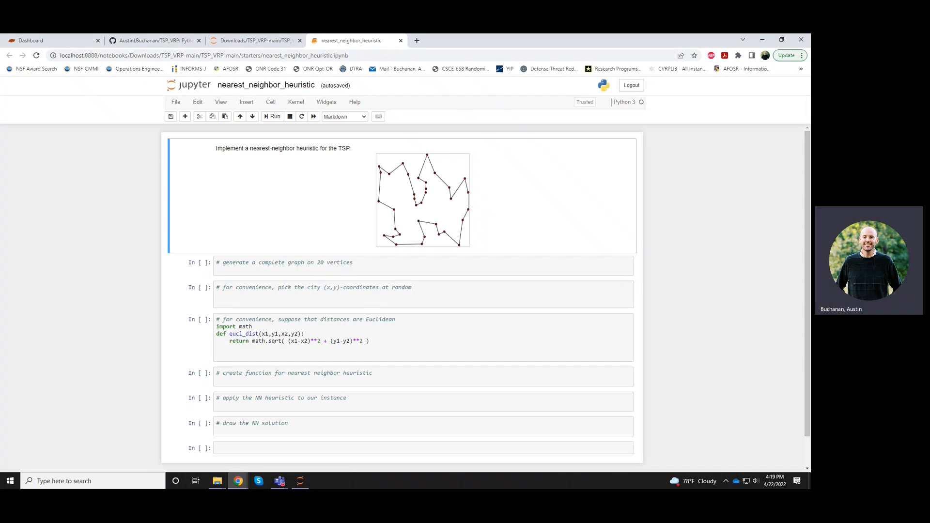
Write import networkx and n = 20 with a 'number of cities' comment in the first cell.
{"action": "left_click", "coordinate": [305, 267]}
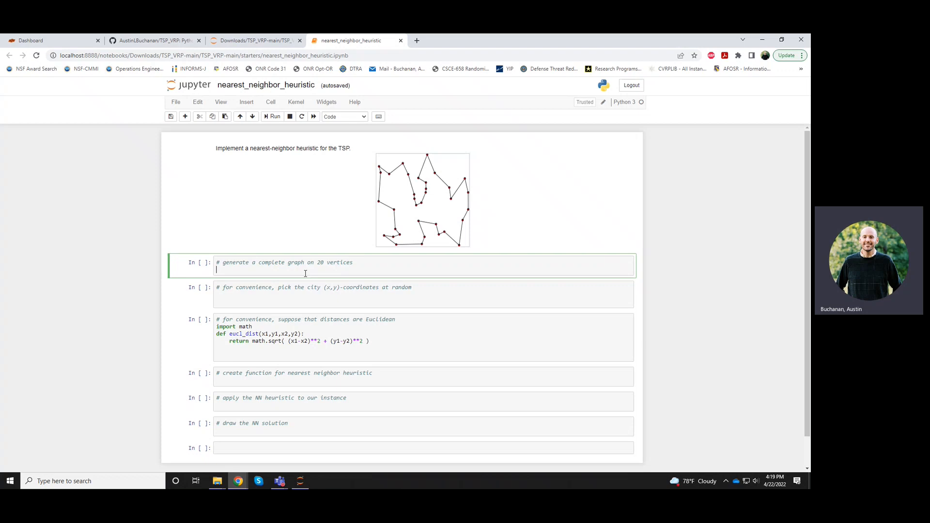
{"action": "type", "text": "import"}
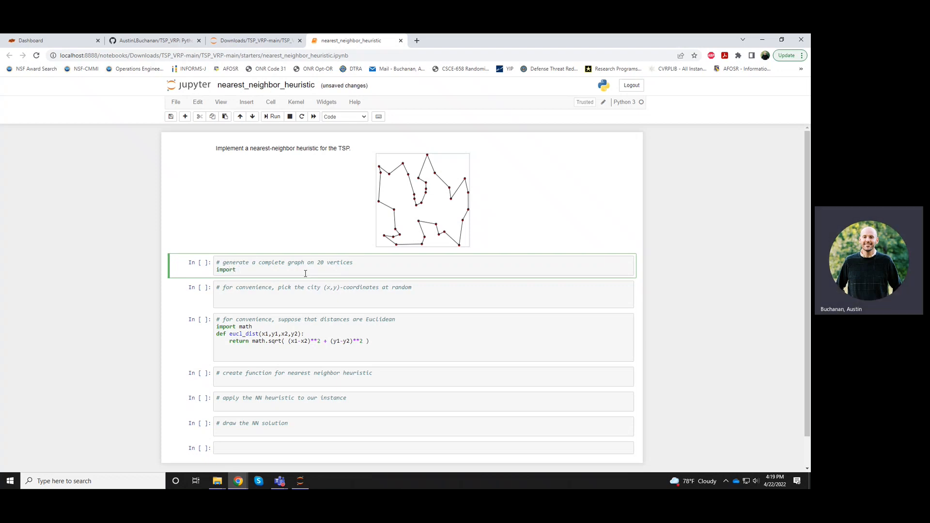
{"action": "type", "text": "networkx as nx"}
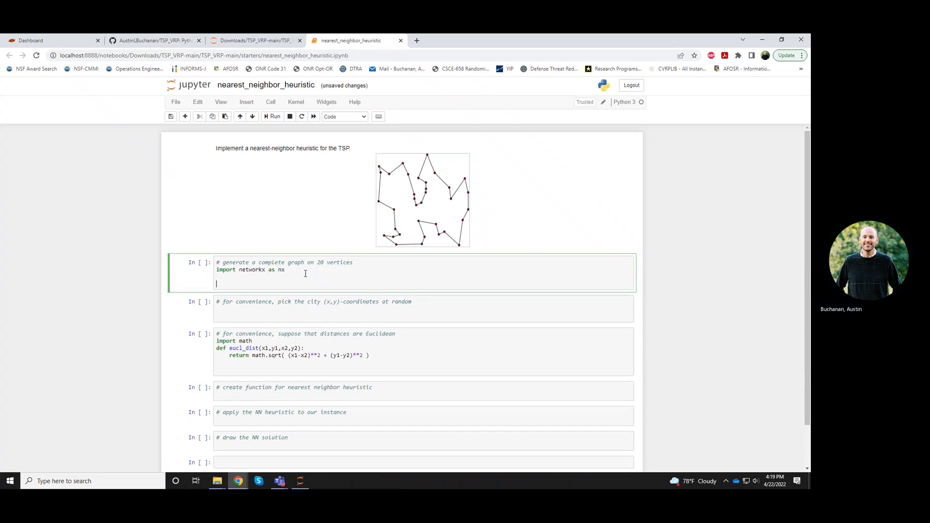
{"action": "type", "text": "n"}
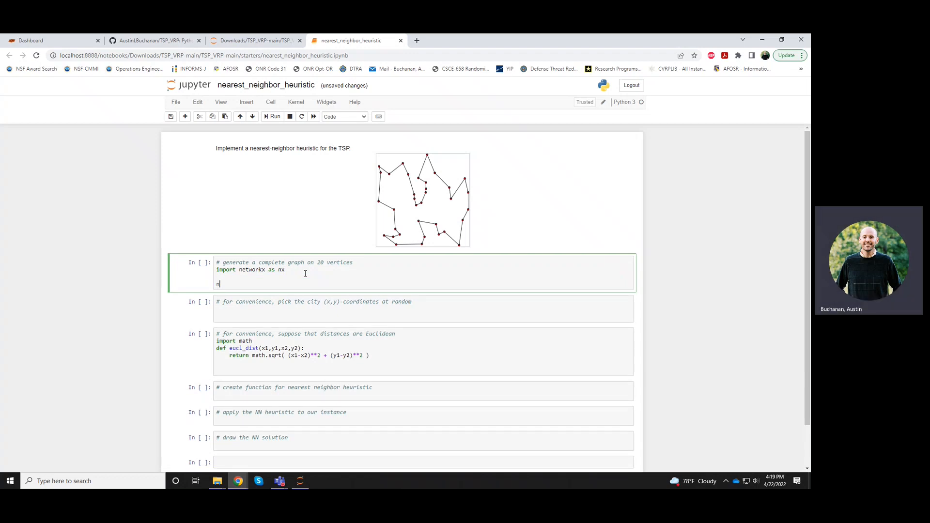
{"action": "type", "text": "= 20       #"}
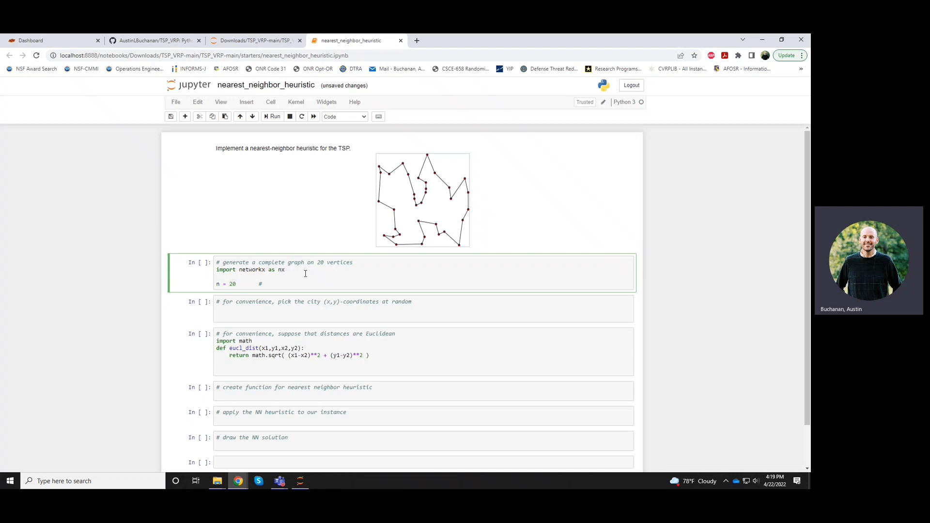
{"action": "type", "text": "number of"}
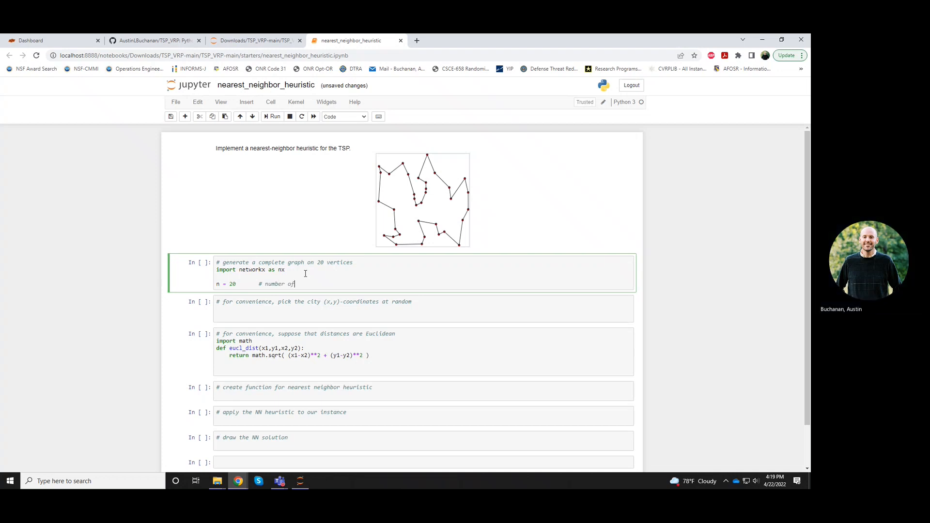
{"action": "type", "text": "cities"}
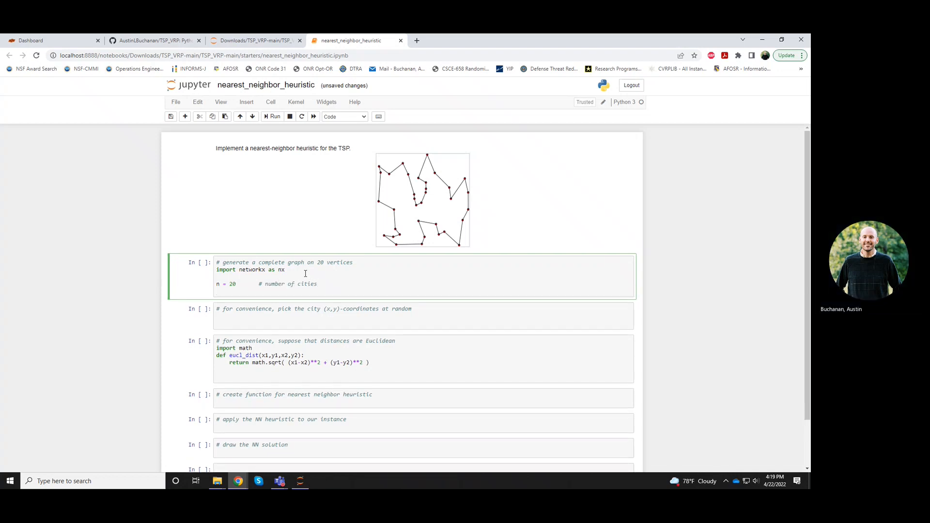
Add G = nx.complete_graph(n) commented 'a vertex for each city' and run the cell.
{"action": "type", "text": "G"}
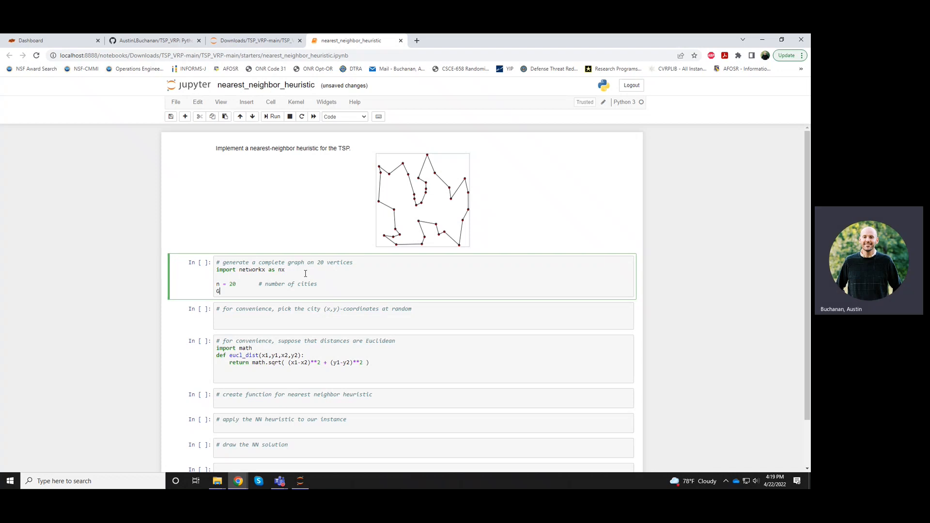
{"action": "type", "text": "= nx"}
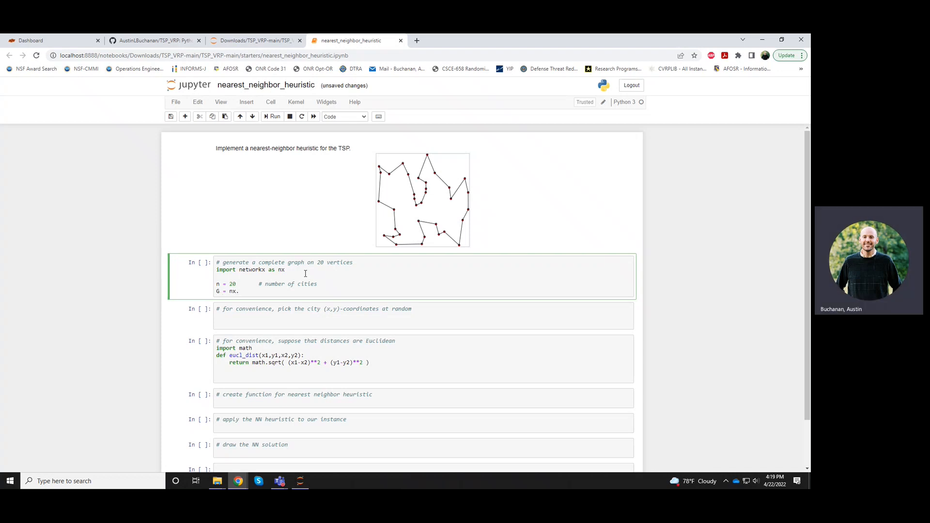
{"action": "type", "text": ".complete_graph("}
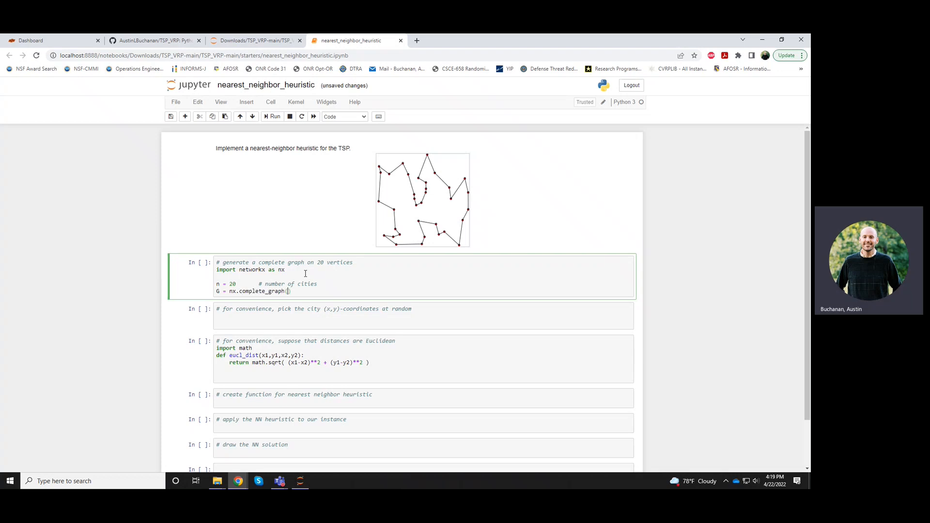
{"action": "type", "text": "n"}
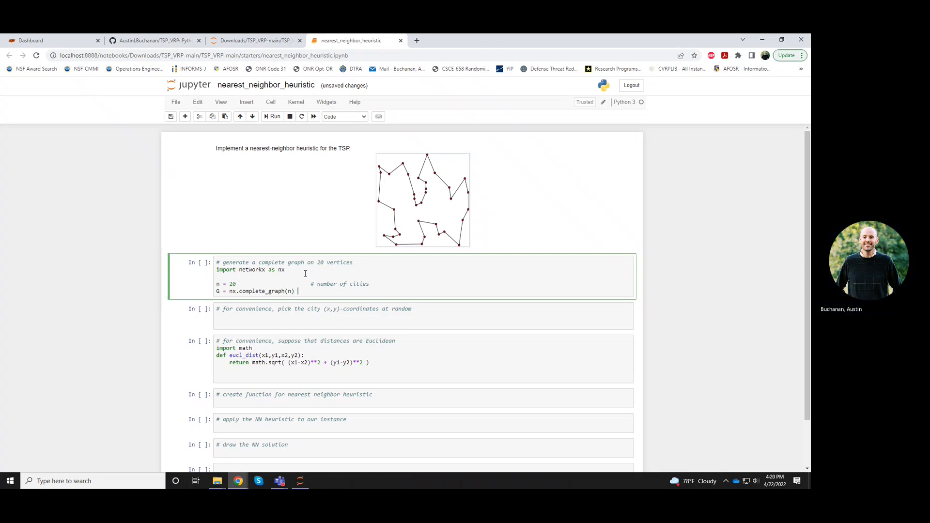
{"action": "type", "text": "#"}
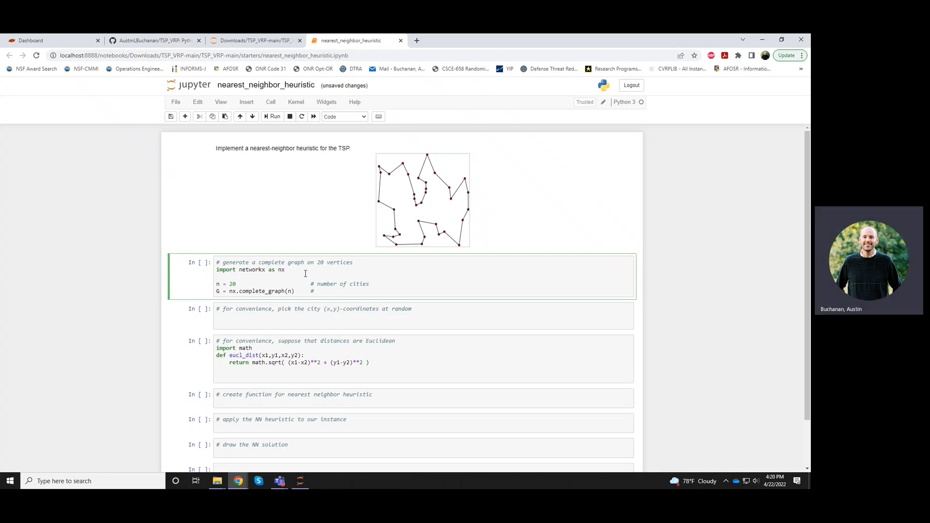
{"action": "type", "text": "graph with c"}
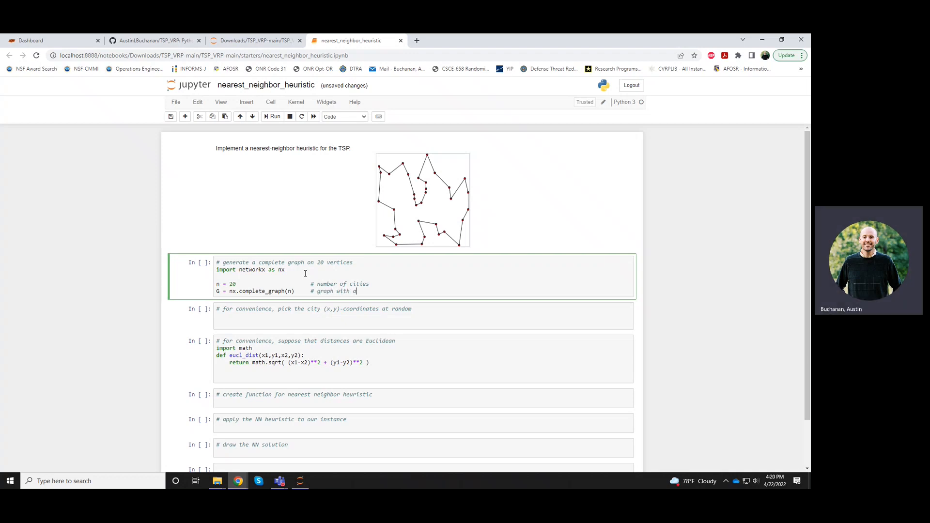
{"action": "type", "text": "a vertex for each ci"}
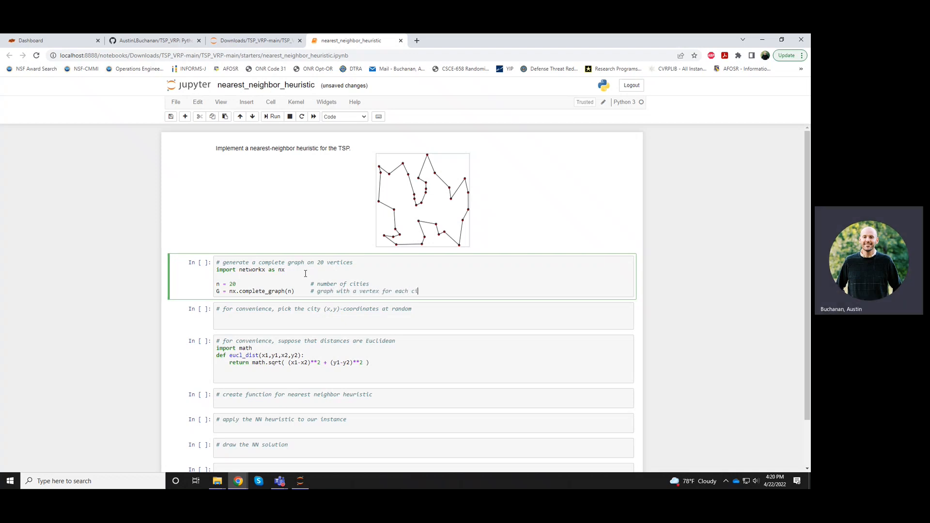
{"action": "type", "text": "ty\""}
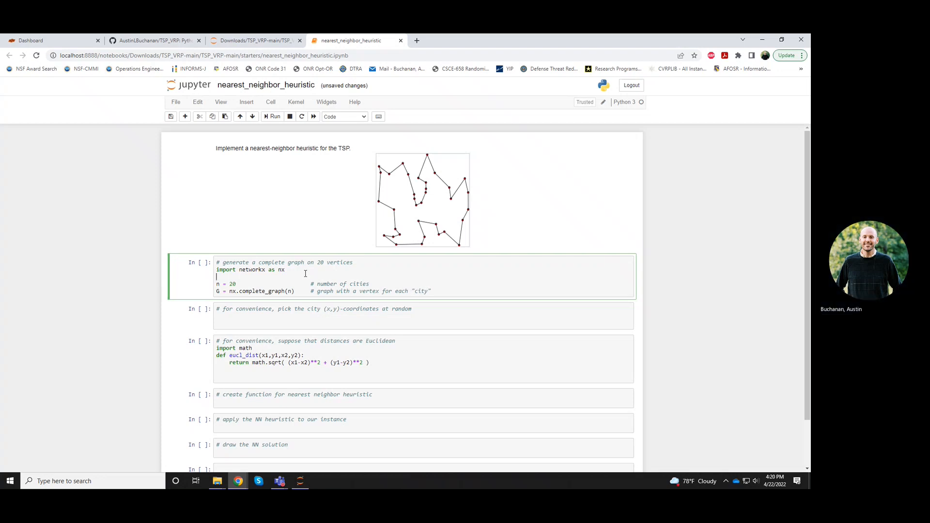
{"action": "left_click", "coordinate": [274, 117]}
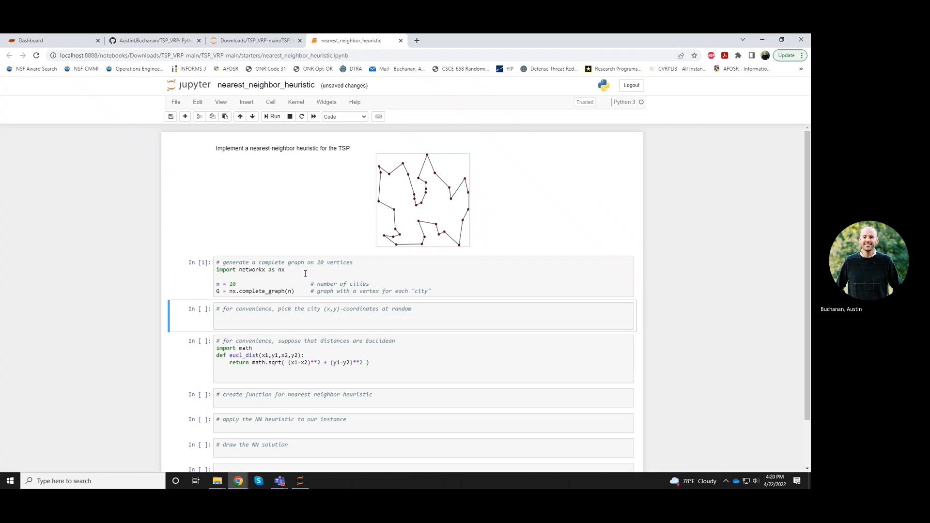
{"action": "mouse_move", "coordinate": [287, 323]}
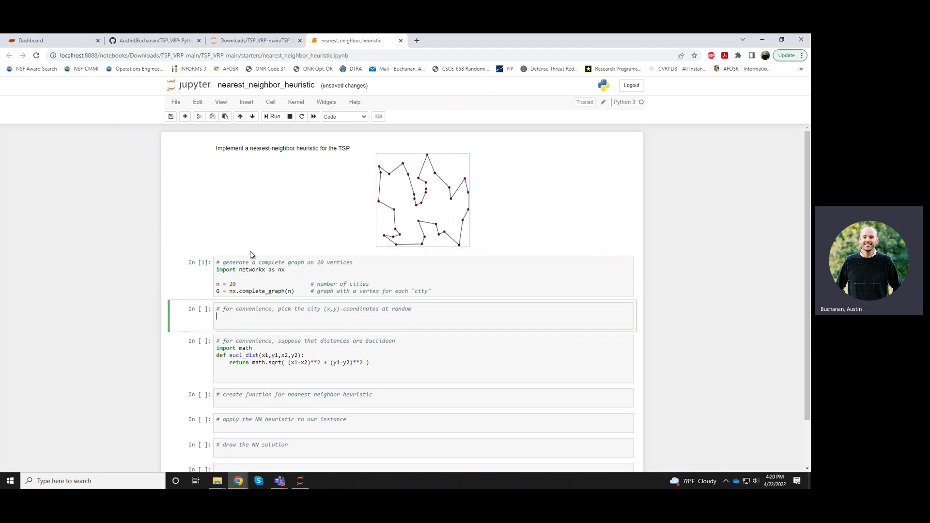
{"action": "mouse_move", "coordinate": [436, 185]}
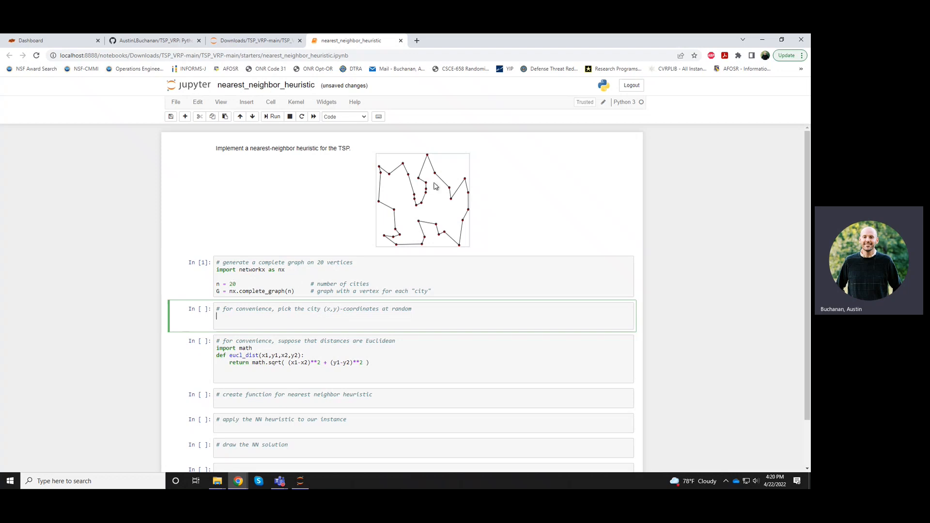
{"action": "mouse_move", "coordinate": [438, 236]}
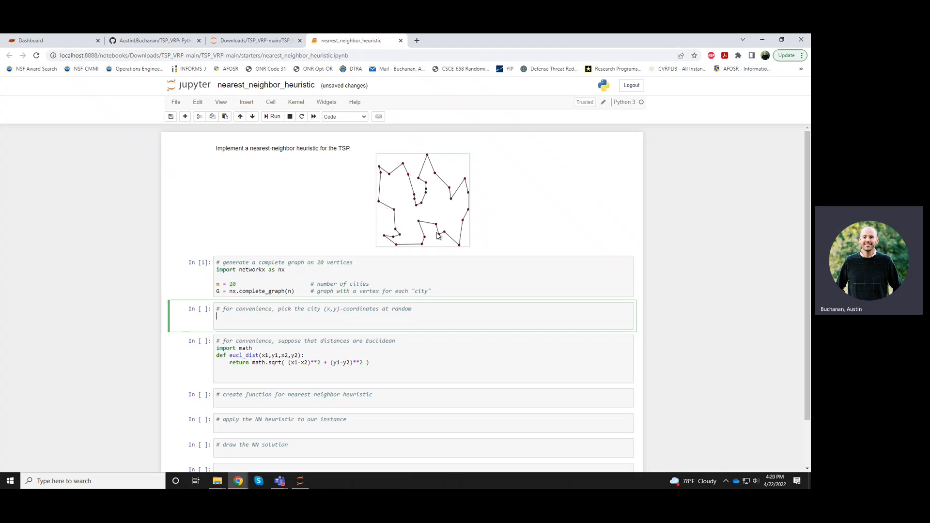
{"action": "mouse_move", "coordinate": [412, 333]}
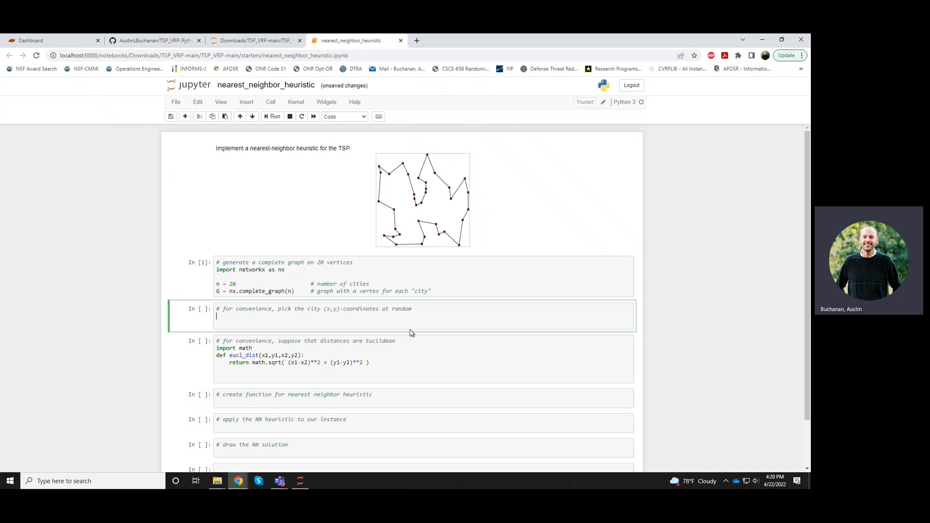
Write import random and my_pos = { i : (random.random(), random.random()) for i in G.nodes }.
{"action": "type", "text": "import random"}
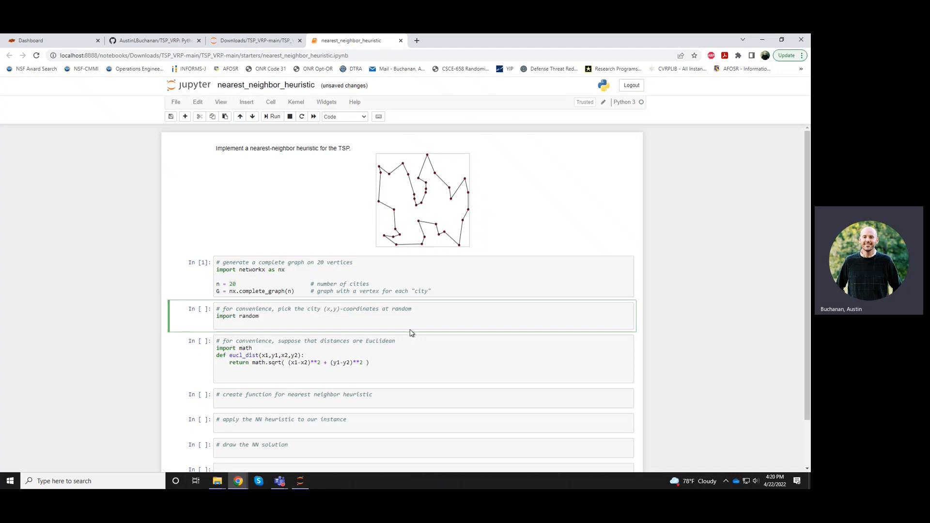
{"action": "type", "text": "my"}
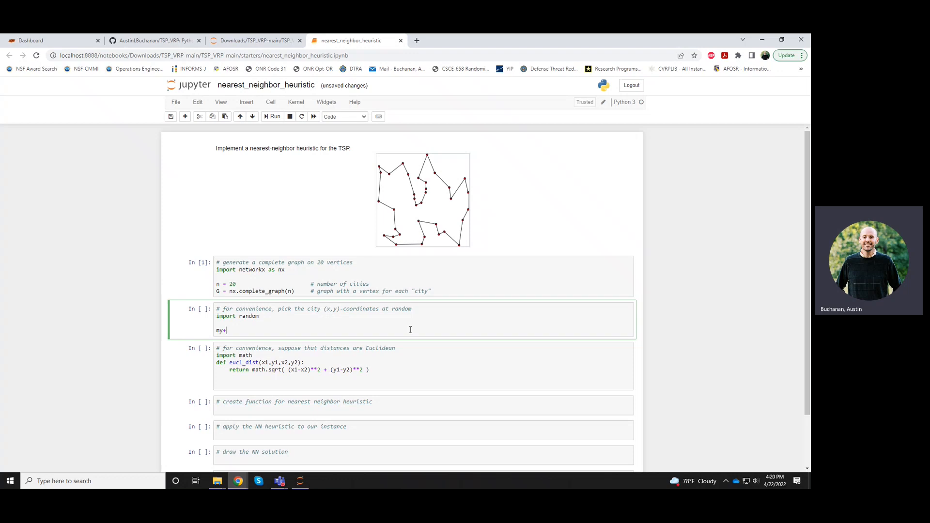
{"action": "type", "text": "_pos"}
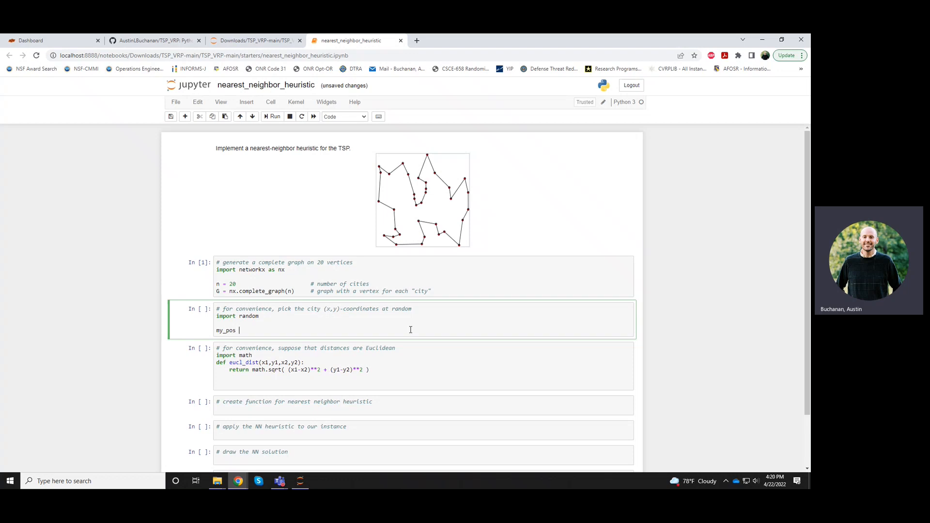
{"action": "type", "text": "= {}"}
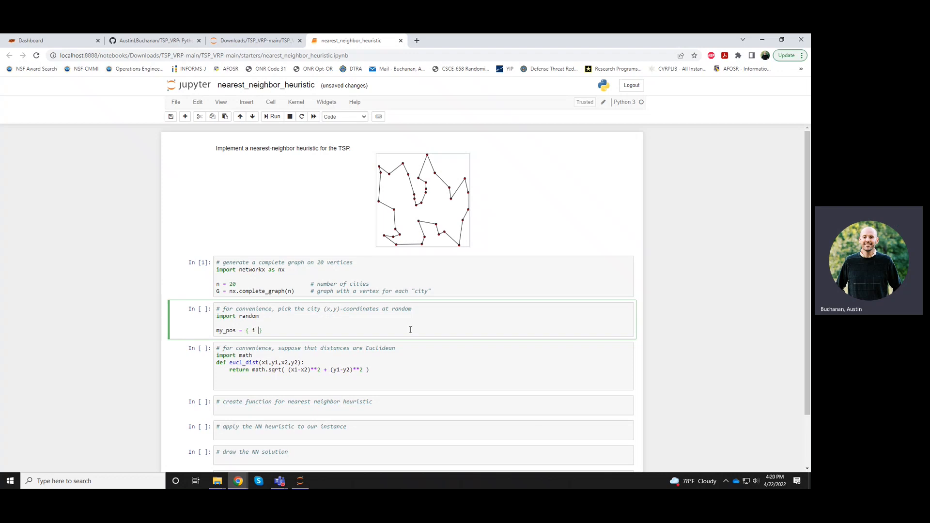
{"action": "type", "text": ": ()}"}
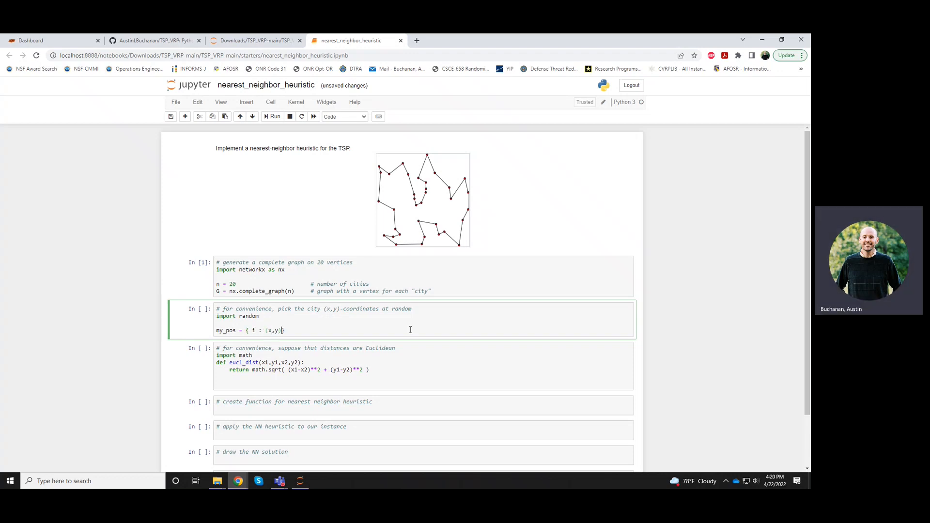
{"action": "type", "text": "for i i"}
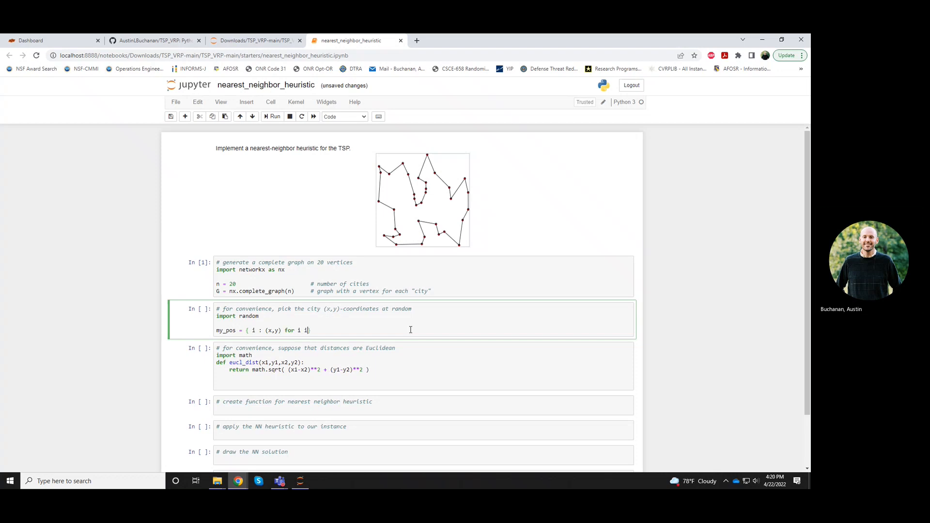
{"action": "type", "text": "in G.nodes }"}
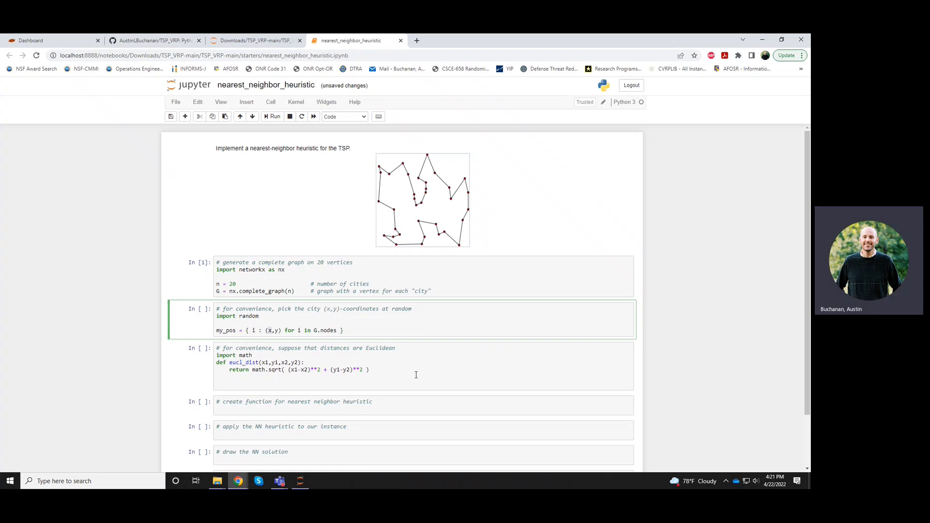
{"action": "type", "text": "random.random("}
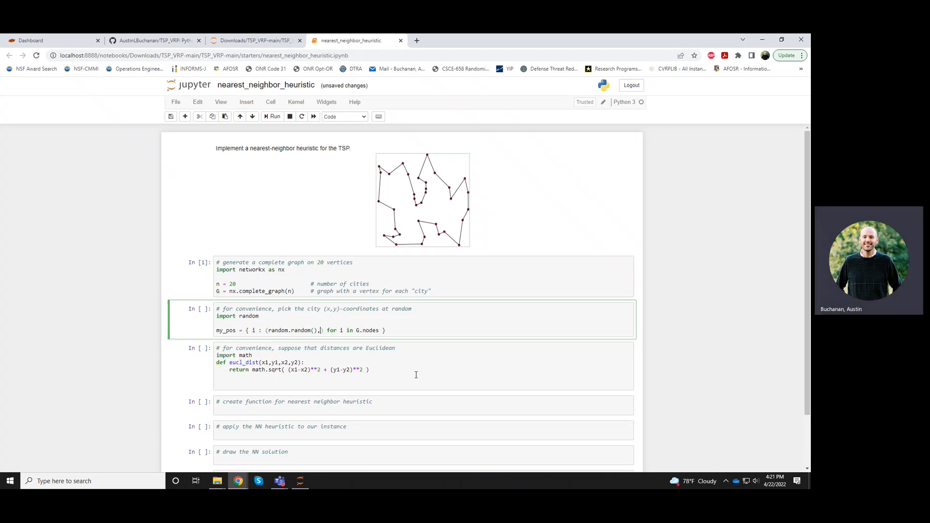
{"action": "key", "text": "ctrl+s"}
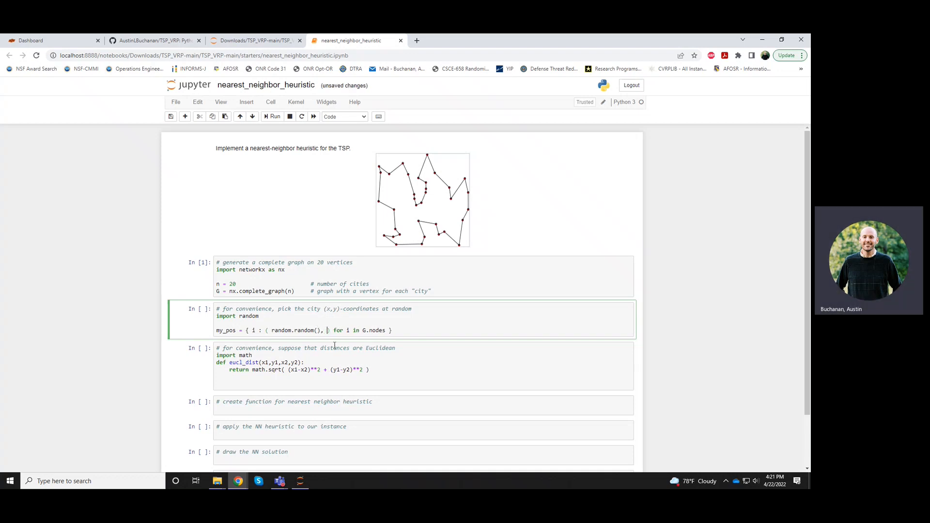
{"action": "type", "text": "random.random("}
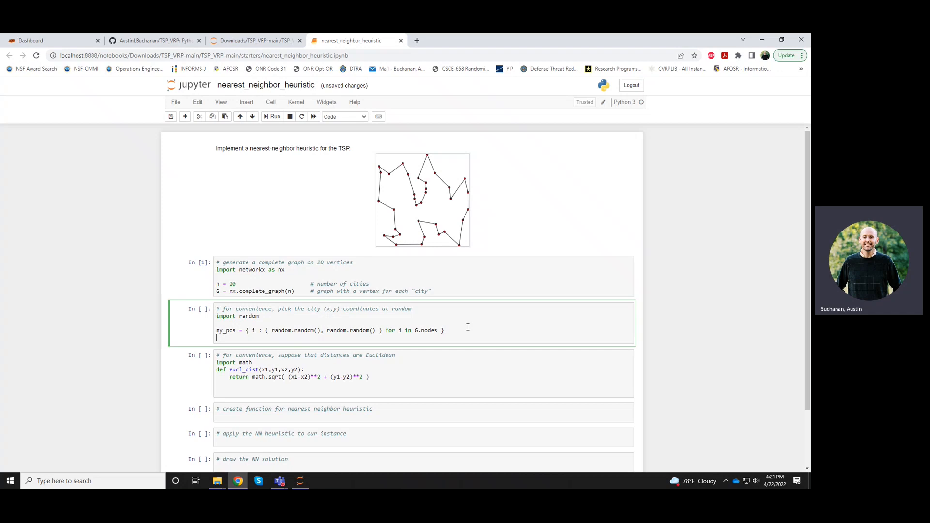
Begin the drawing call nx.draw(G) below the coordinates line.
{"action": "type", "text": "nx"}
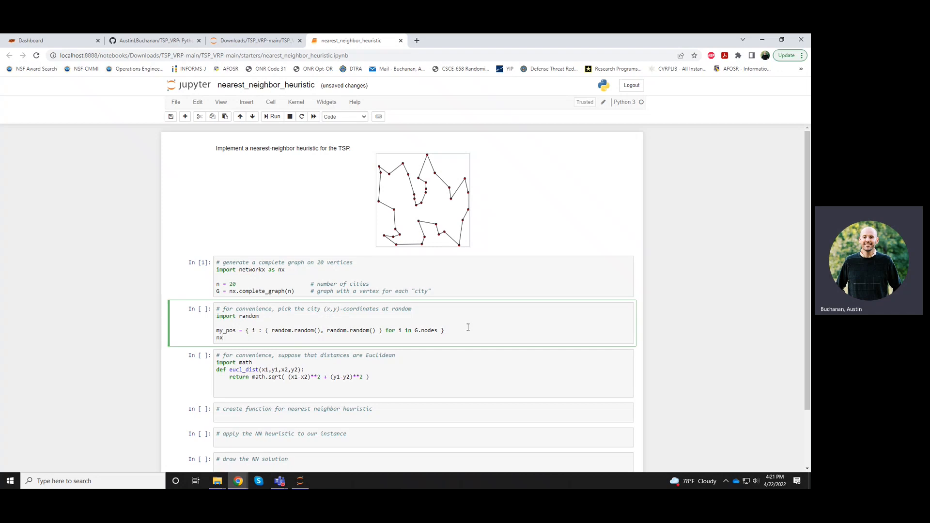
{"action": "left_click", "coordinate": [226, 338]}
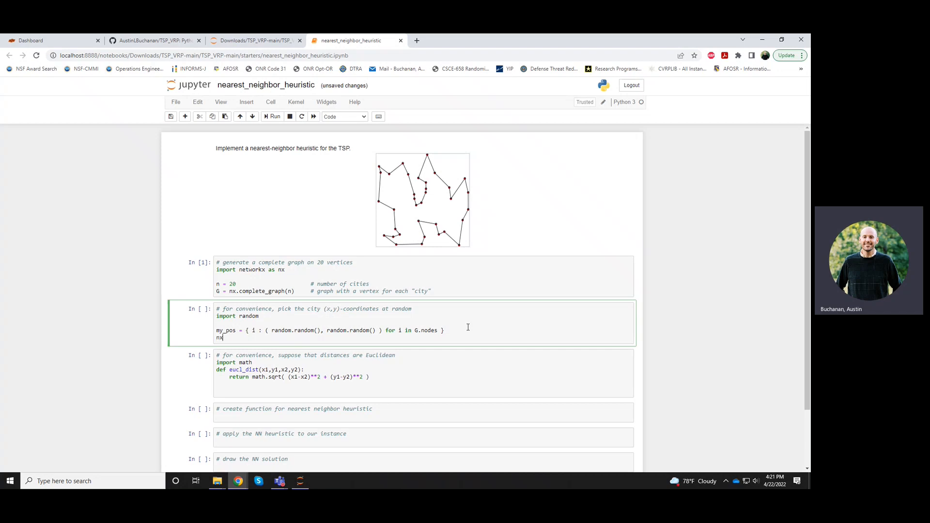
{"action": "type", "text": ".draw()"}
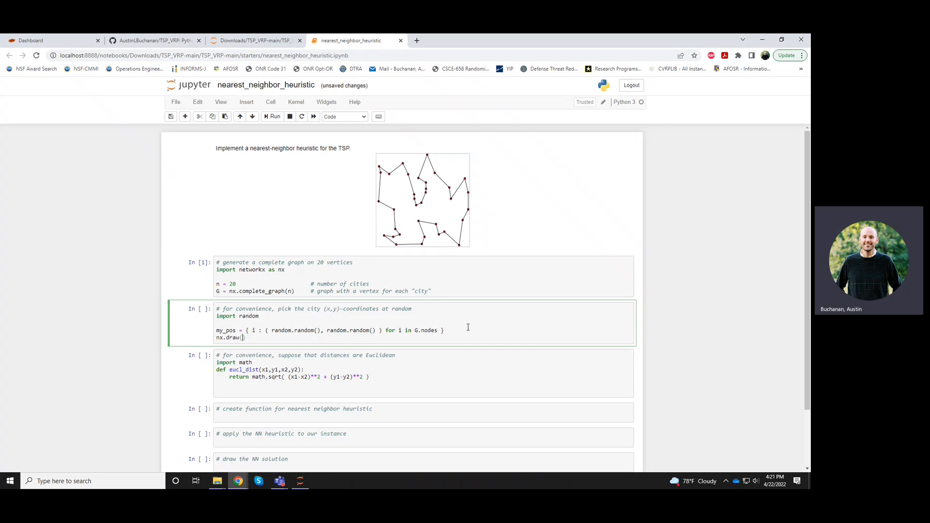
{"action": "type", "text": "G"}
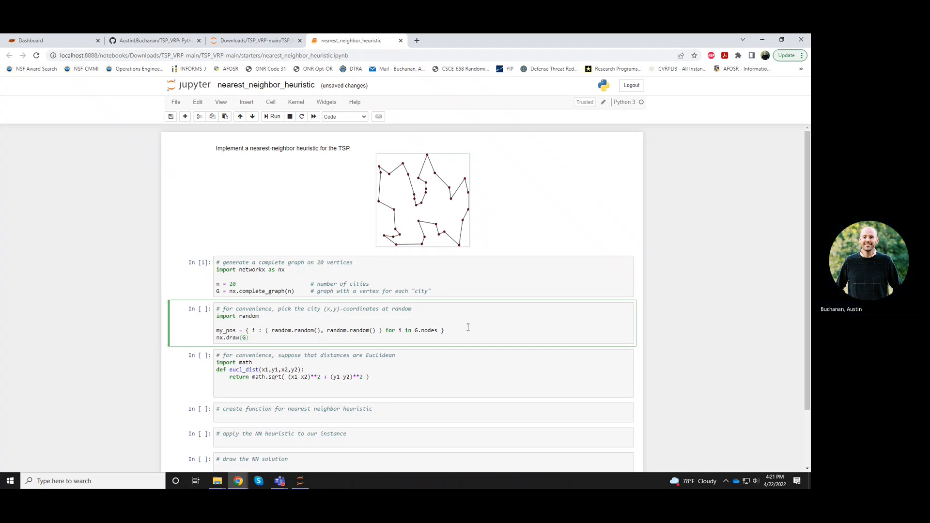
Change the call to nx.draw(G, pos=my_pos) and run the cell to plot the scattered cities.
{"action": "left_click", "coordinate": [272, 117]}
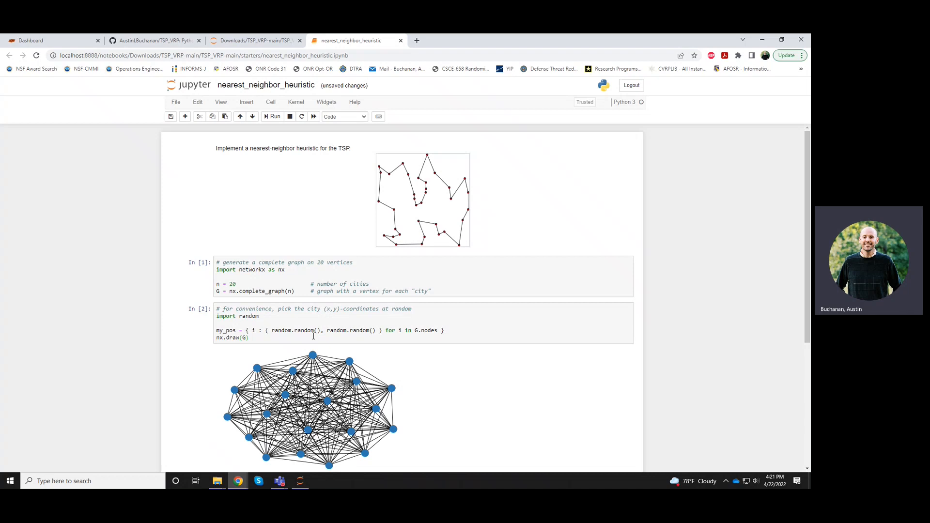
{"action": "left_click", "coordinate": [455, 330]}
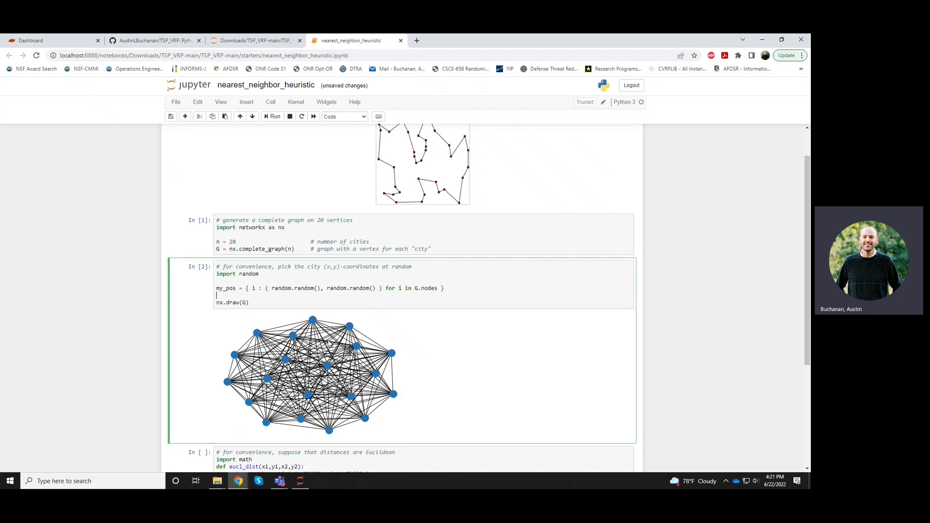
{"action": "left_click", "coordinate": [249, 303]}
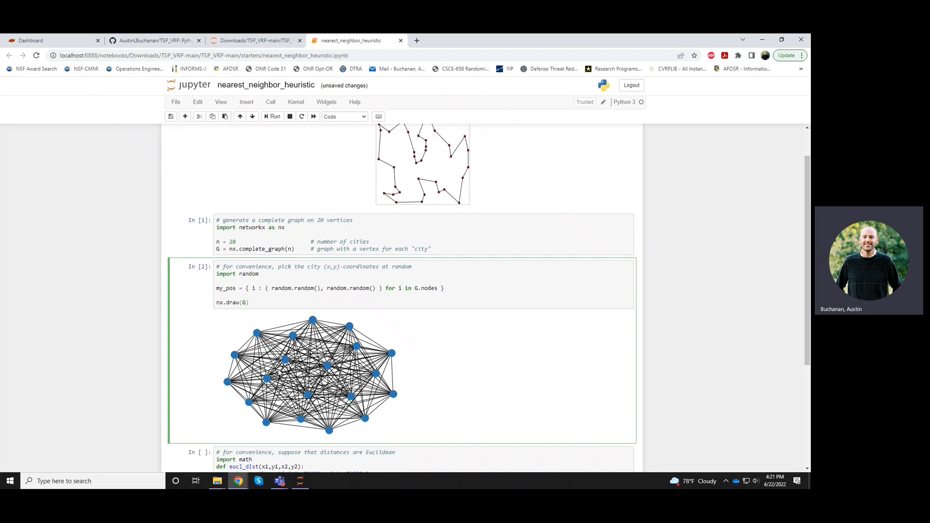
{"action": "type", "text": ", pos=my"}
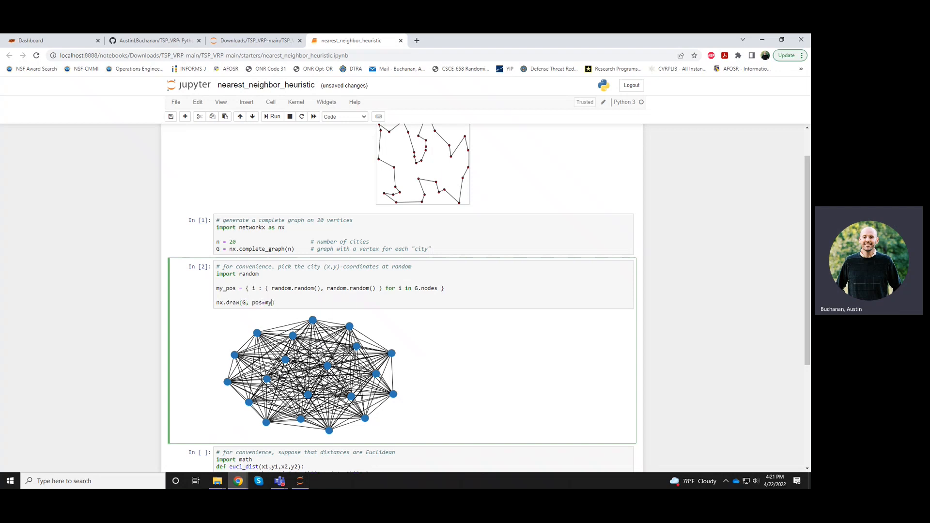
{"action": "type", "text": "_pos"}
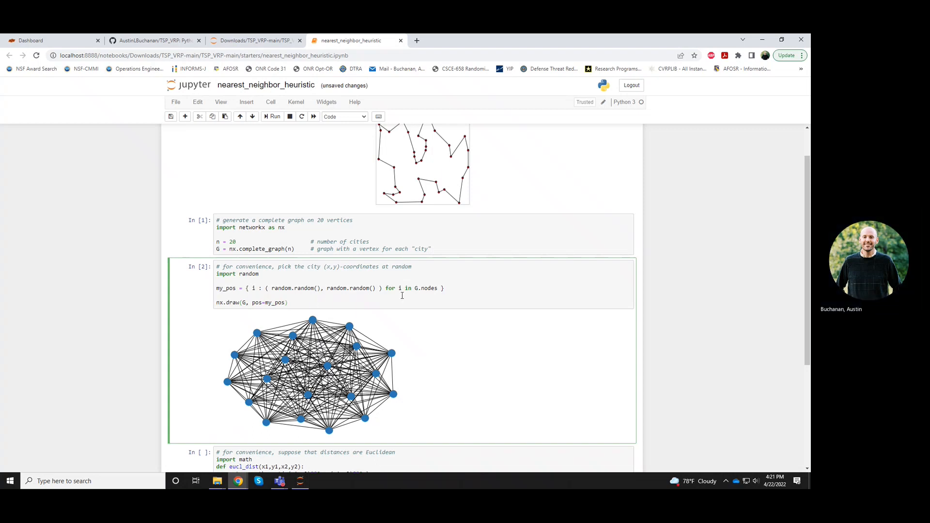
{"action": "left_click", "coordinate": [272, 117]}
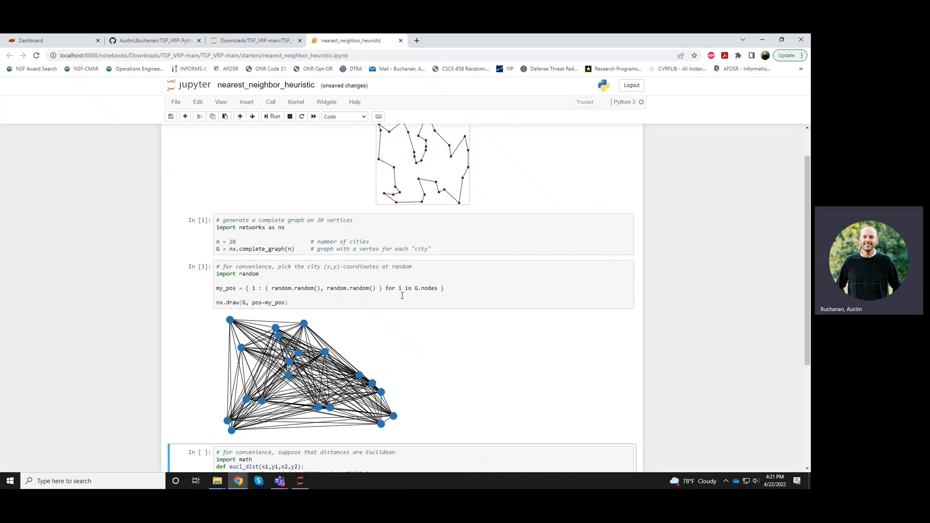
{"action": "mouse_move", "coordinate": [227, 434]}
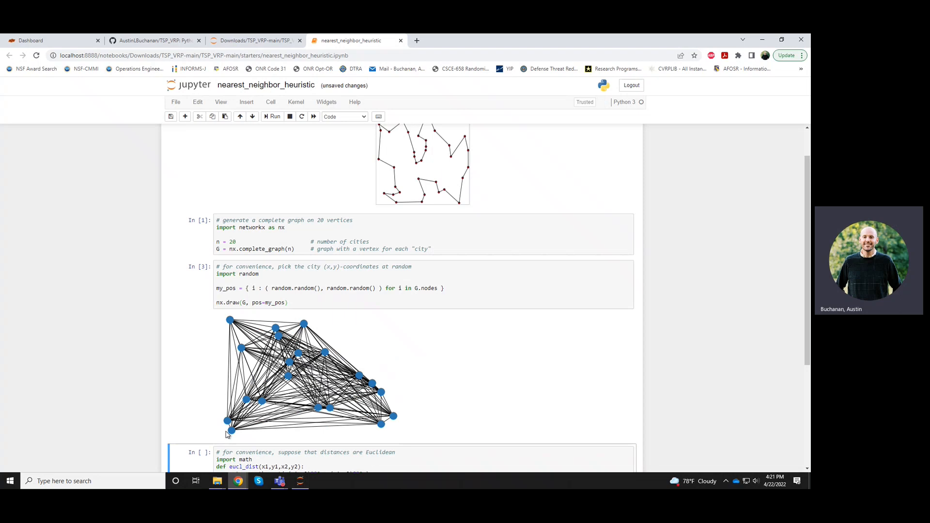
{"action": "scroll", "scroll_direction": "down", "scroll_amount": 3}
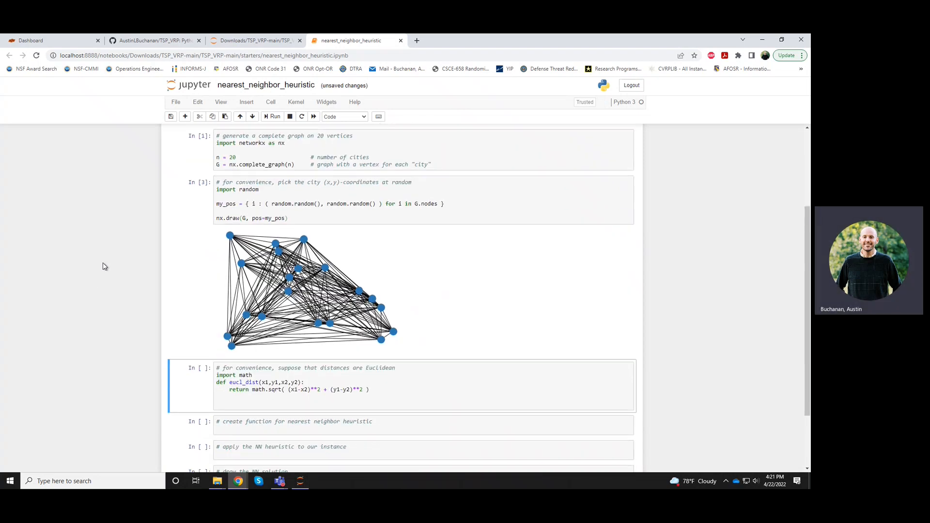
{"action": "mouse_move", "coordinate": [108, 261]}
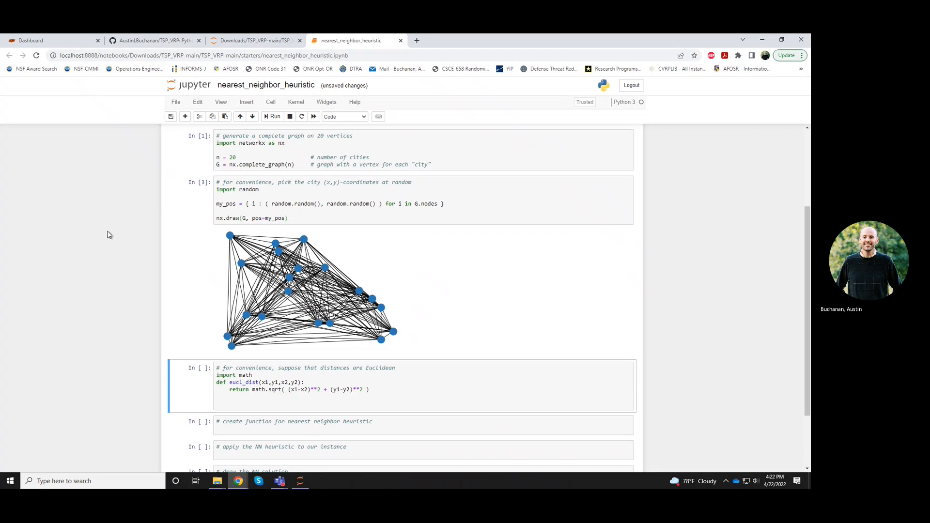
{"action": "left_click", "coordinate": [238, 404]}
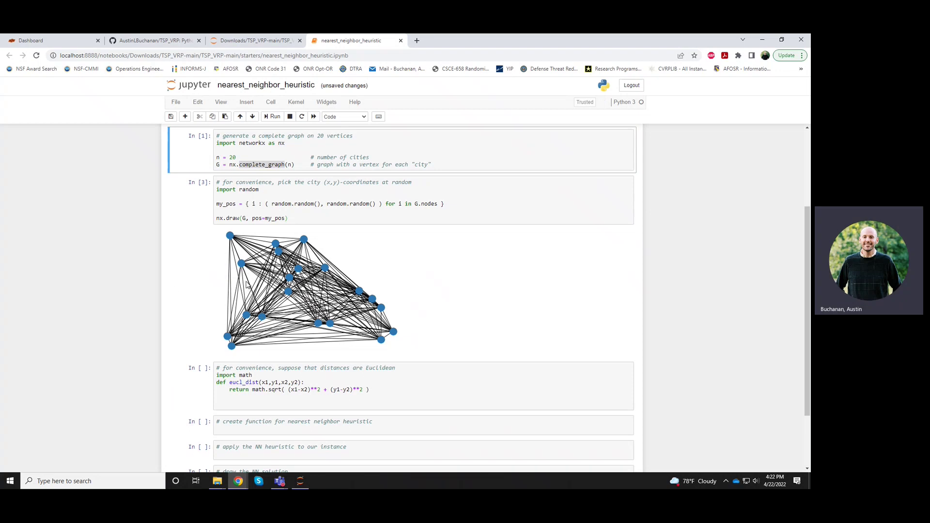
{"action": "mouse_move", "coordinate": [263, 314]}
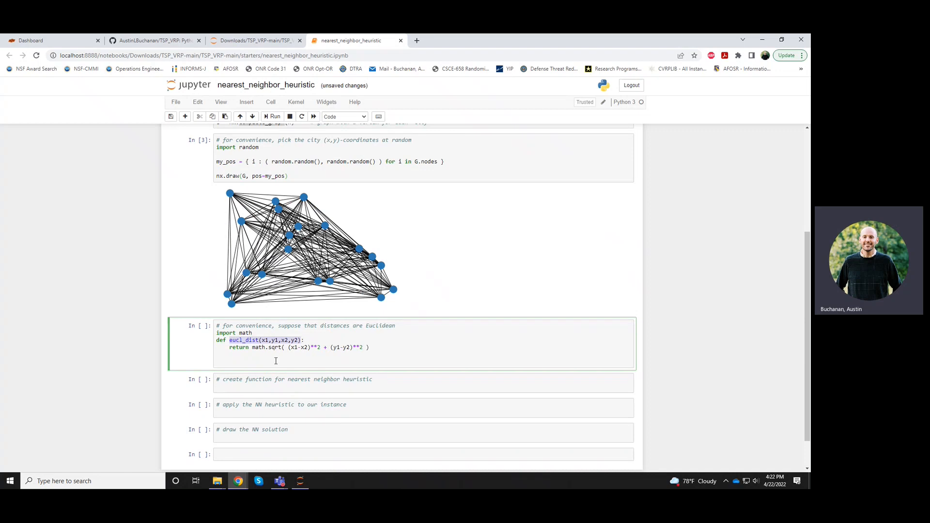
Write a loop for i,j in G.edges unpacking (x1,y1) and (x2,y2) from my_pos.
{"action": "type", "text": "fd"}
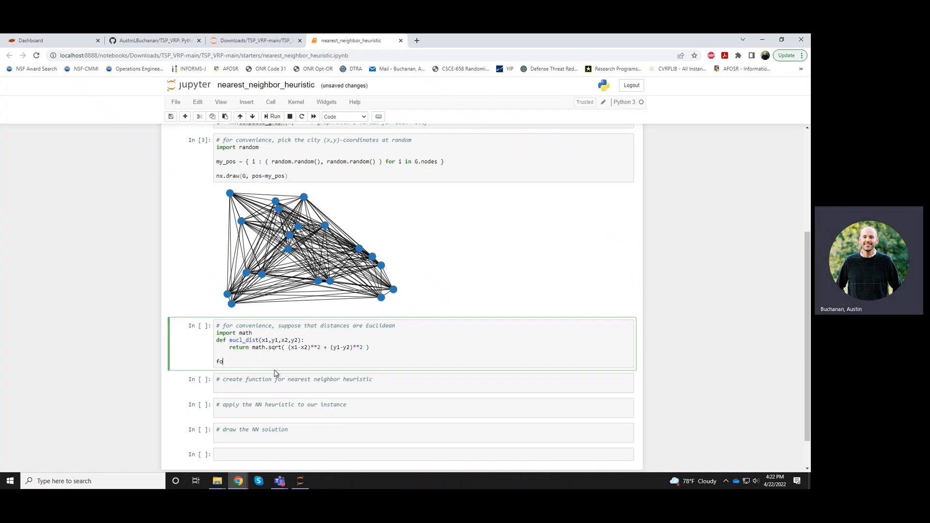
{"action": "type", "text": "or i,j in G.edges:"}
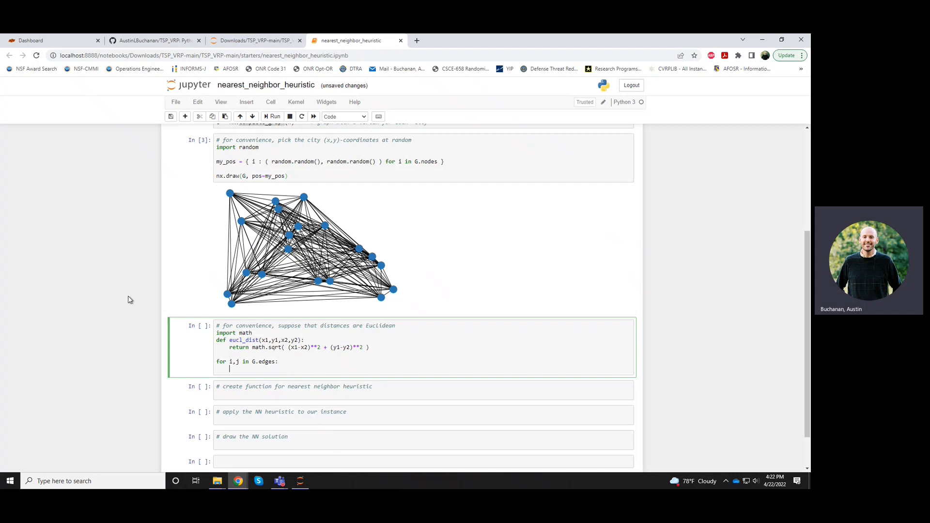
{"action": "type", "text": "(x1,"}
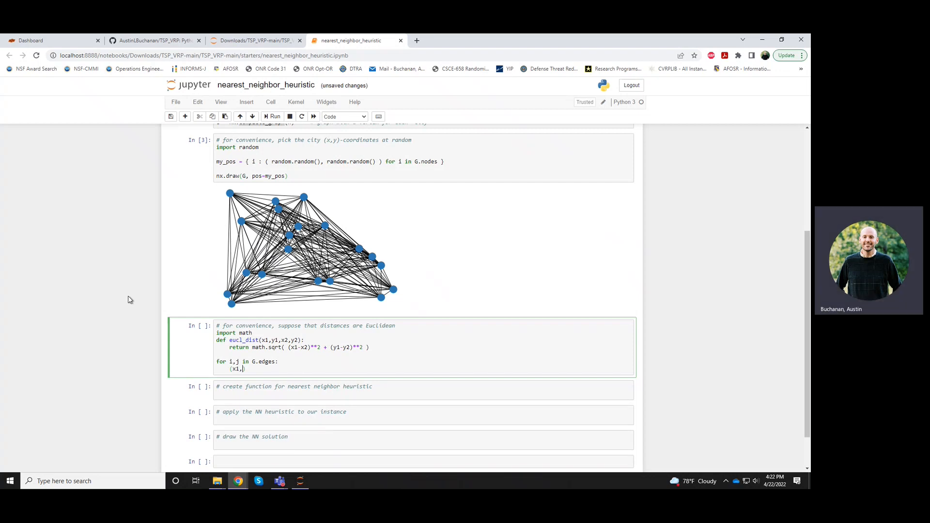
{"action": "type", "text": "y1)"}
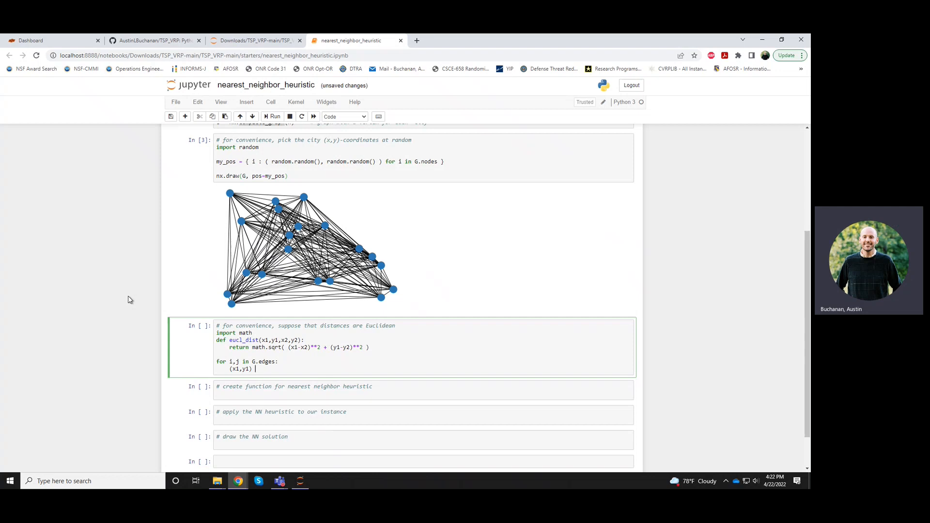
{"action": "type", "text": "= m"}
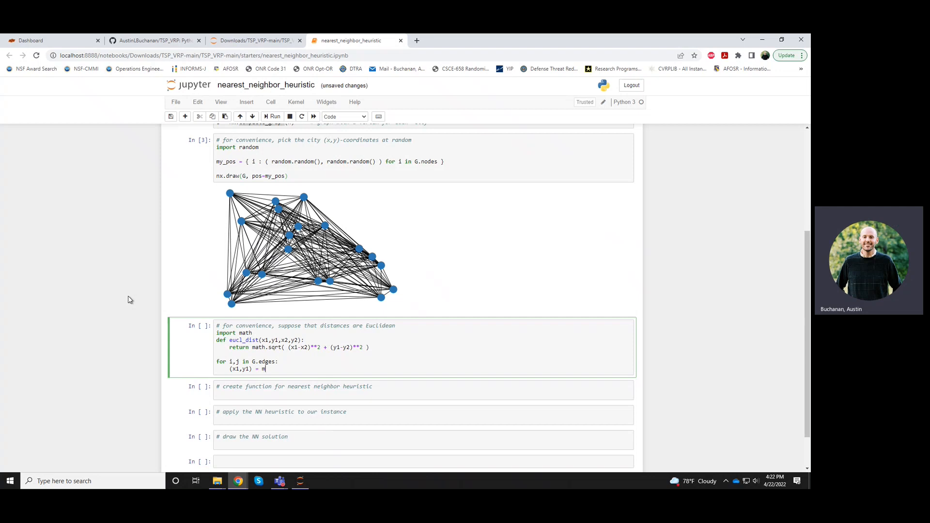
{"action": "type", "text": "y_pos[]"}
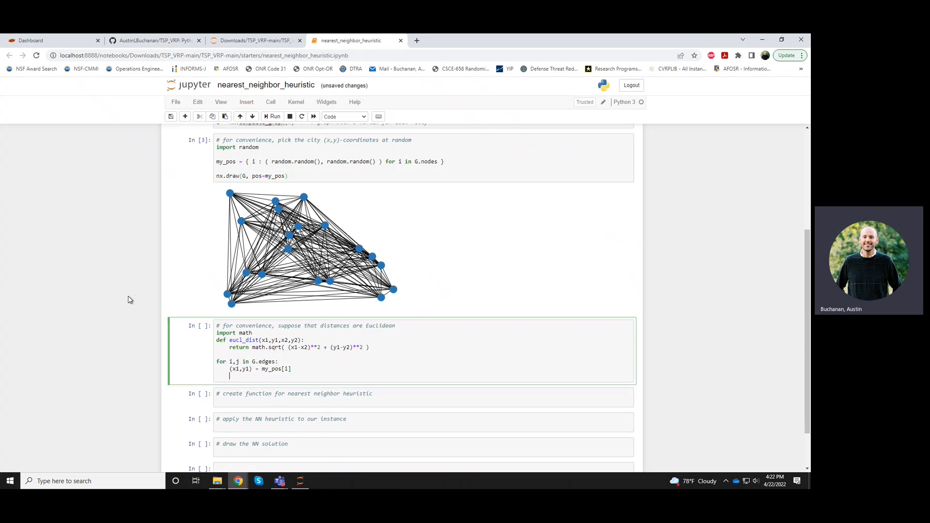
{"action": "type", "text": "(x2,y2) = my_pos[j"}
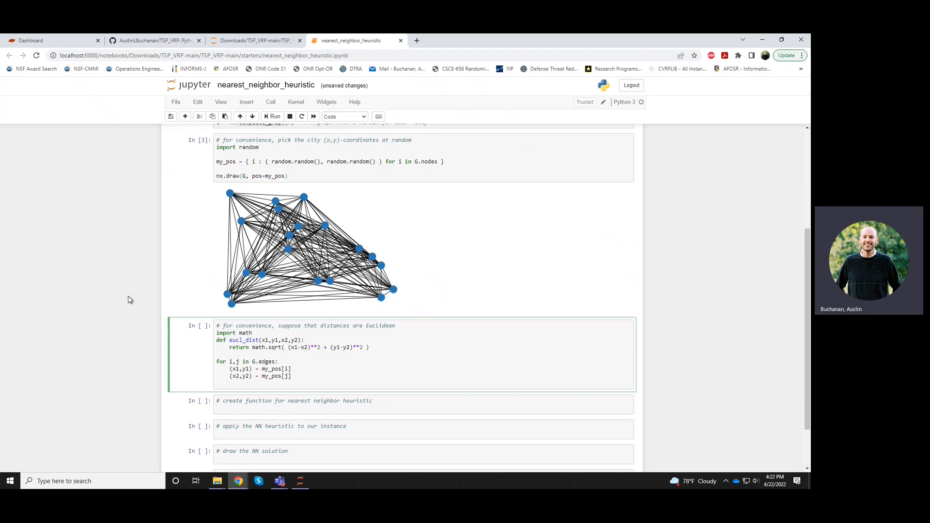
Set G.edges[i,j]['length'] = eucl_dist(x1,y1,x2,y2), run the cell and move to the heuristic cell.
{"action": "type", "text": "euc"}
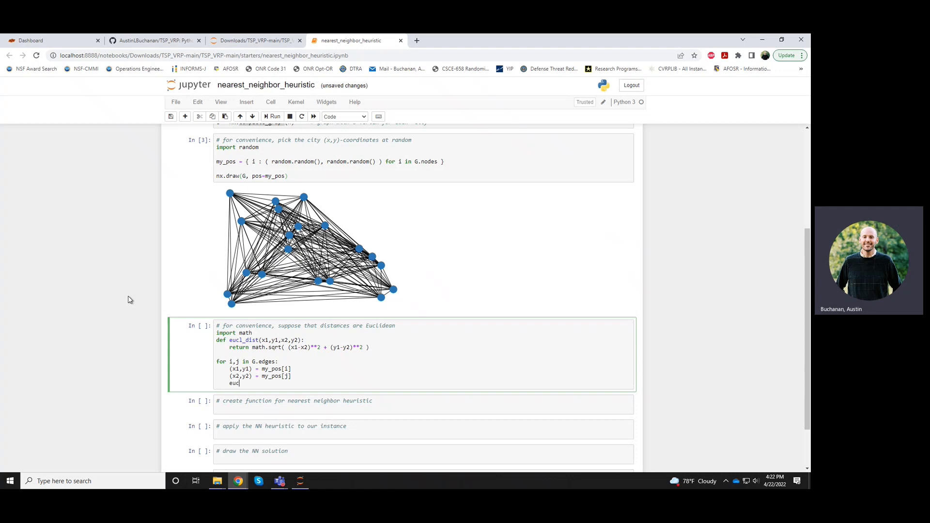
{"action": "type", "text": "l_dist("}
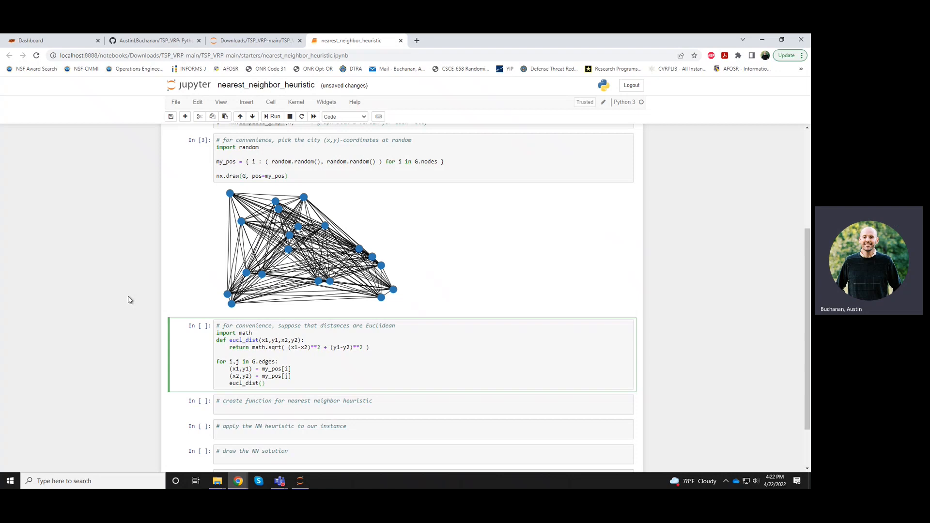
{"action": "type", "text": "x1,"}
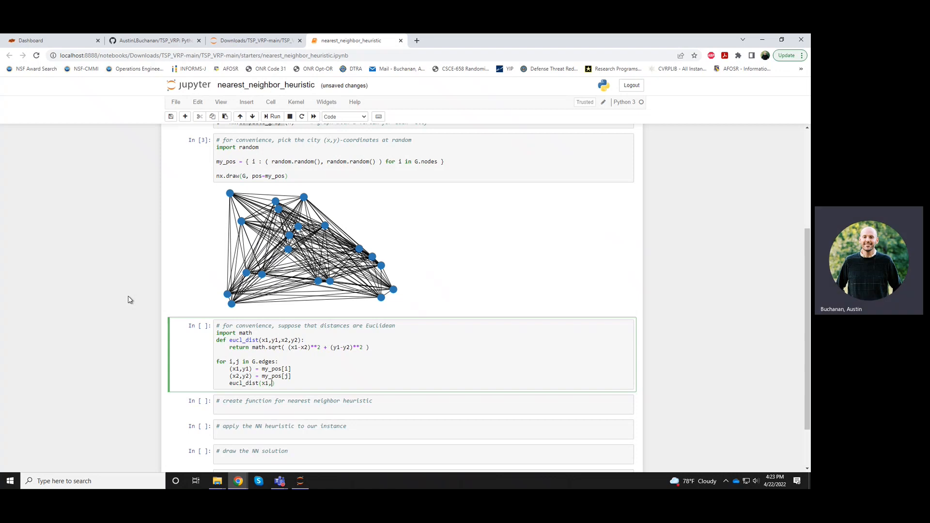
{"action": "type", "text": "y1,x2,"}
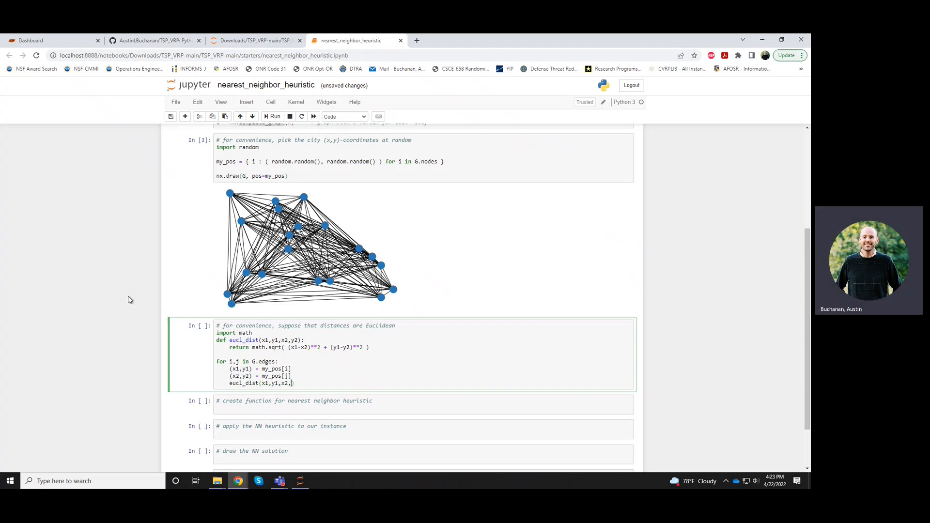
{"action": "type", "text": "y2)"}
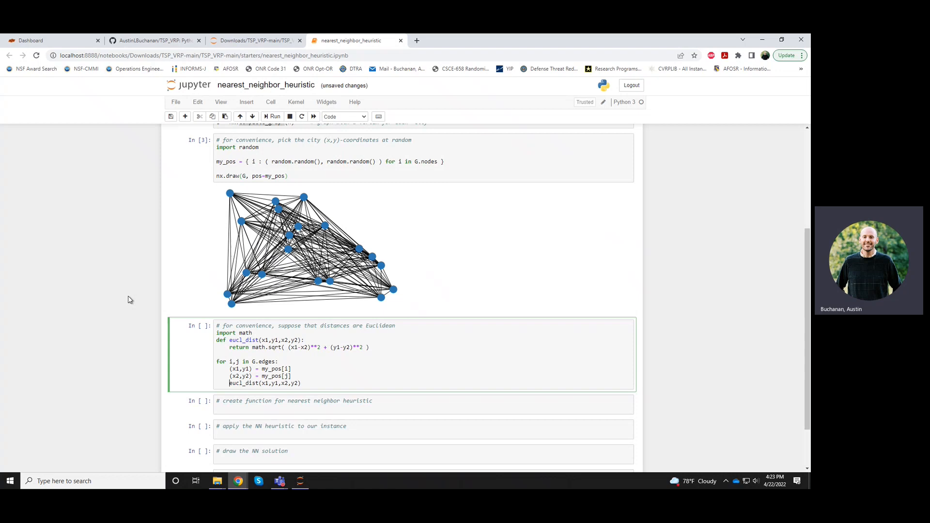
{"action": "key", "text": "ctrl+s"}
{"action": "type", "text": "G.edges[i,j]['length'] = "}
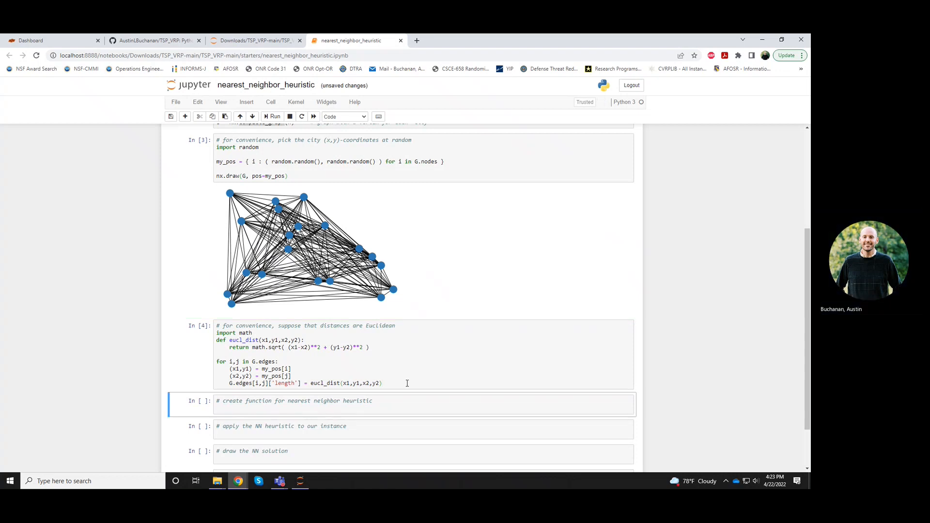
{"action": "left_click", "coordinate": [383, 383]}
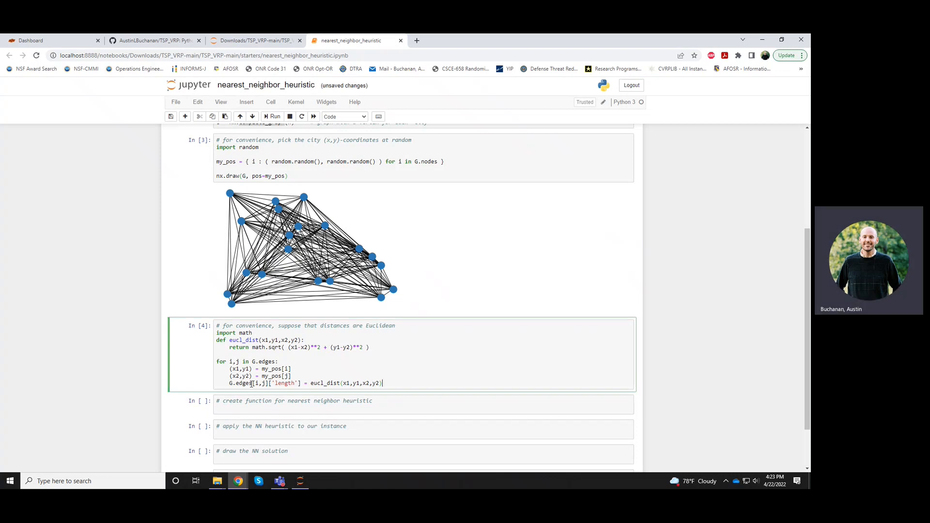
{"action": "double_click", "coordinate": [285, 382]}
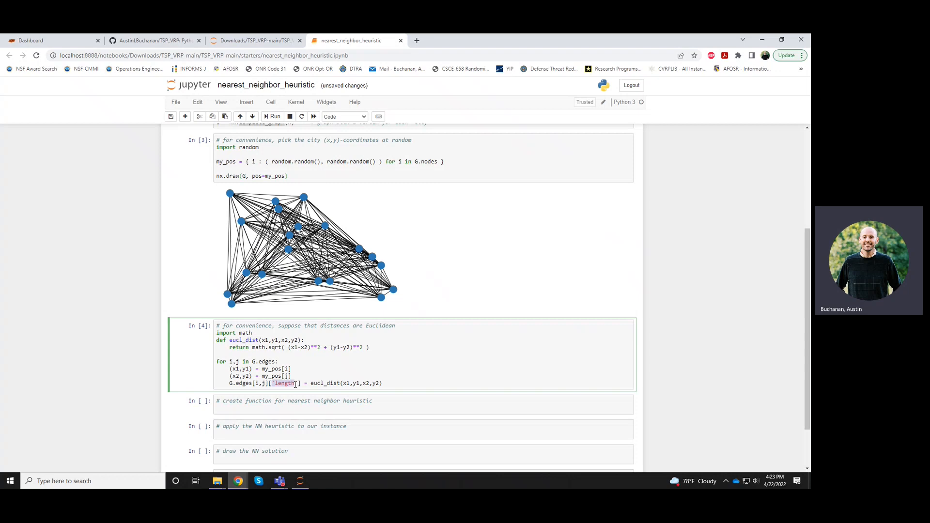
{"action": "left_click", "coordinate": [383, 401]}
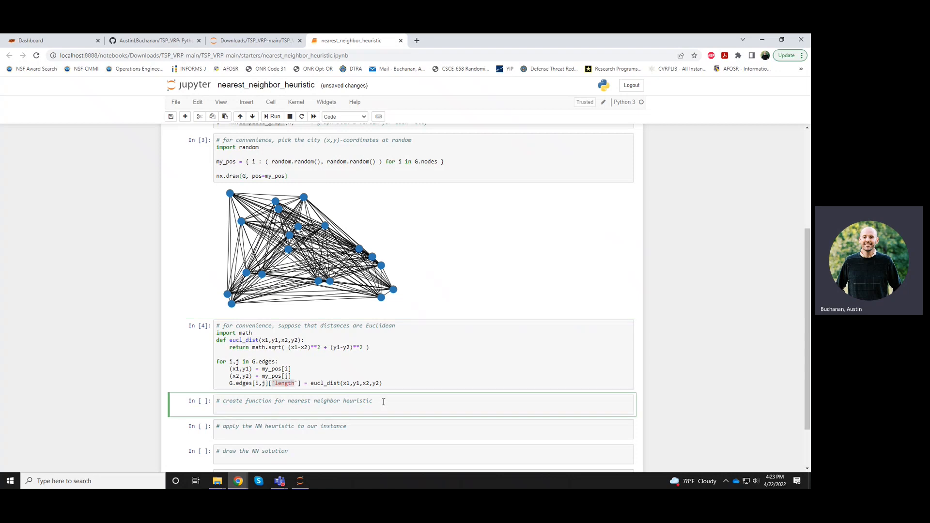
{"action": "scroll", "scroll_direction": "down", "scroll_amount": 3}
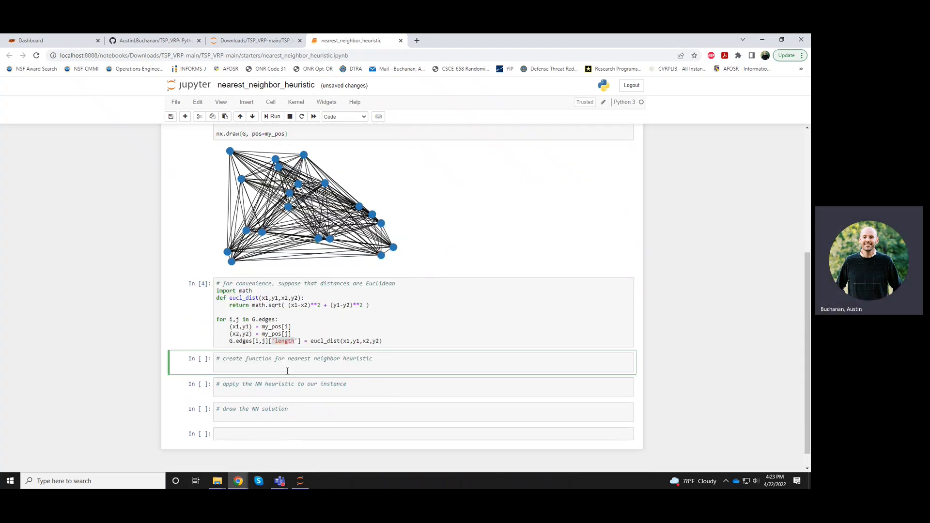
Start the heuristic with tour = [ 0 ], i = 0 and a generator over j.
{"action": "left_click", "coordinate": [392, 363]}
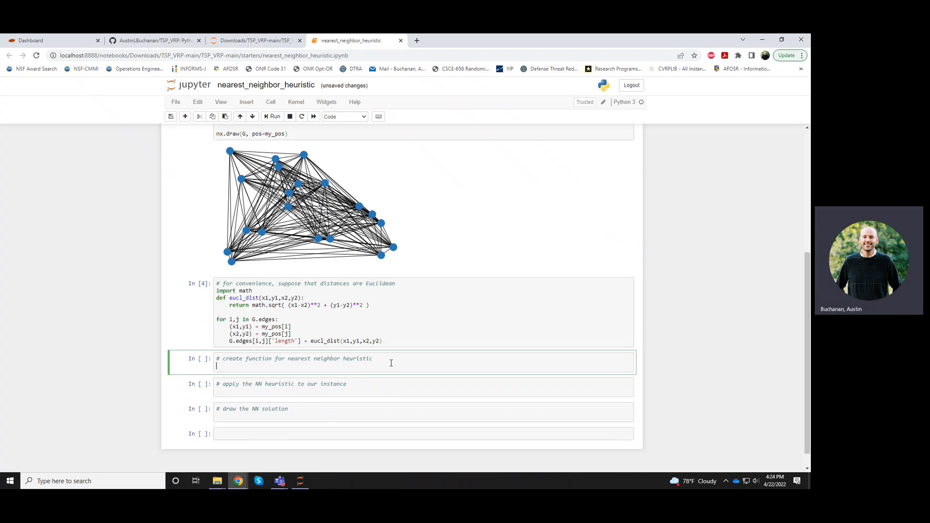
{"action": "type", "text": "tour ="}
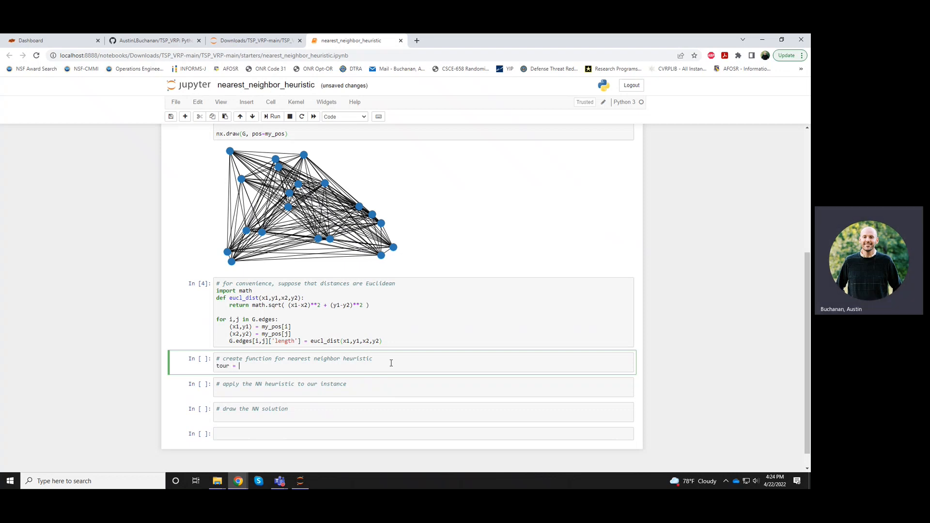
{"action": "type", "text": "[ 0 ]"}
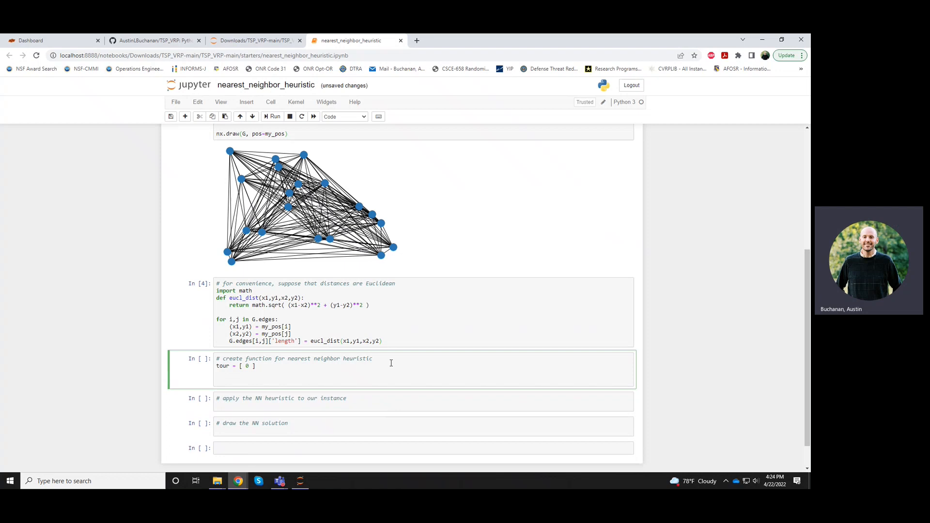
{"action": "mouse_move", "coordinate": [257, 376]}
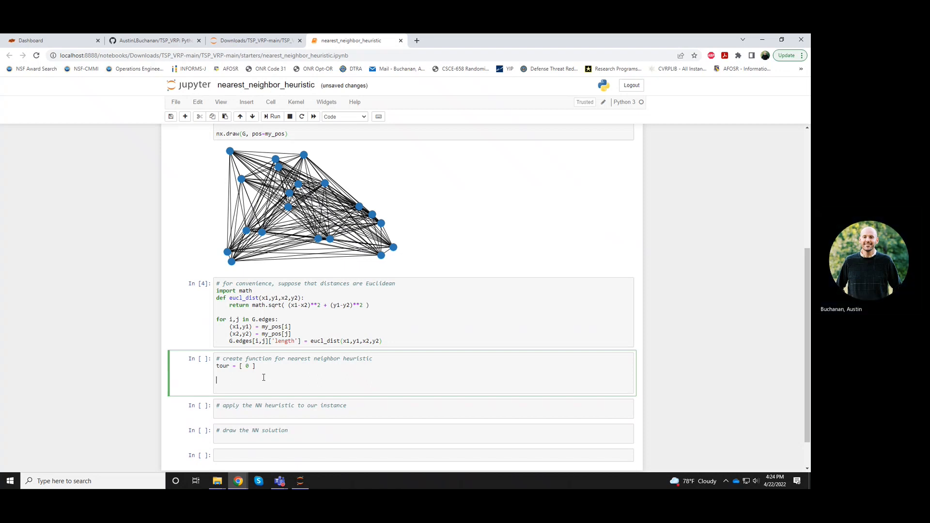
{"action": "type", "text": "j"}
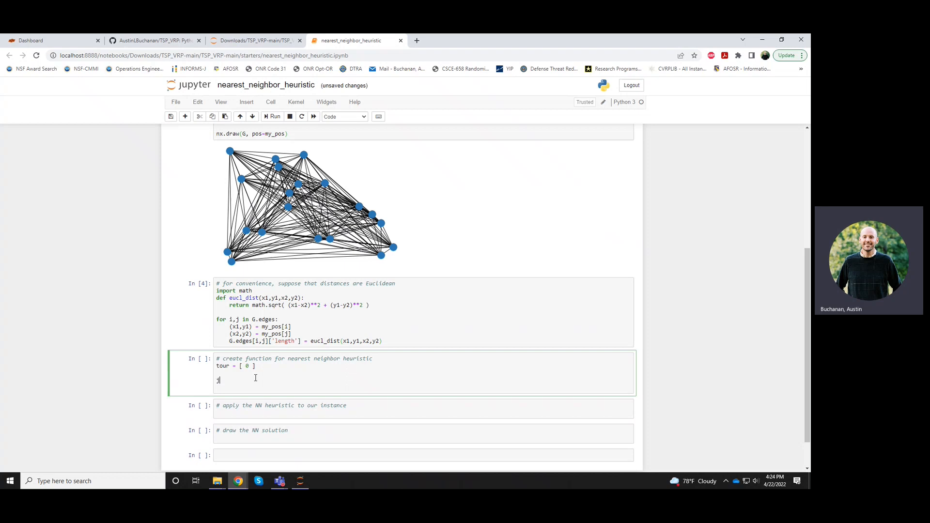
{"action": "mouse_move", "coordinate": [277, 384]}
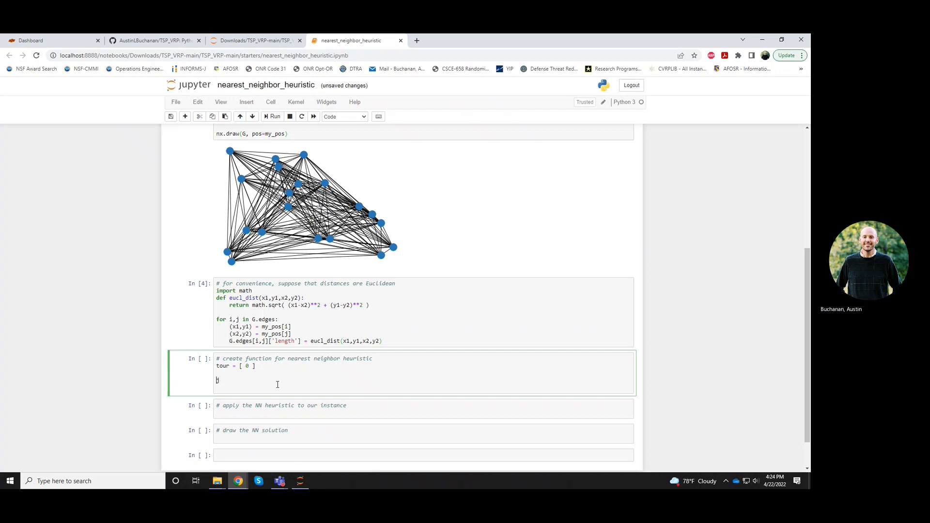
{"action": "type", "text": "for j"}
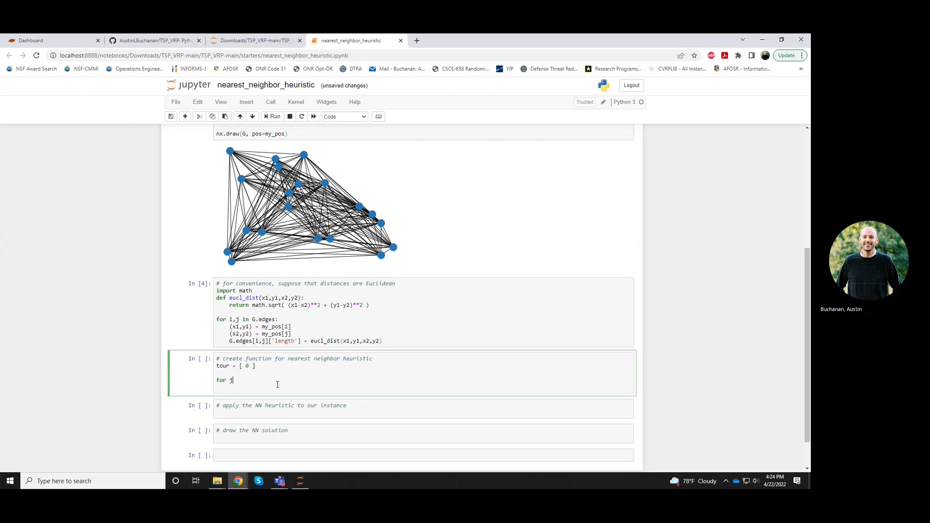
{"action": "type", "text": "in"}
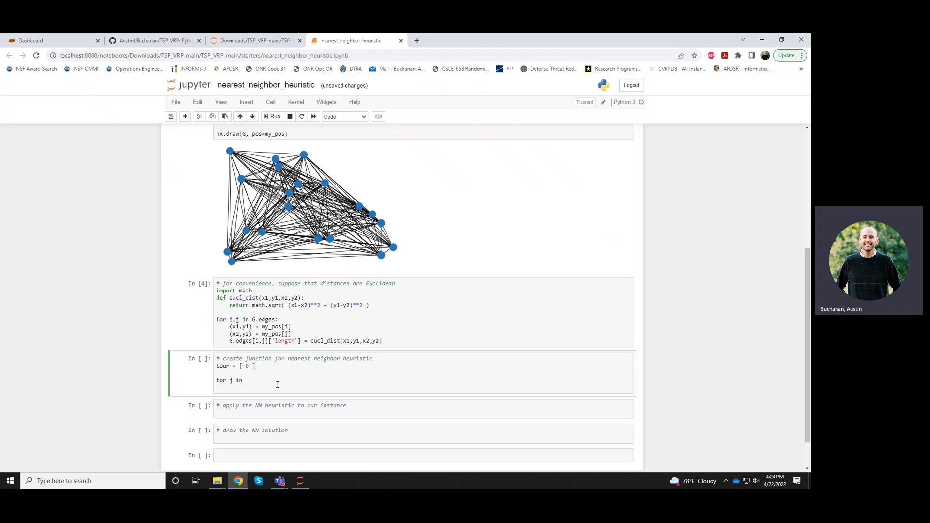
{"action": "type", "text": "i"}
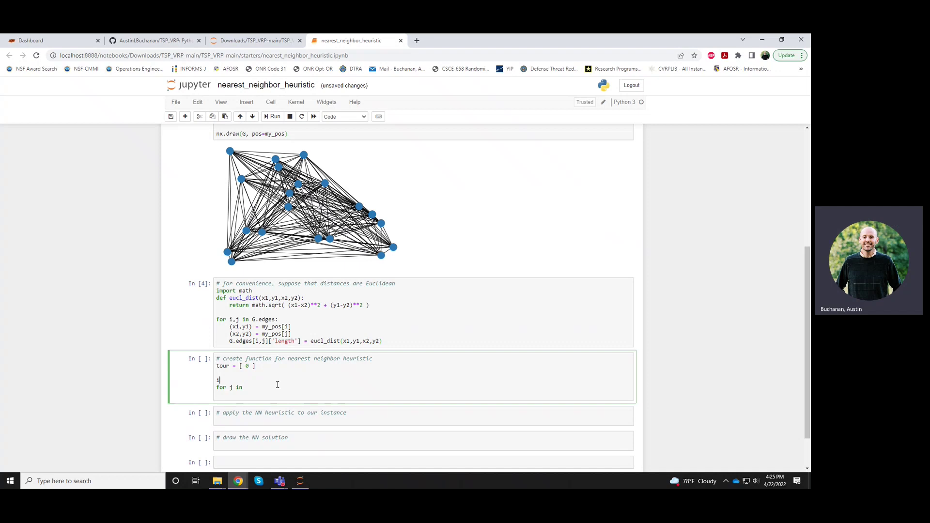
{"action": "type", "text": "= 0"}
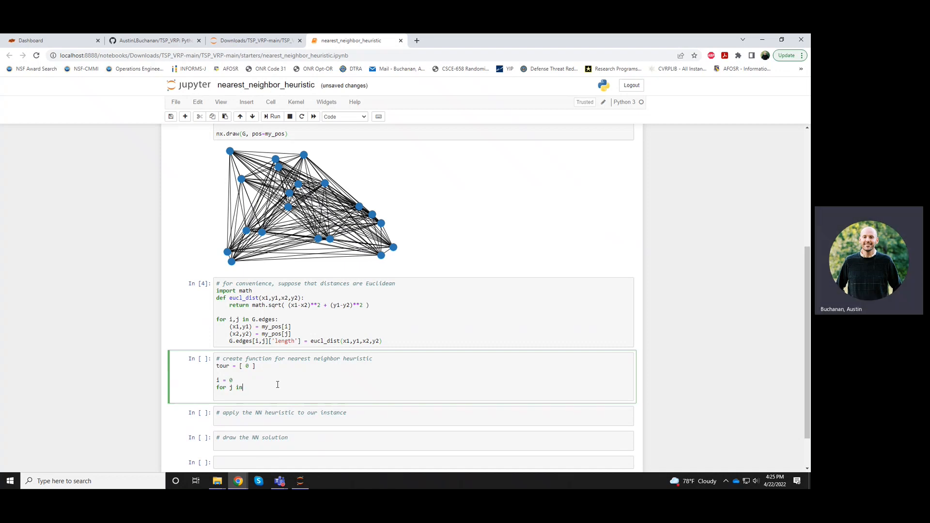
Complete min( G.edges[i,j]['length'] for j in G.neighbors(i) if j not in tour ).
{"action": "type", "text": "G.neighbors()"}
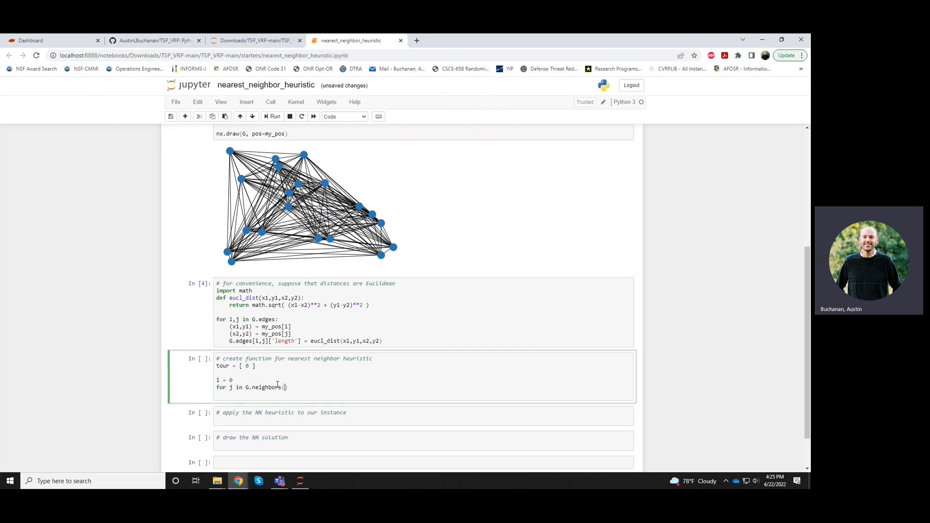
{"action": "type", "text": "i"}
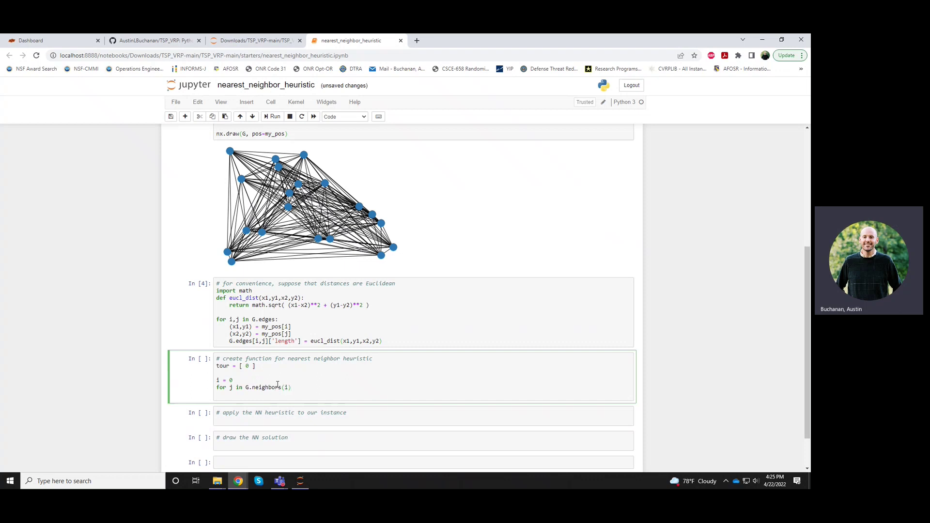
{"action": "key", "text": "ctrl+s"}
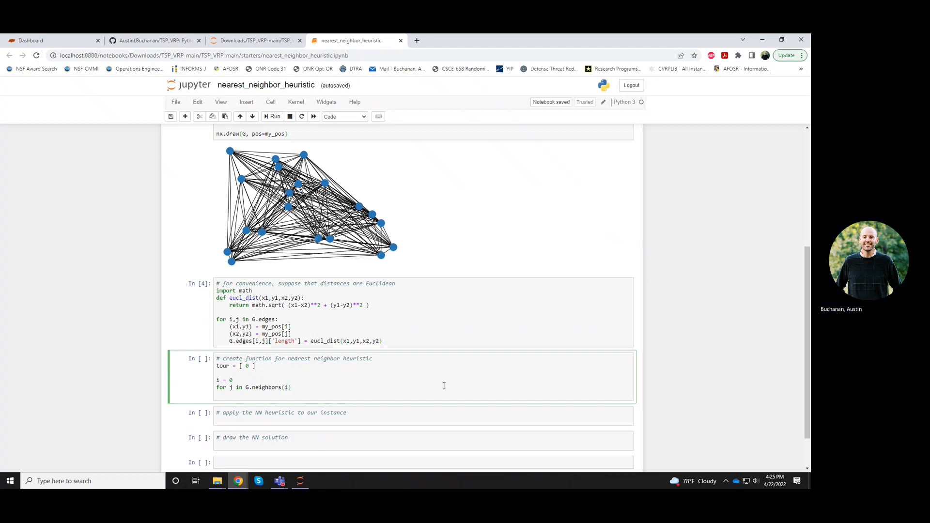
{"action": "type", "text": "if j not"}
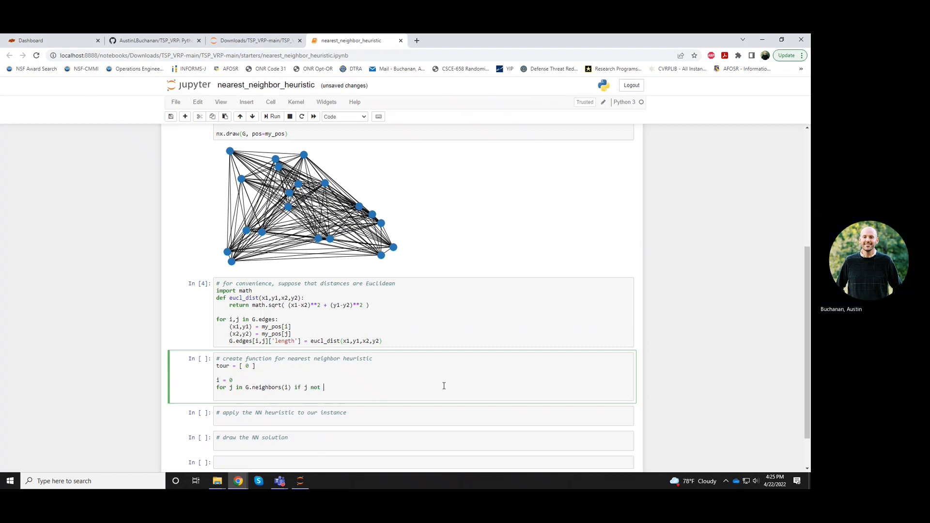
{"action": "type", "text": "in tour"}
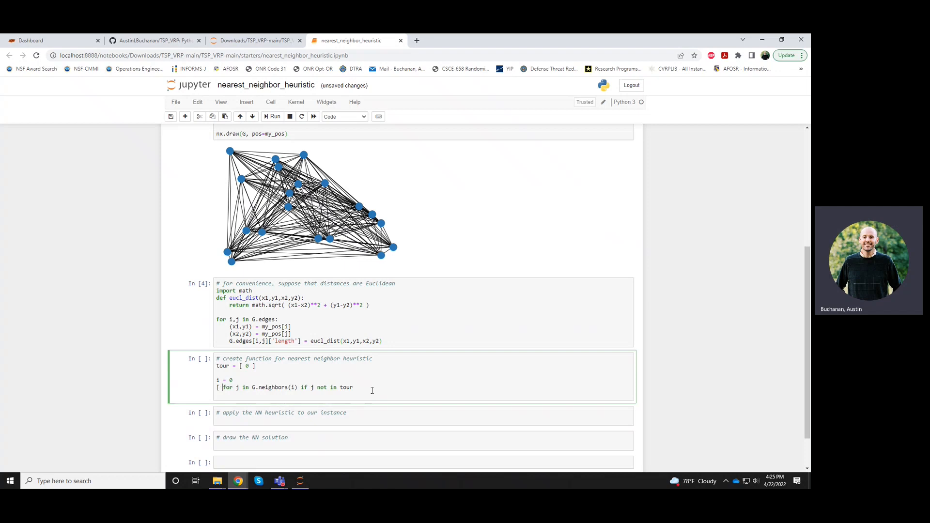
{"action": "type", "text": "G."}
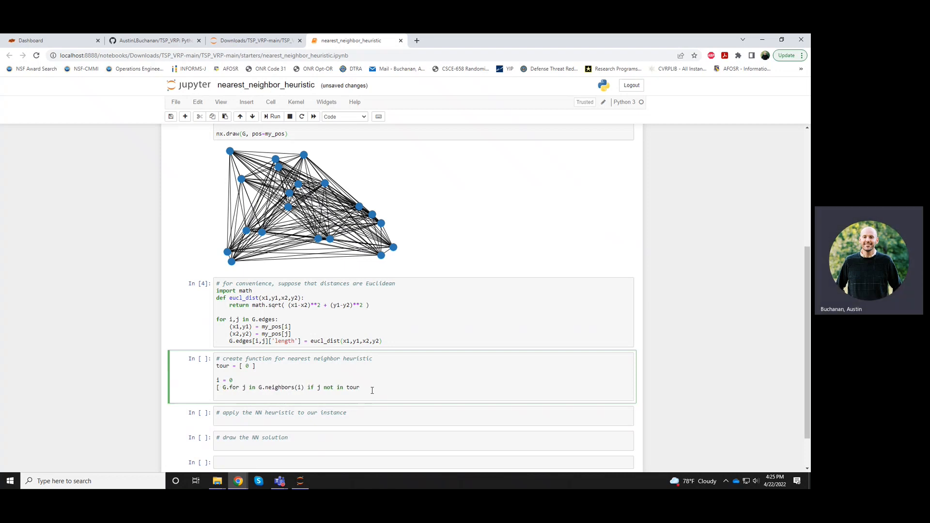
{"action": "type", "text": "edges"}
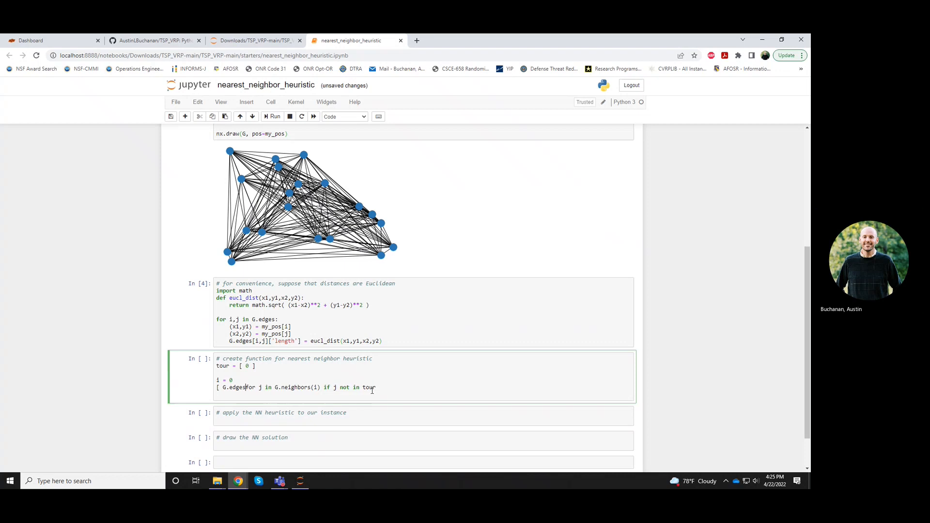
{"action": "type", "text": "[i,j]['length"}
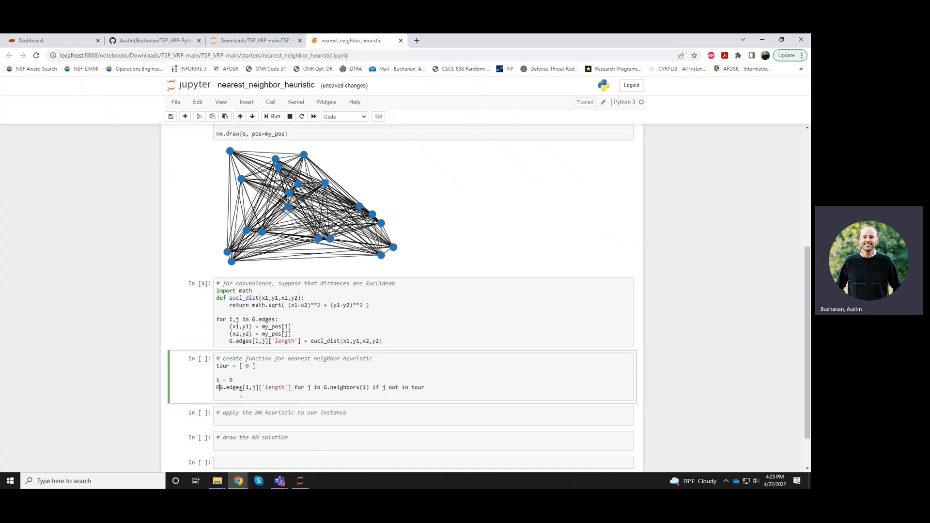
{"action": "type", "text": "min("}
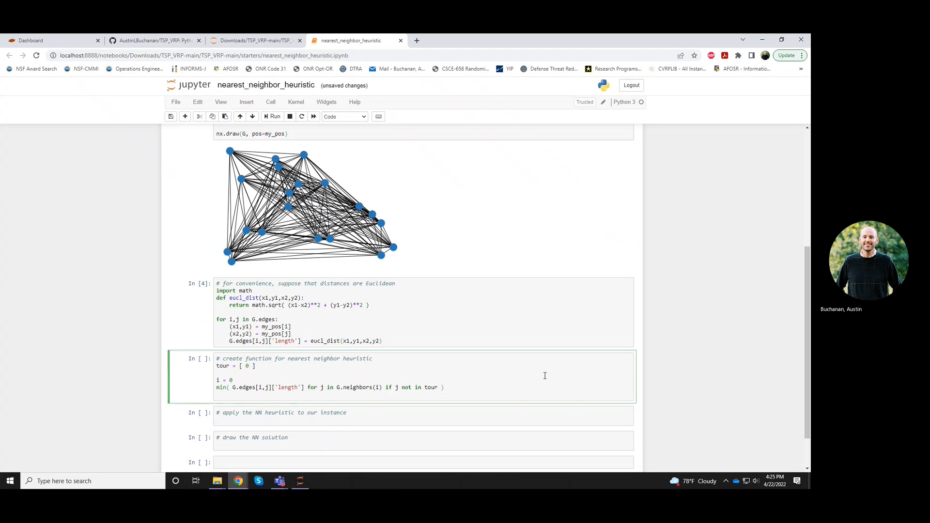
{"action": "left_click", "coordinate": [442, 387]}
{"action": "type", "text": "min_length = "}
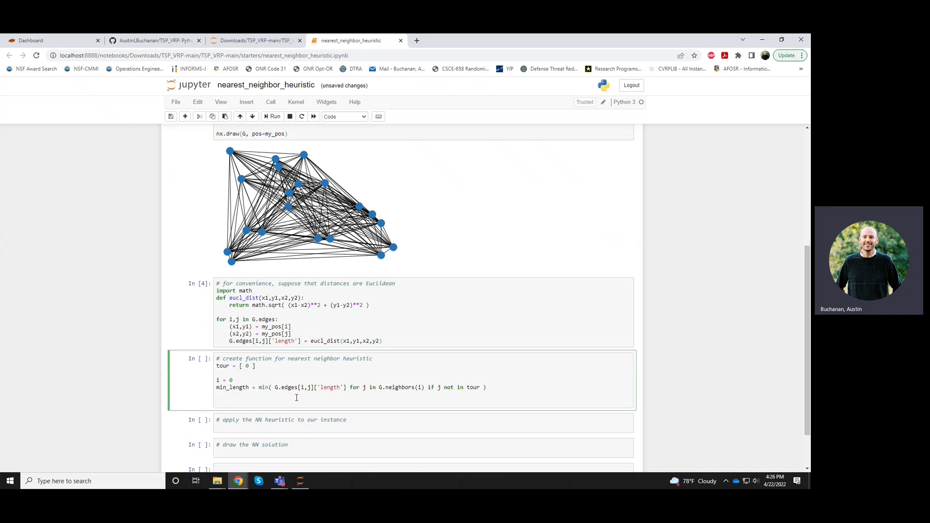
Add nearest_neighbors = [ j ... if j not in tour and length == min_length ] after min_length.
{"action": "type", "text": "near"}
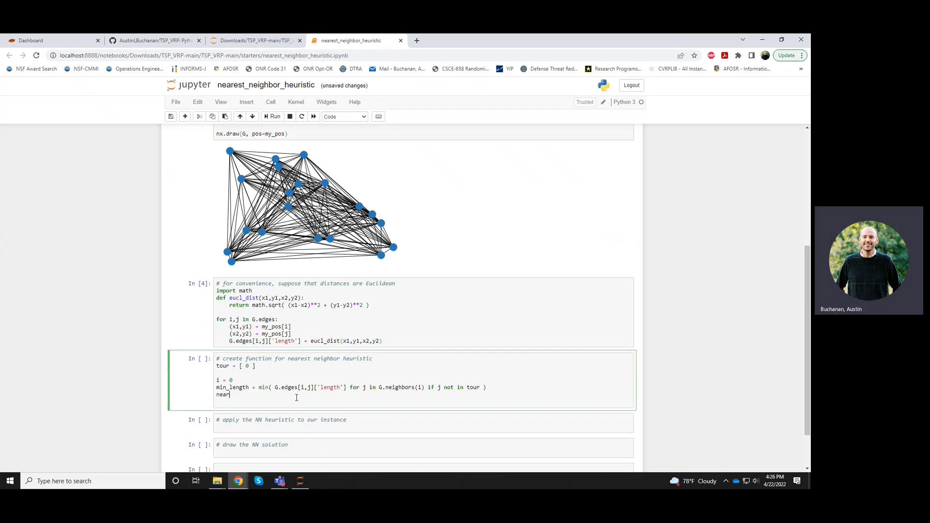
{"action": "type", "text": "est_negi"}
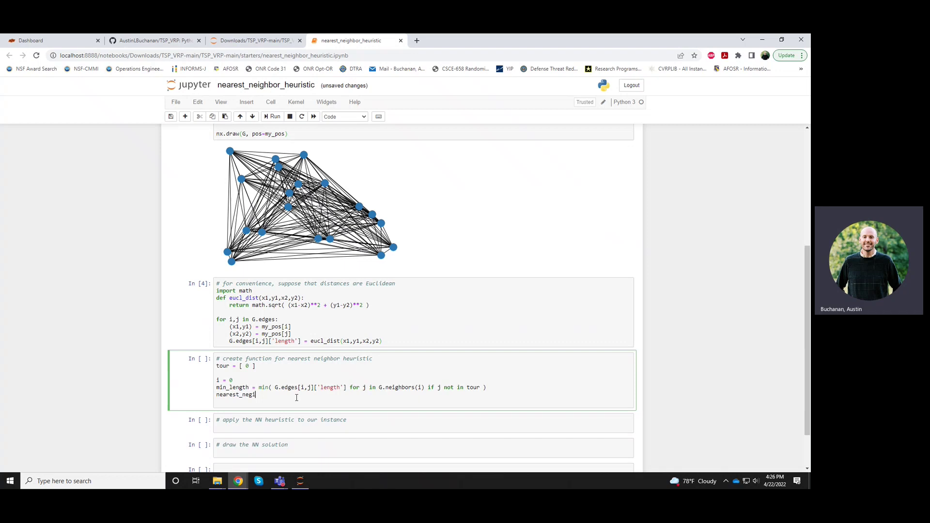
{"action": "type", "text": "ghbors"}
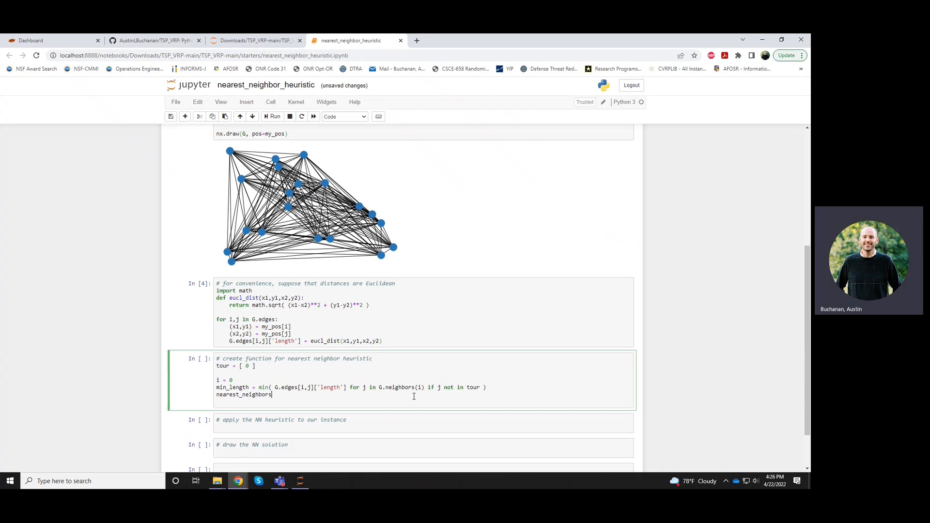
{"action": "type", "text": "= [ j ]"}
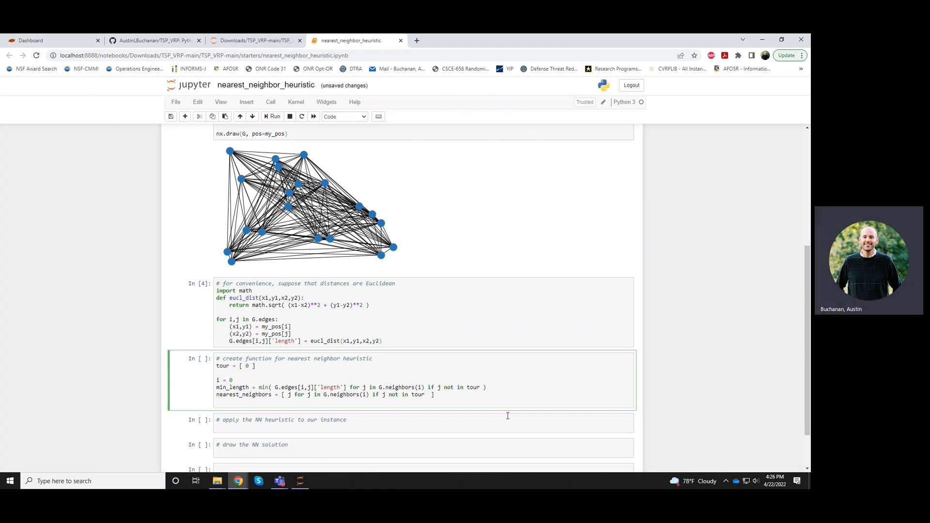
{"action": "type", "text": "and"}
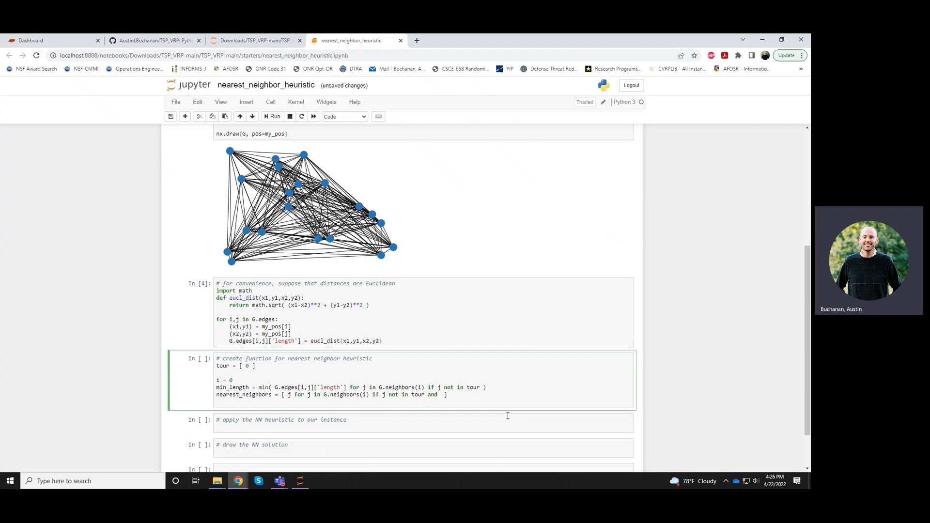
{"action": "mouse_move", "coordinate": [278, 387]}
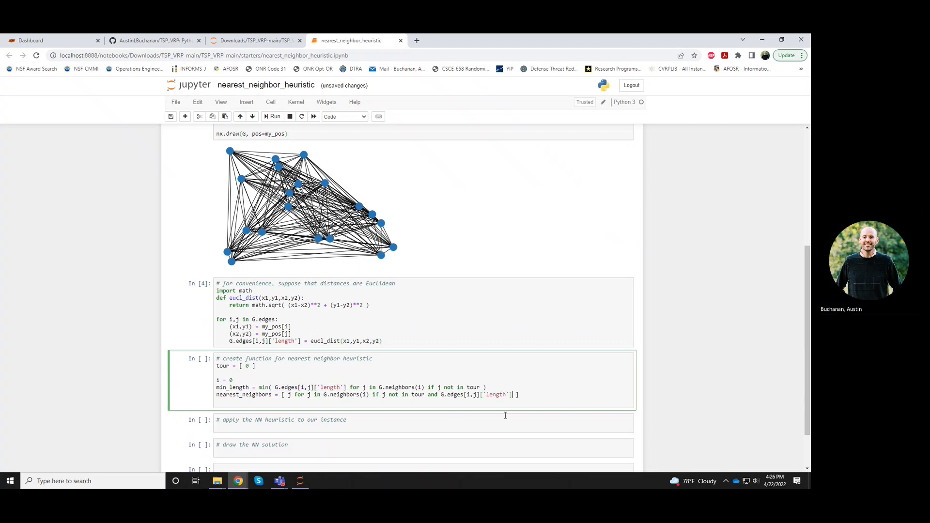
{"action": "type", "text": "== min_length"}
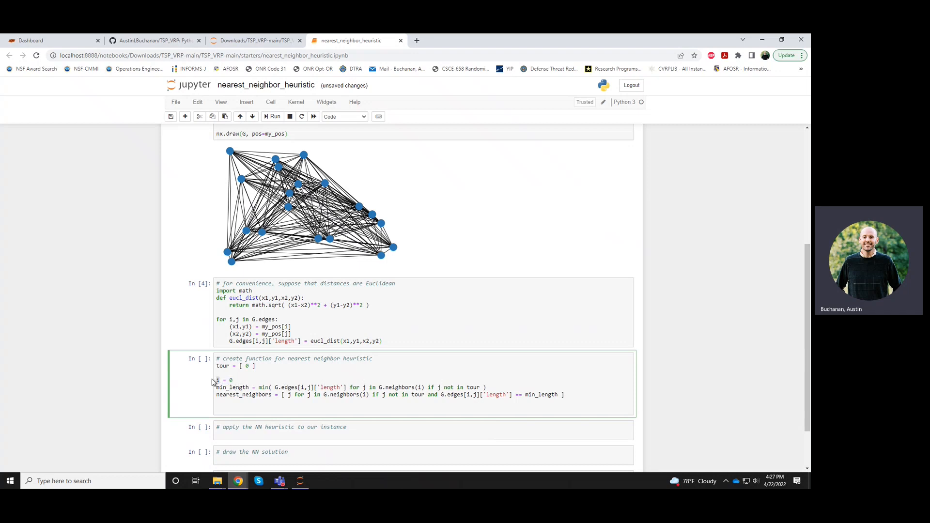
{"action": "mouse_move", "coordinate": [253, 397]}
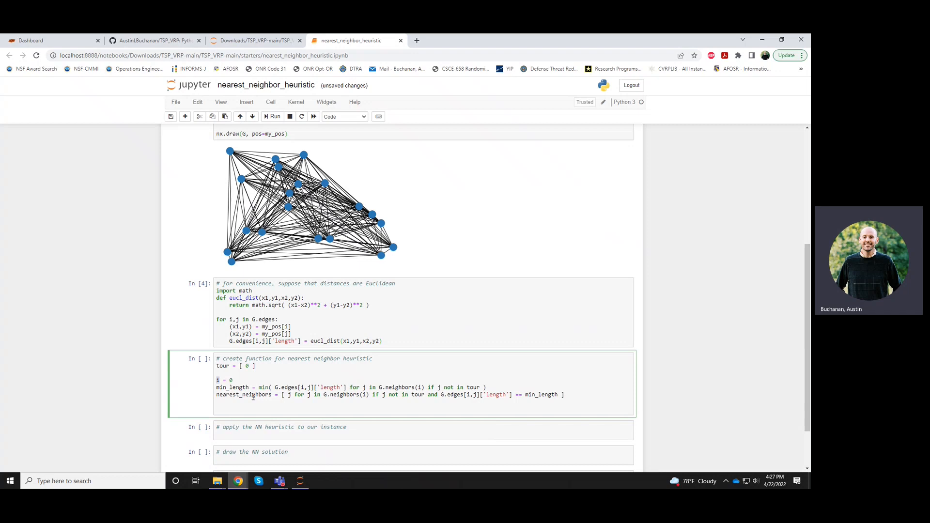
{"action": "key", "text": "ctrl+s"}
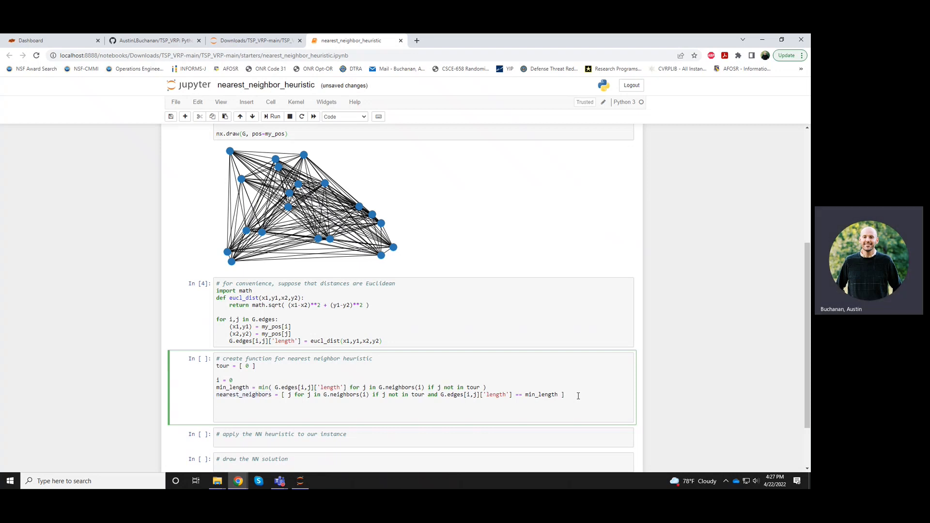
Set j = nearest_neighbors[0] and append j to the tour.
{"action": "type", "text": "nearest_neighbors[0"}
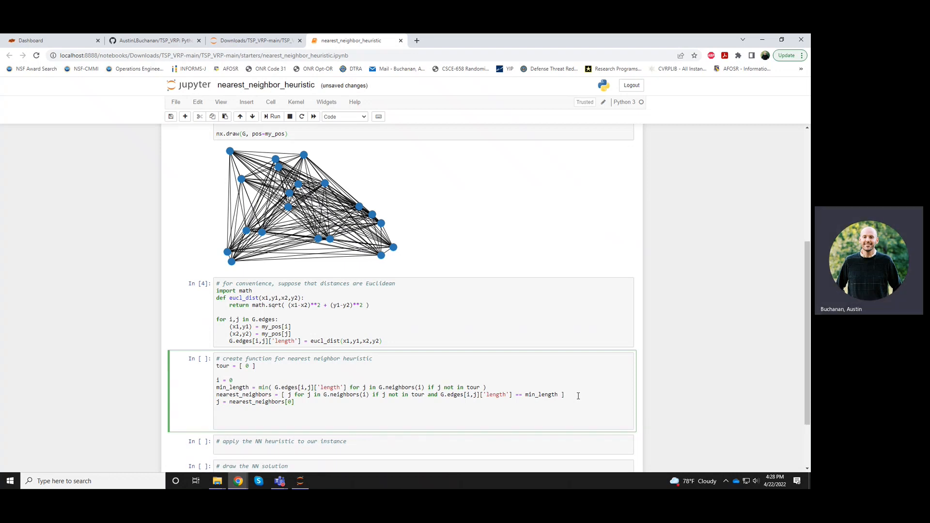
{"action": "type", "text": "tour.ap"}
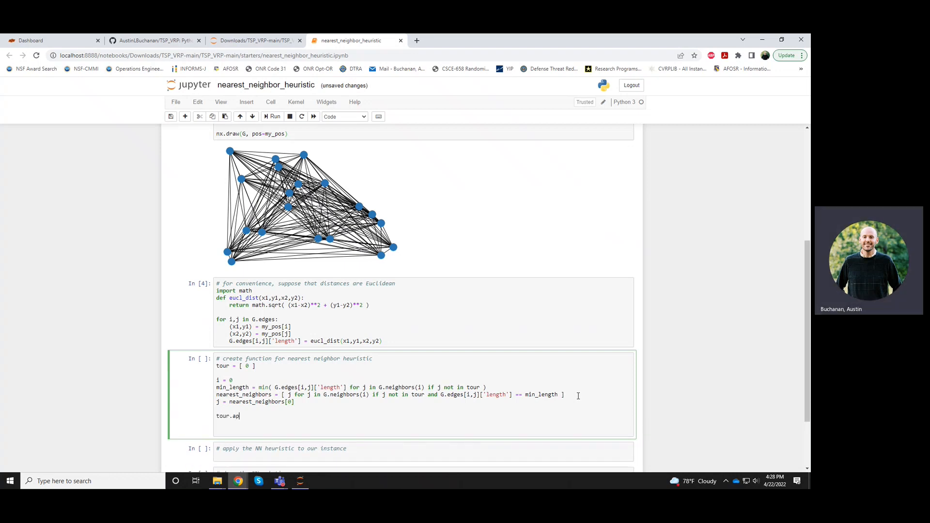
{"action": "type", "text": "pend(j)"}
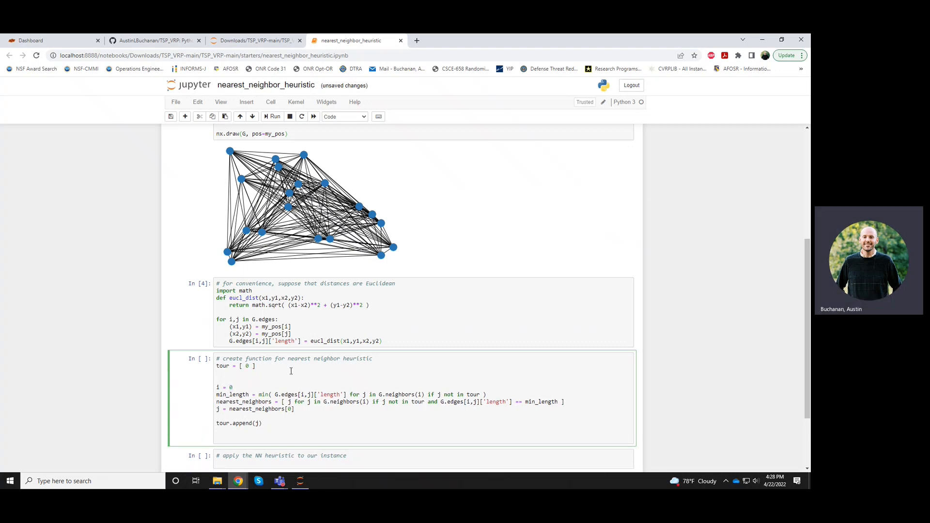
Wrap the steps in while len(tour) < G.number_of_nodes() with i = tour[-1] as the current city.
{"action": "type", "text": "while len(to"}
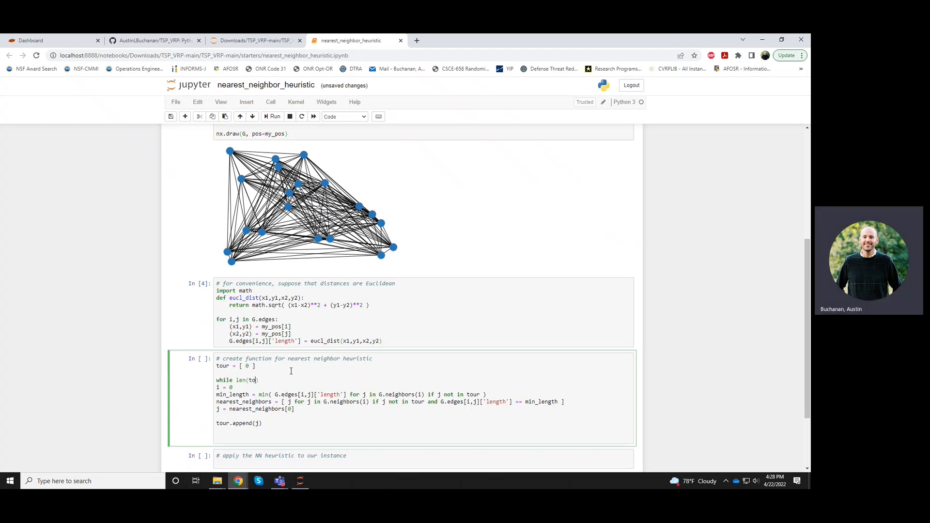
{"action": "type", "text": "ur"}
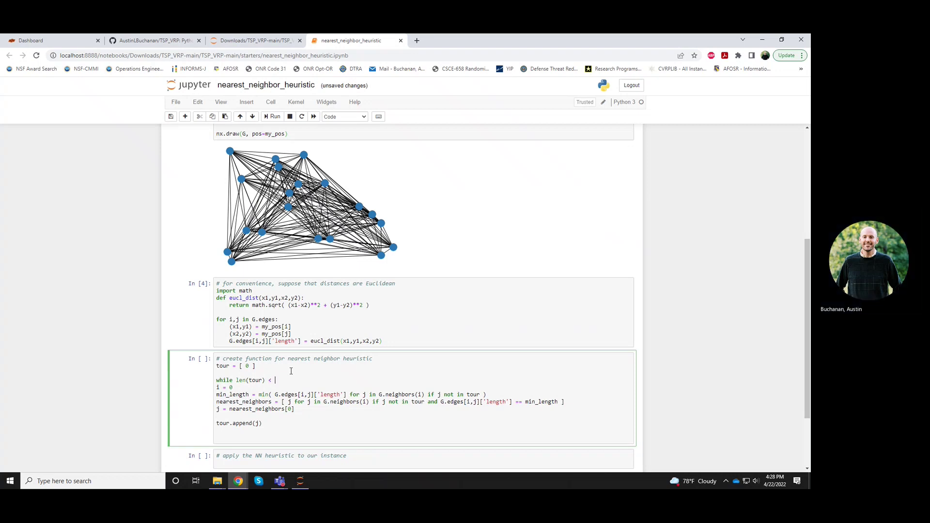
{"action": "type", "text": "G.number_of_"}
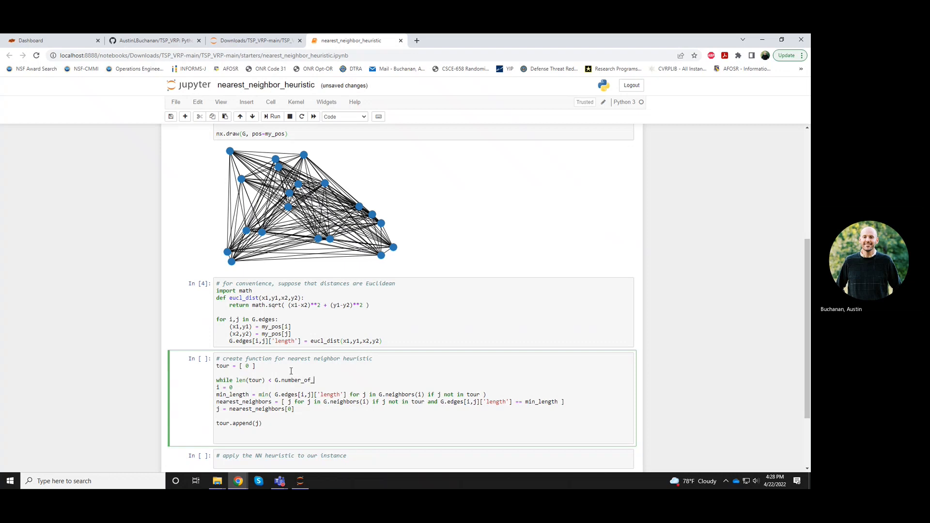
{"action": "type", "text": "nodes():"}
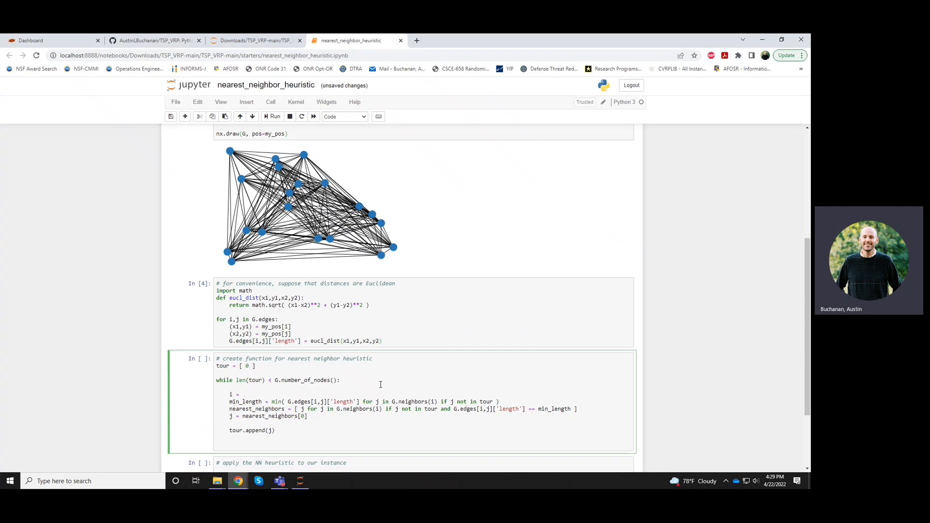
{"action": "type", "text": "tour[]"}
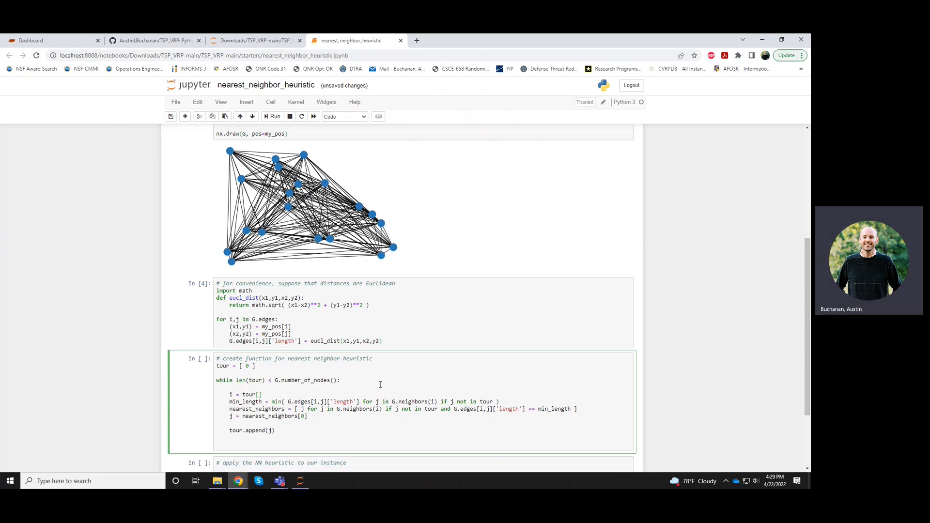
{"action": "type", "text": "-1"}
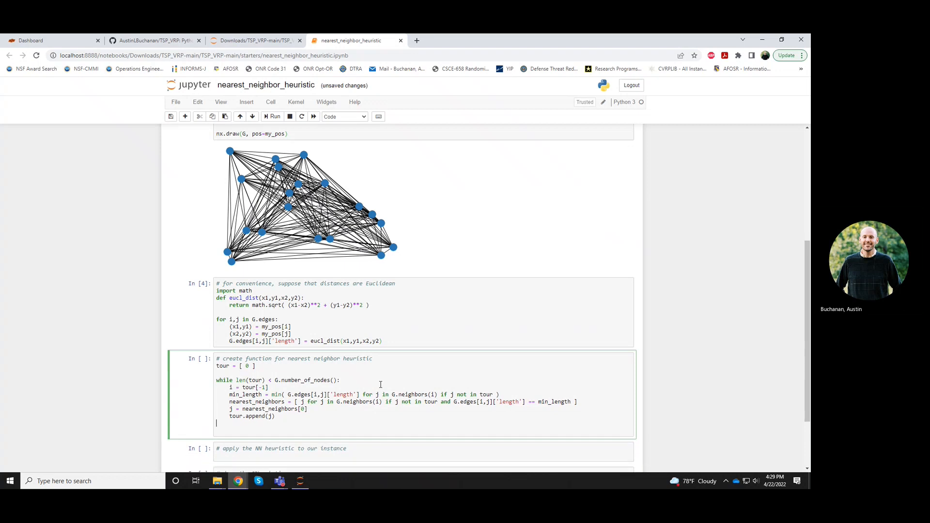
{"action": "scroll", "scroll_direction": "down", "scroll_amount": 3}
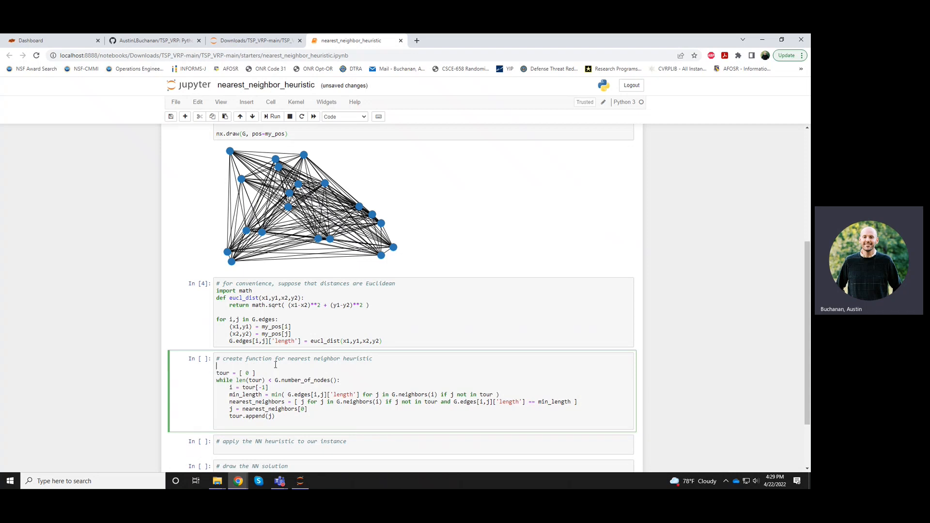
Define nearest_neighbor_heuristic(G) around the loop, ending with return tour, and run the cell.
{"action": "type", "text": "def nearest_neighbor_heuristic(G):"}
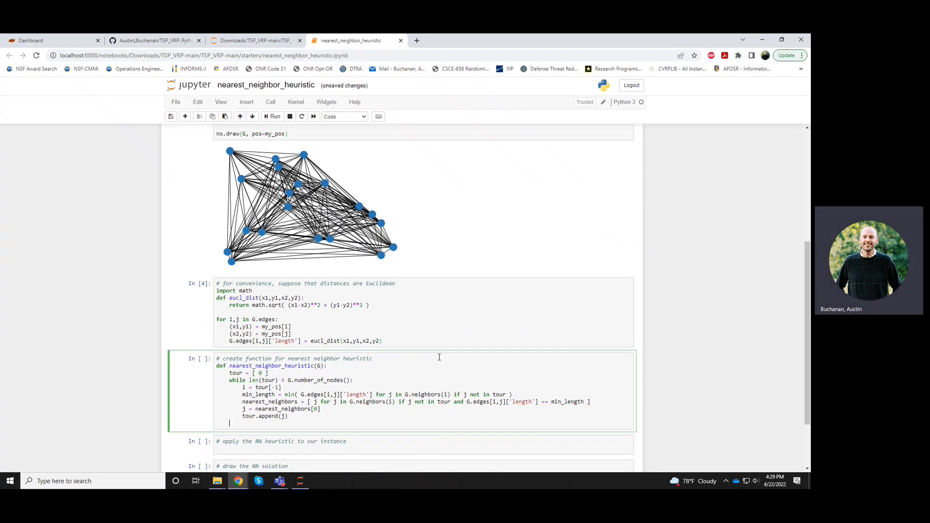
{"action": "type", "text": "return tour"}
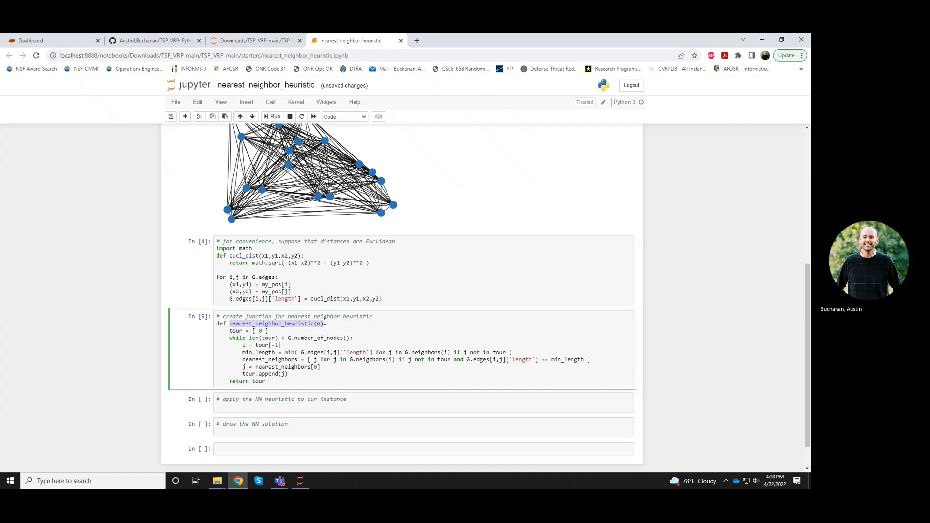
Compute tour = nearest_neighbor_heuristic(G) and print the 20-city tour starting at 0.
{"action": "type", "text": "to"}
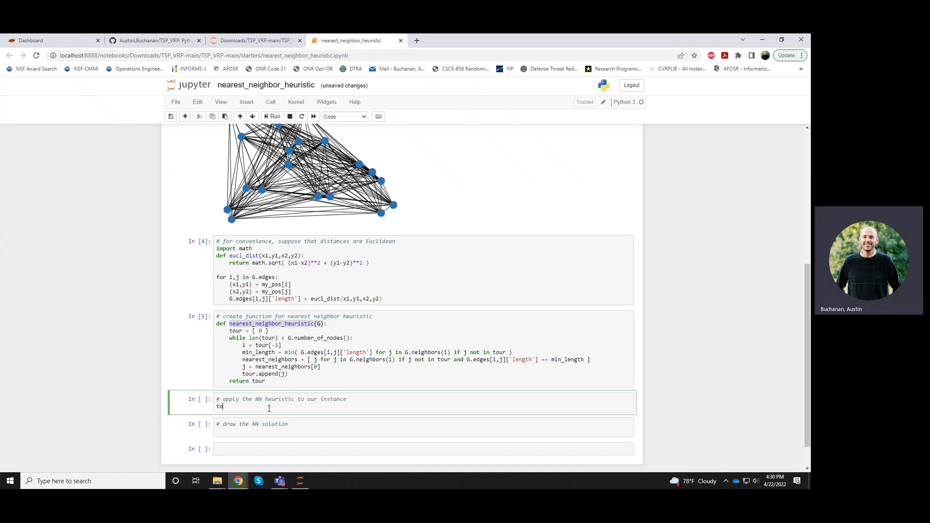
{"action": "type", "text": "our = nearest_neighbor_heuristic(G)"}
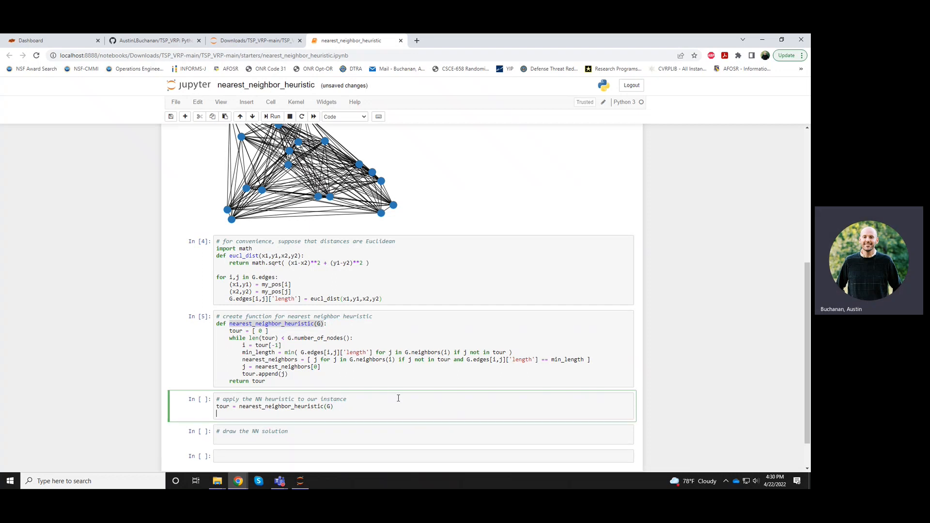
{"action": "type", "text": "print(tour)"}
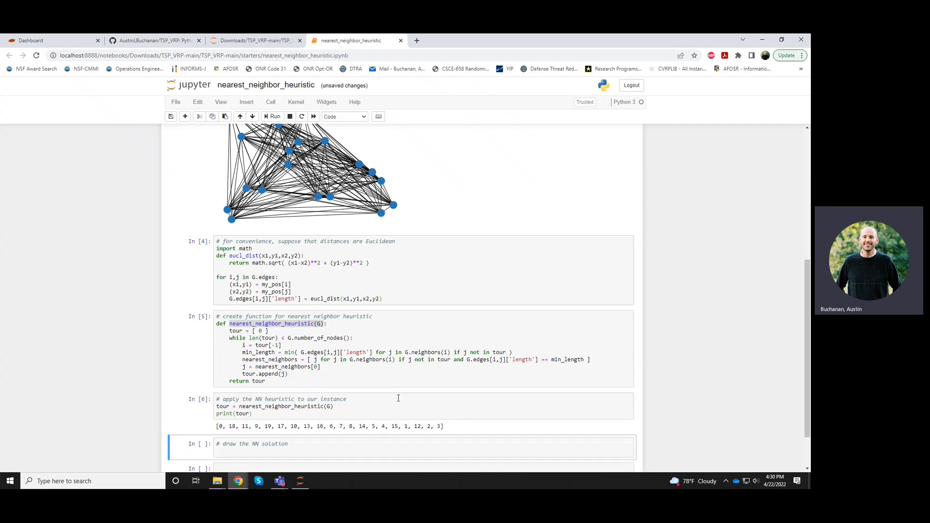
Review the printed tour and add an empty line after print(tour) for more code.
{"action": "scroll", "scroll_direction": "down", "scroll_amount": 3}
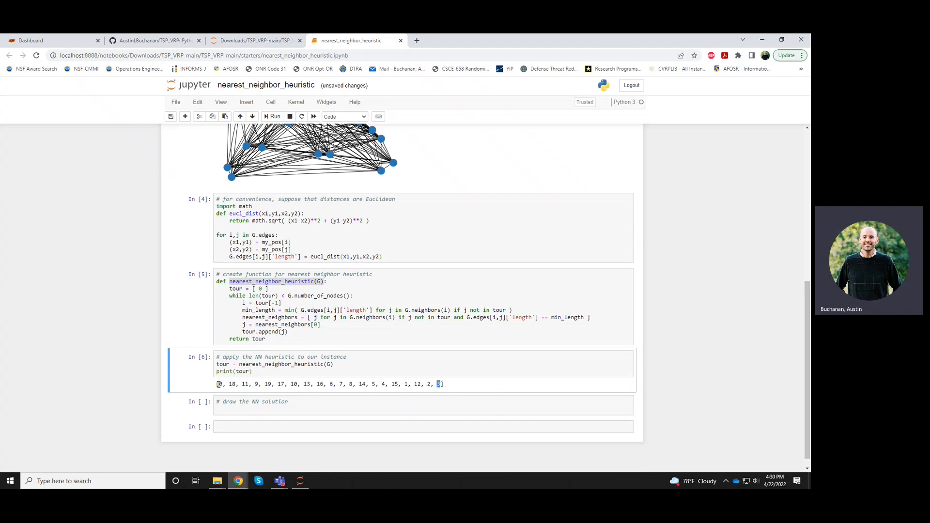
{"action": "left_click", "coordinate": [373, 369]}
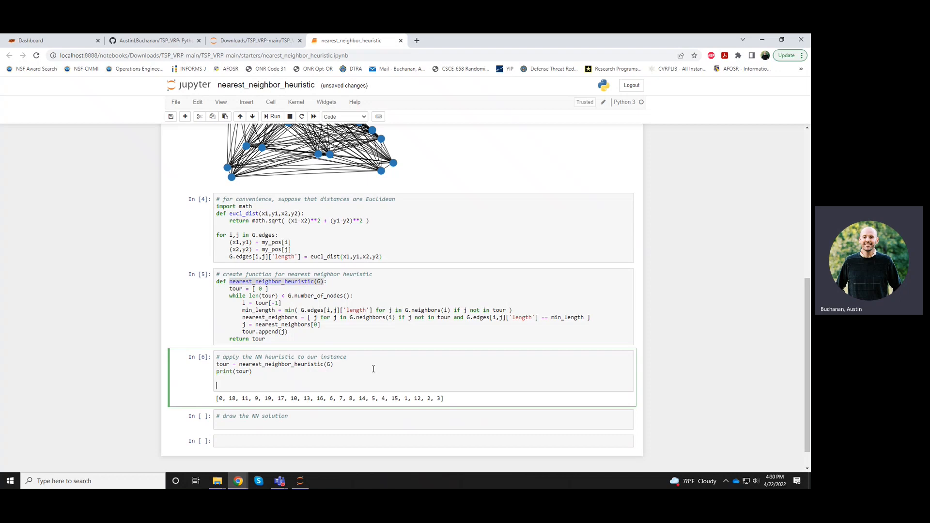
Start tour_edges as a list of (tour[i-1], tour[i]) pairs.
{"action": "type", "text": "tour_ed"}
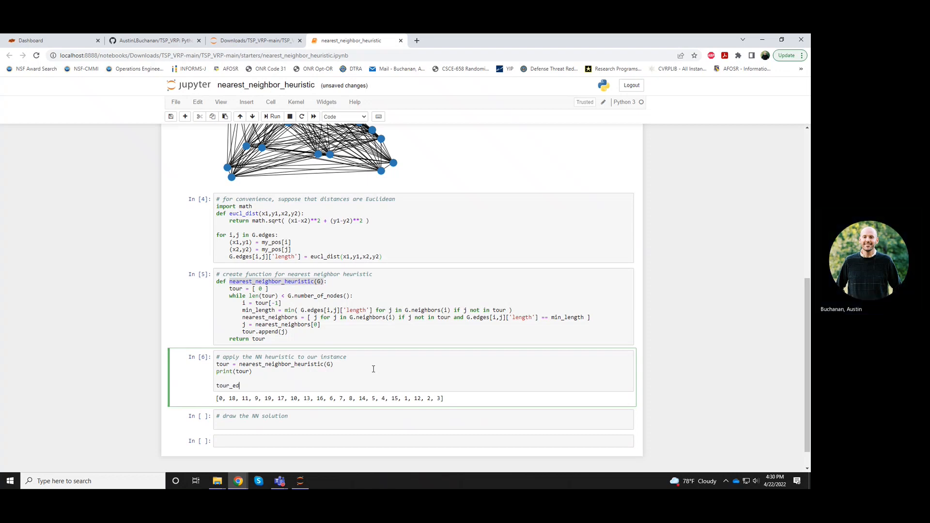
{"action": "type", "text": "ges = []"}
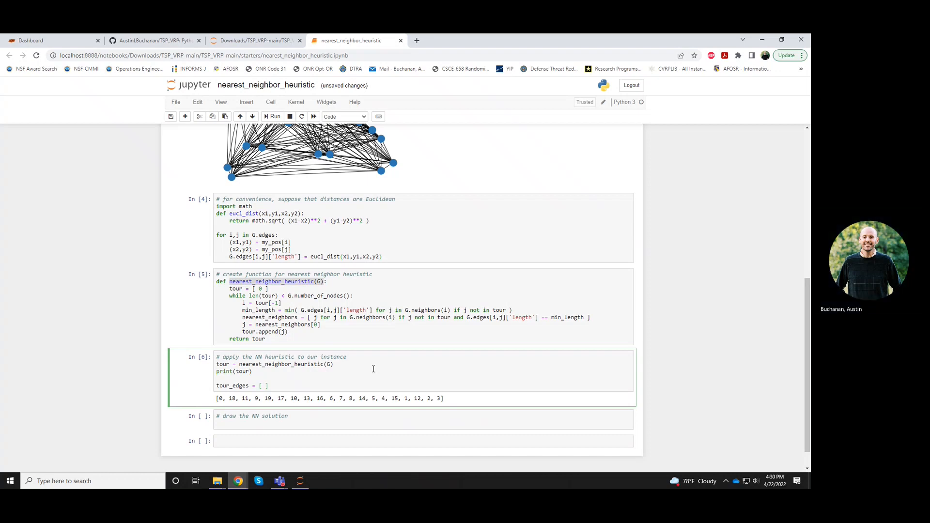
{"action": "mouse_move", "coordinate": [487, 383]}
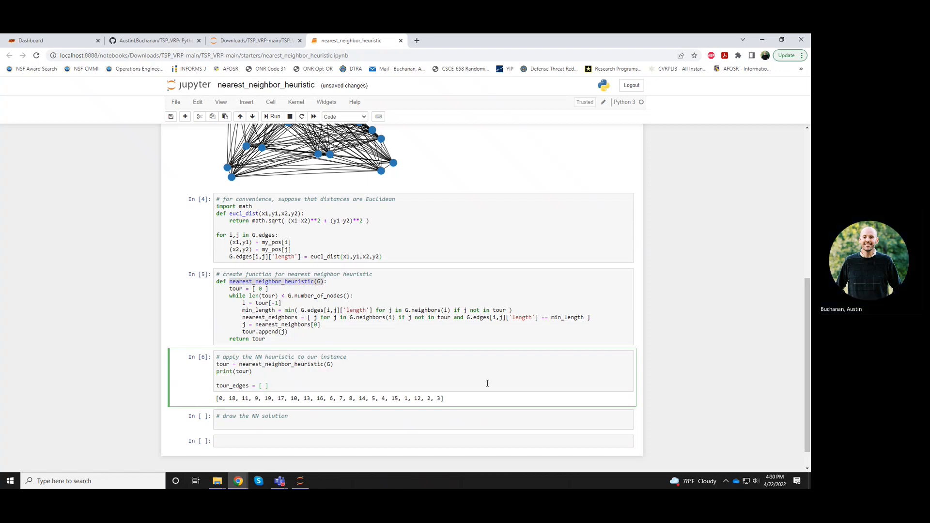
{"action": "type", "text": "()"}
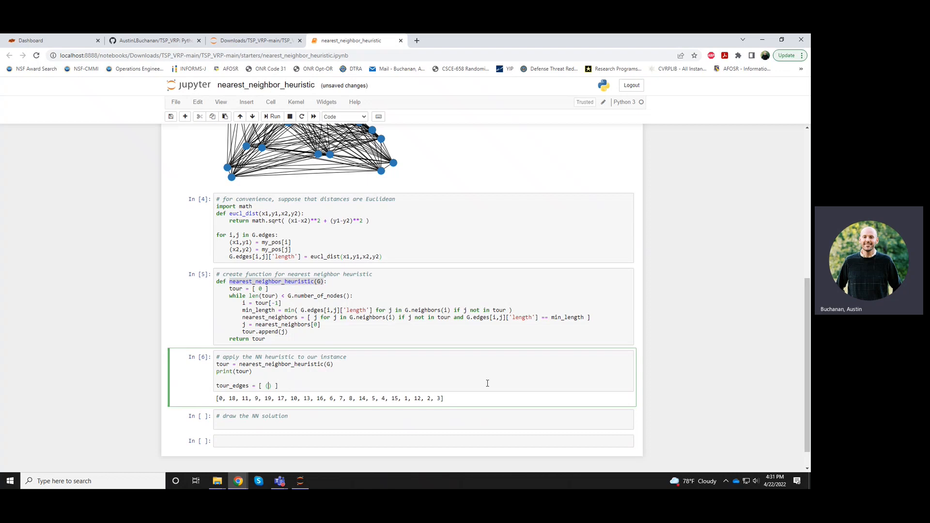
{"action": "type", "text": "tour[]"}
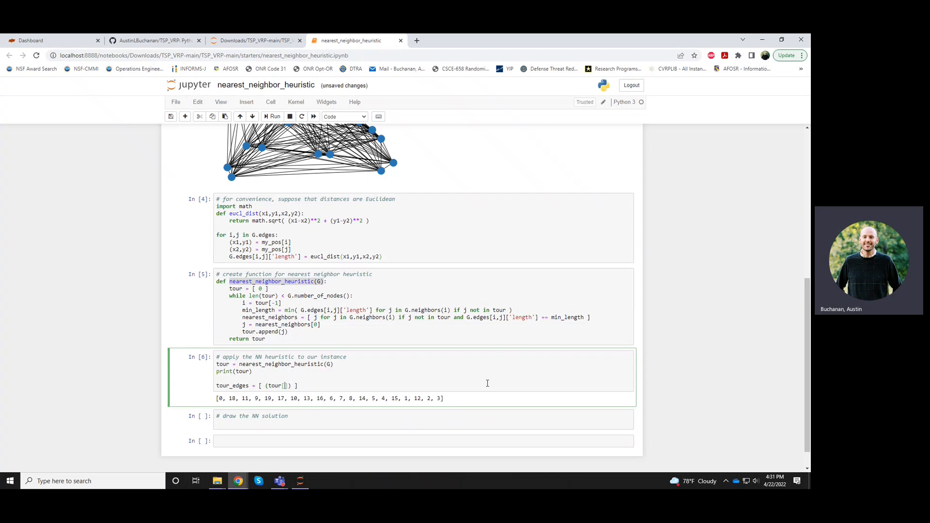
{"action": "type", "text": "1"}
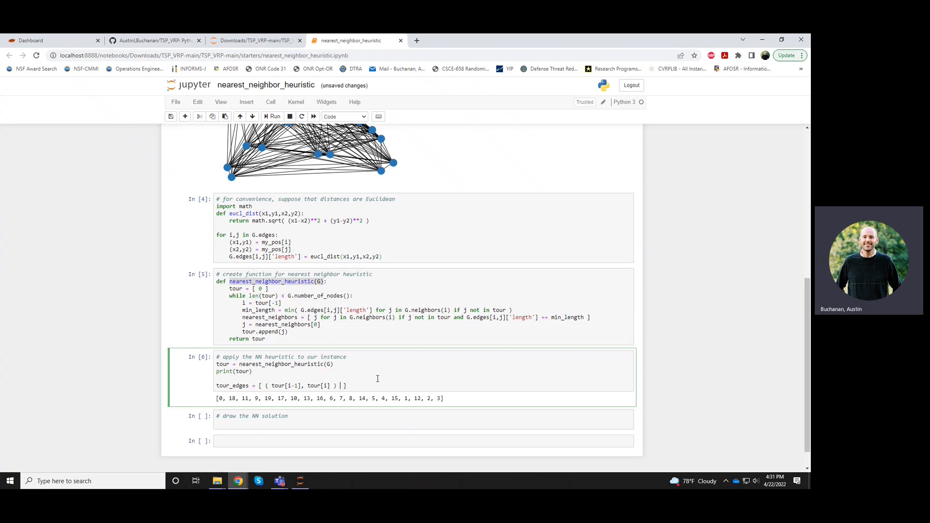
Comprehend the pairs over range(G.number_of_nodes) and print(tour_edges).
{"action": "type", "text": "for i"}
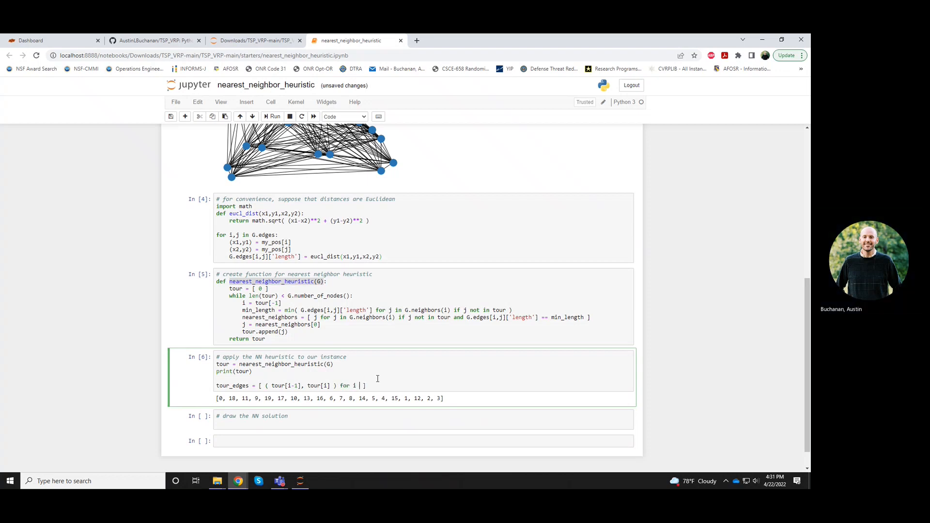
{"action": "type", "text": "in"}
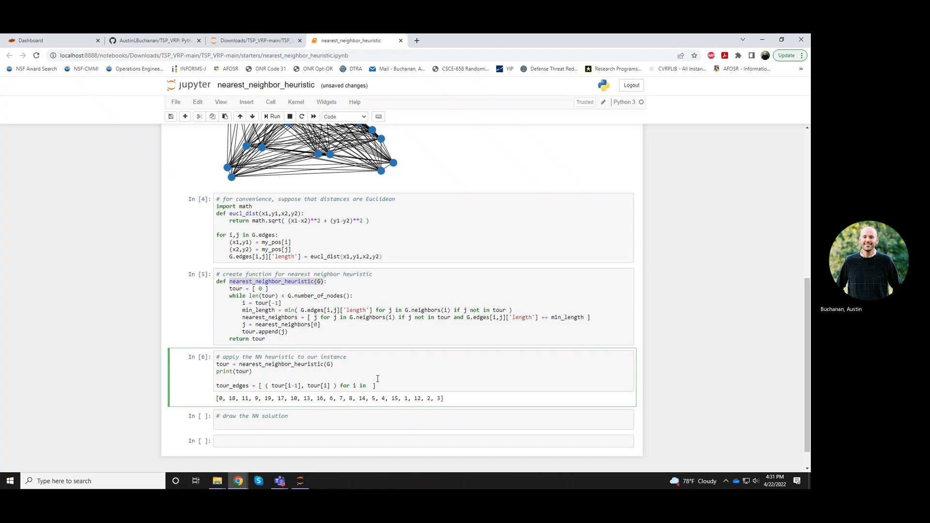
{"action": "type", "text": "G.nu"}
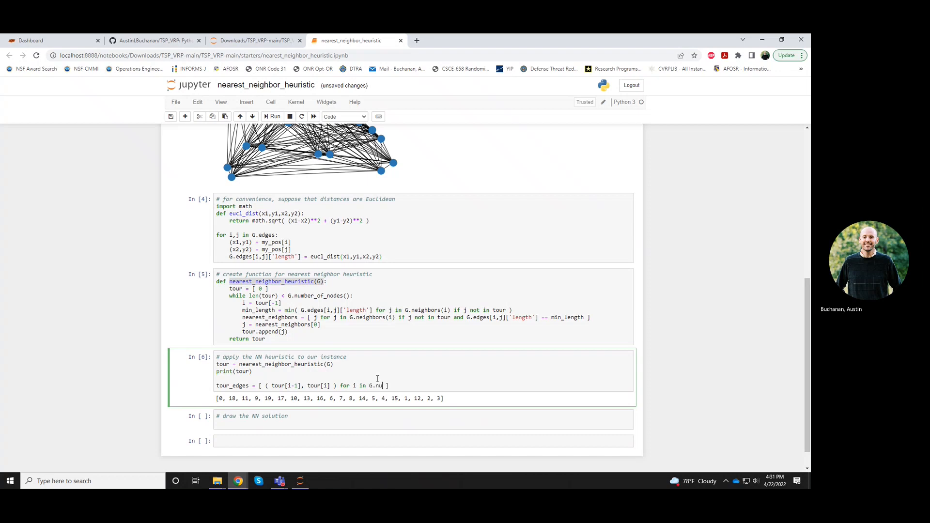
{"action": "type", "text": "b"}
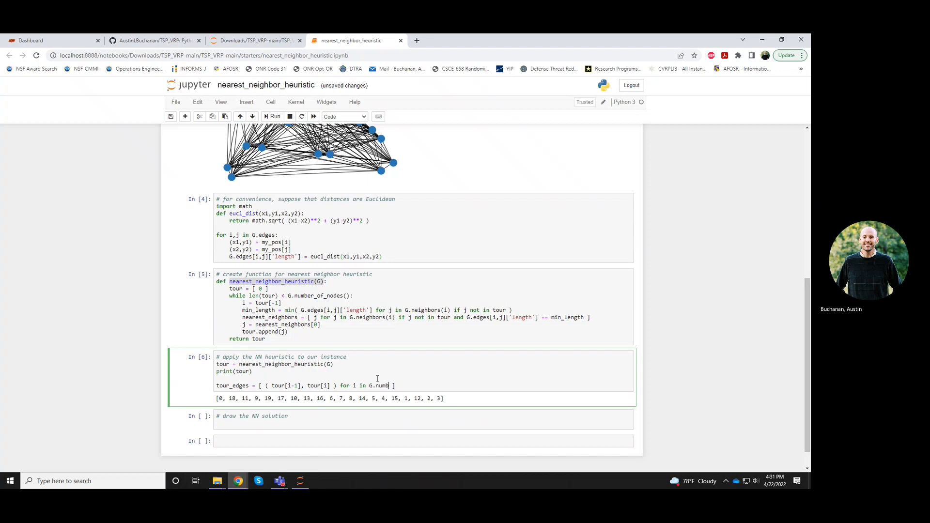
{"action": "type", "text": "range("}
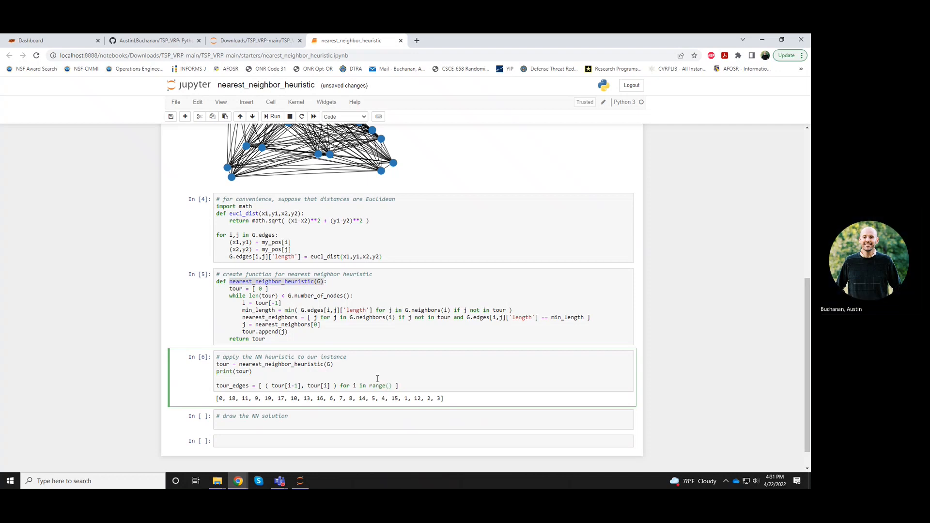
{"action": "type", "text": "G.number_of_nodes"}
{"action": "type", "text": "print("}
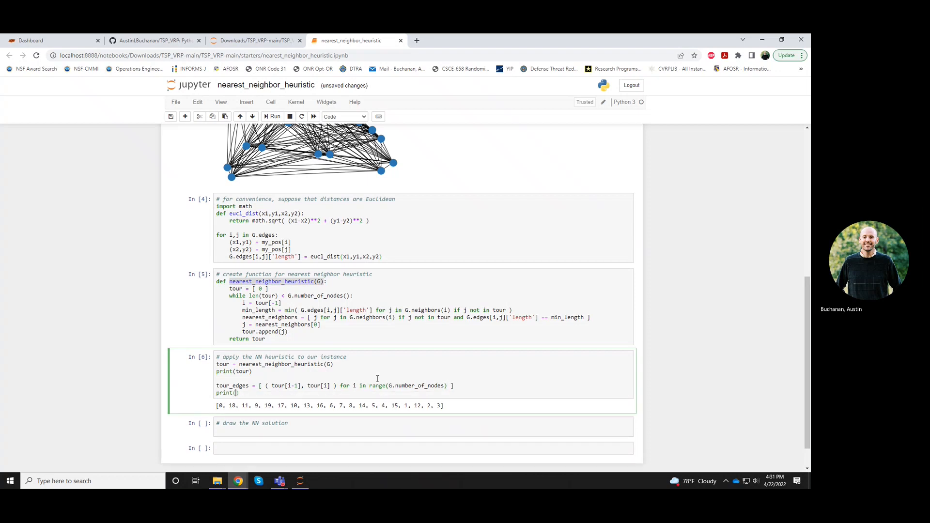
{"action": "type", "text": "tour_edges"}
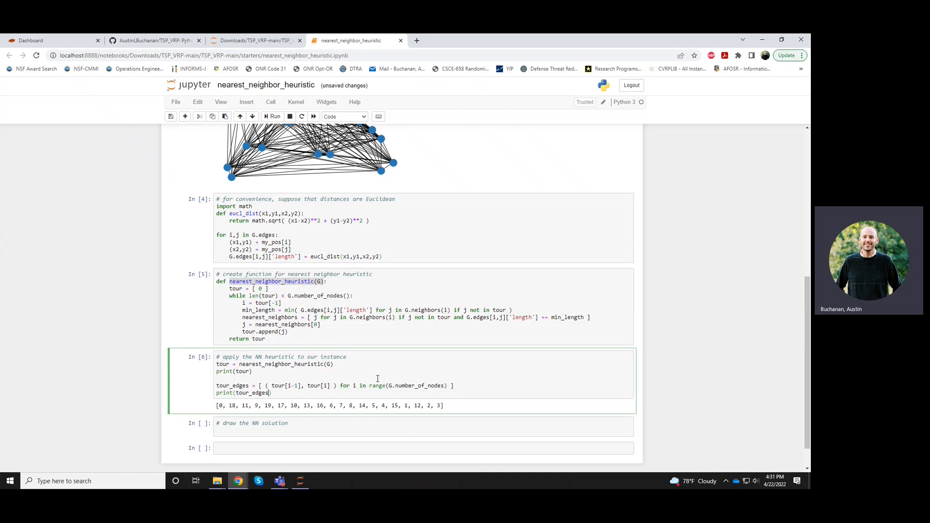
Fix the TypeError by calling G.number_of_nodes() and rerun to print the 20 tour edges from (3, 0).
{"action": "left_click", "coordinate": [272, 117]}
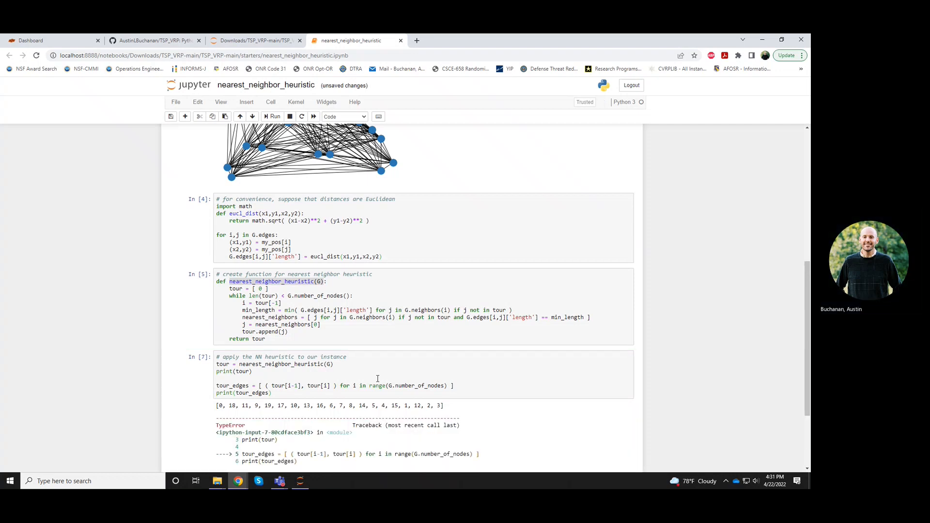
{"action": "left_click", "coordinate": [356, 393]}
{"action": "type", "text": "()"}
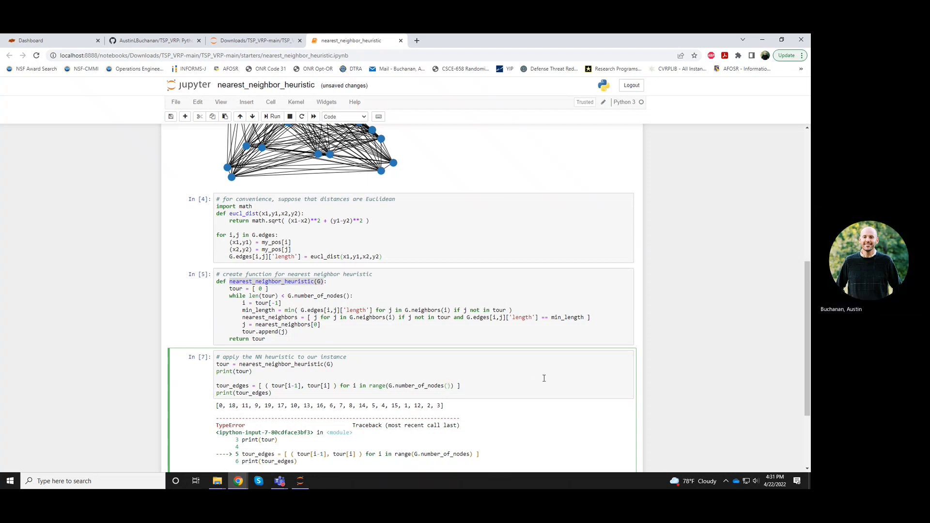
{"action": "left_click", "coordinate": [273, 116]}
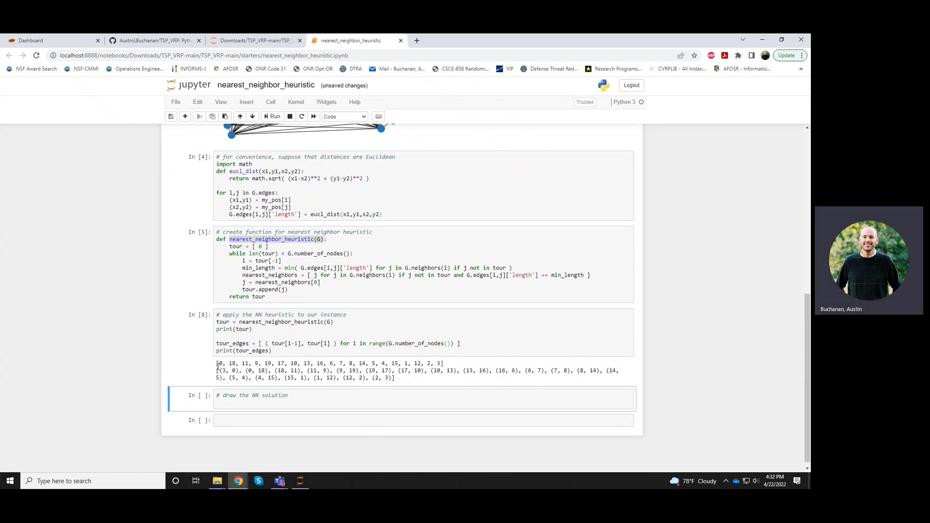
{"action": "double_click", "coordinate": [225, 362]}
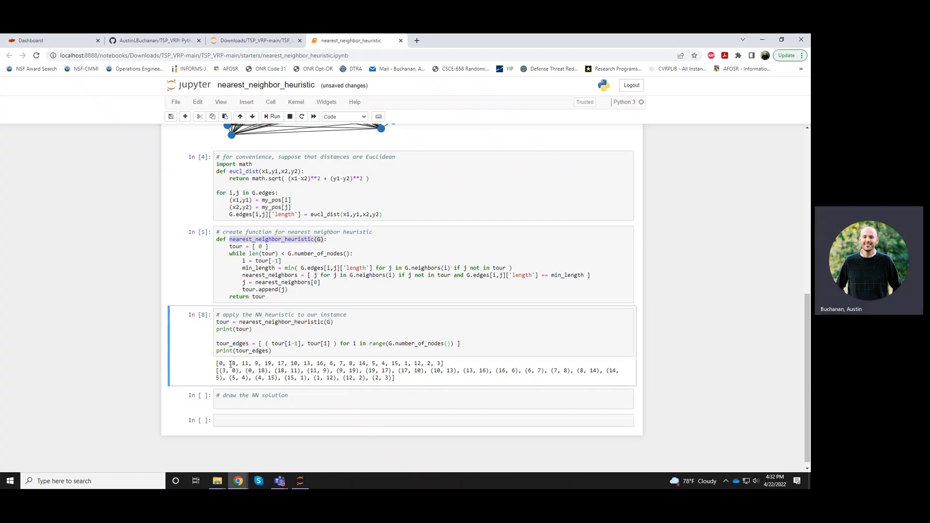
{"action": "double_click", "coordinate": [236, 363]}
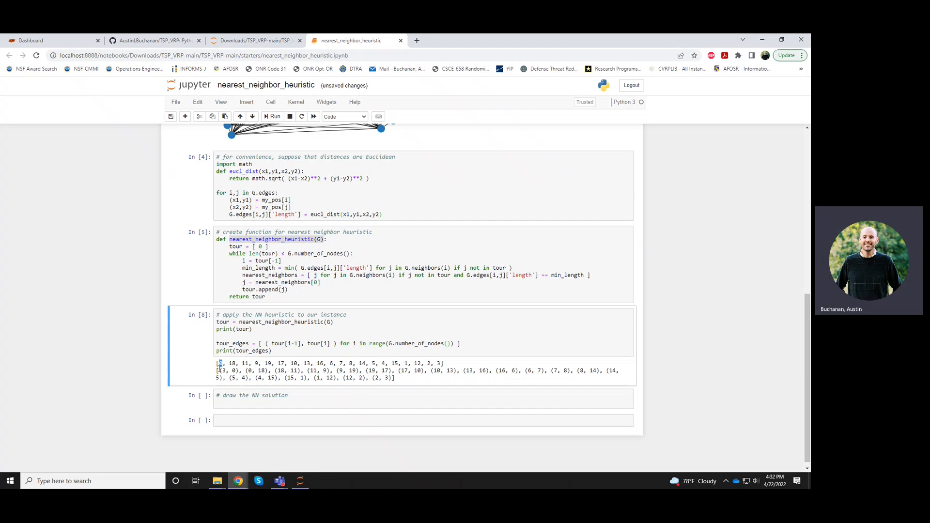
{"action": "double_click", "coordinate": [228, 370]}
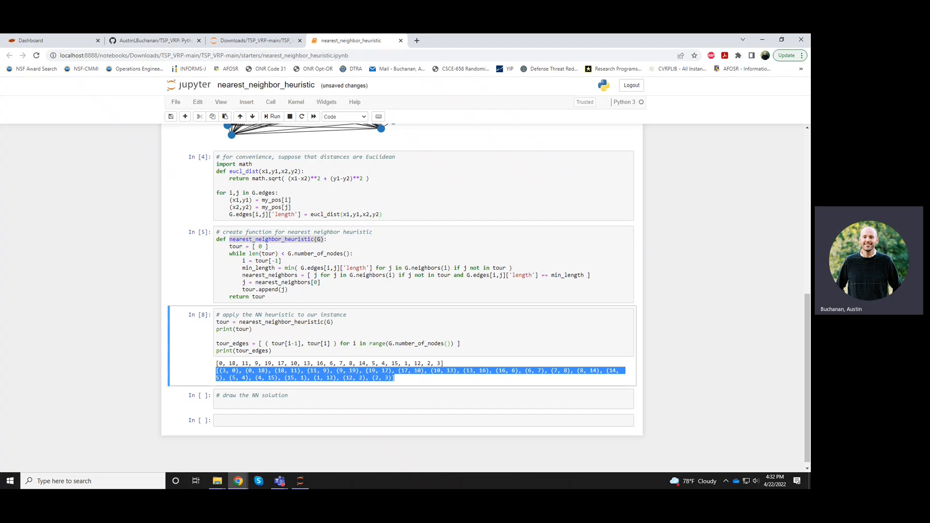
{"action": "left_click", "coordinate": [302, 395]}
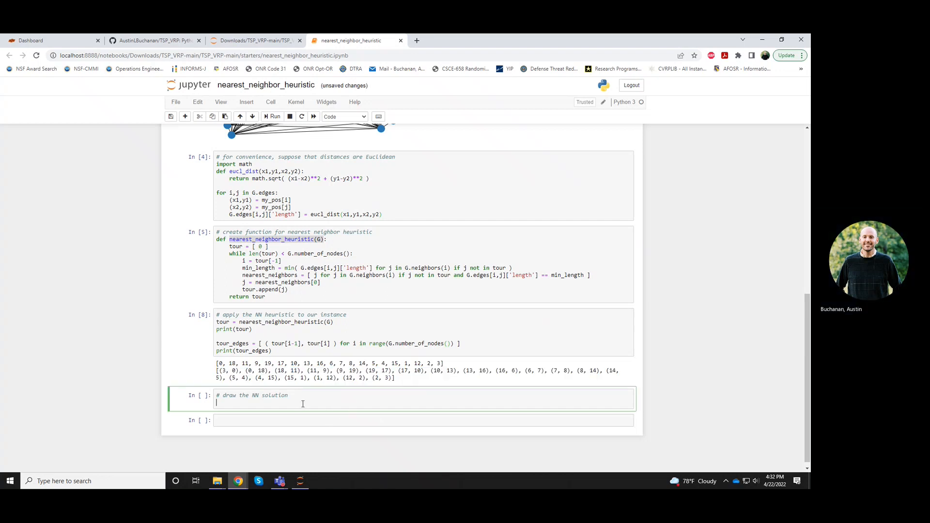
{"action": "mouse_move", "coordinate": [341, 414]}
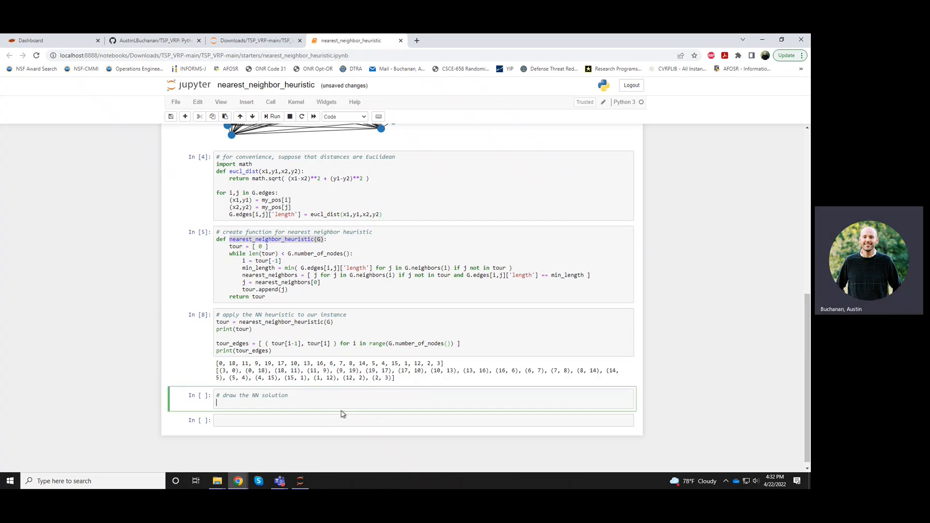
Draw nx.draw(G.edge_subgraph(tour_edges), pos=my_pos) and run it to plot the tour.
{"action": "type", "text": "nx.draw()"}
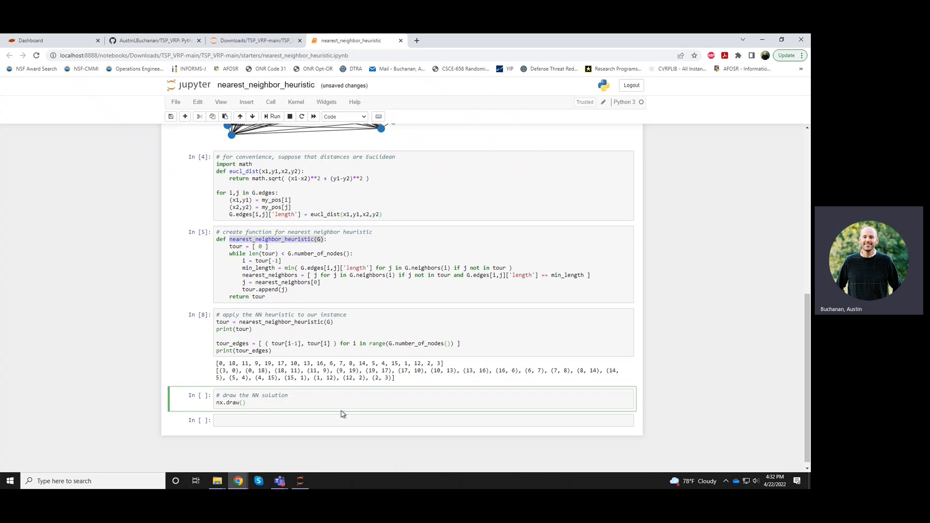
{"action": "type", "text": "G"}
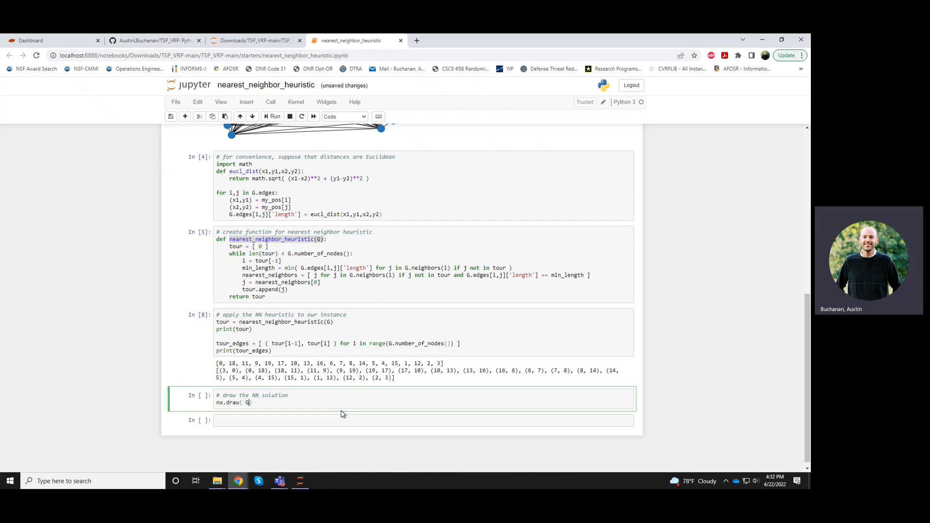
{"action": "type", "text": ".edge_subgraph("}
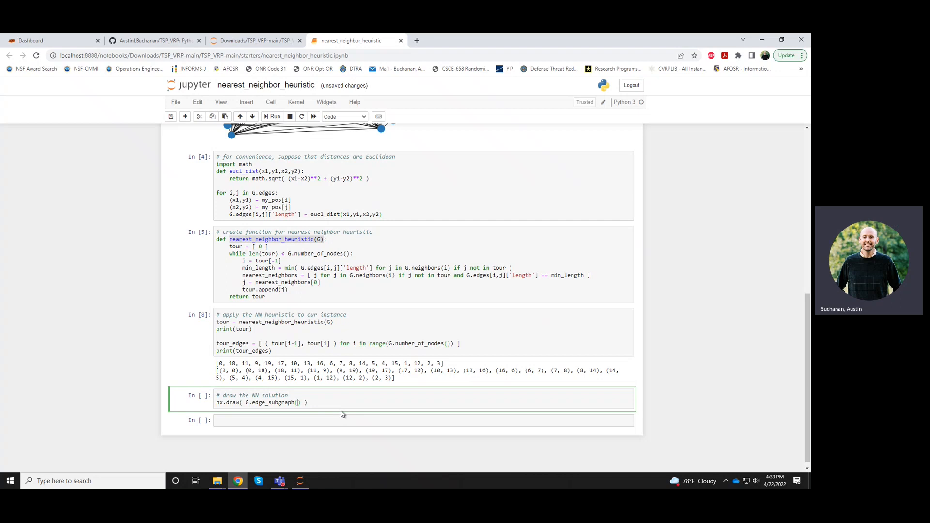
{"action": "key", "text": "ctrl+s"}
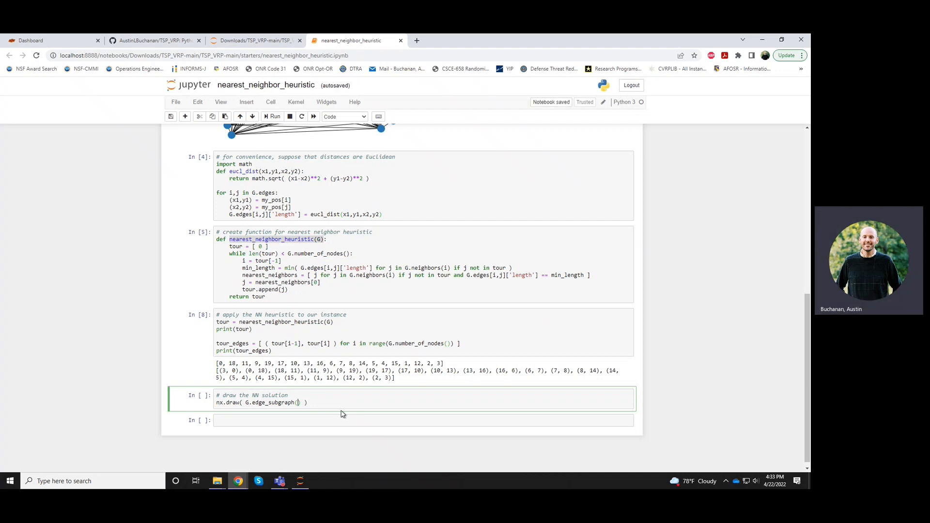
{"action": "type", "text": "tour_edges)"}
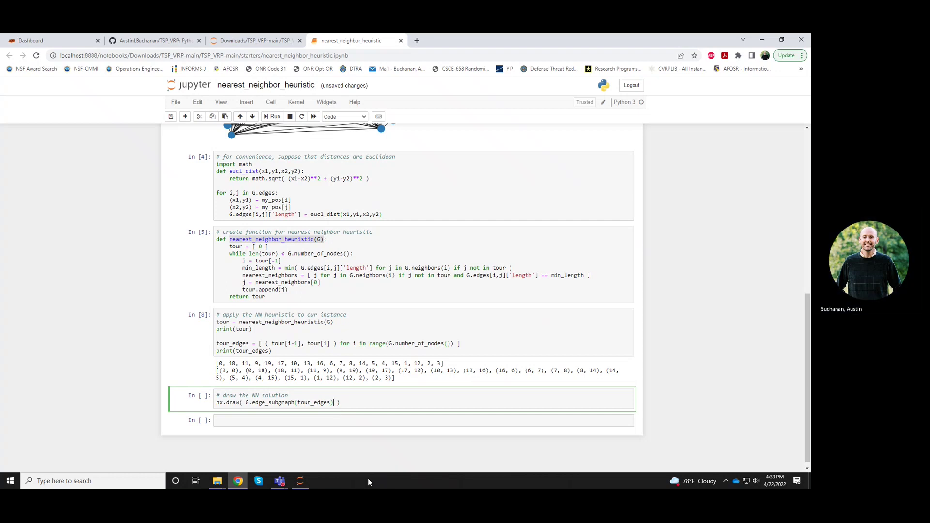
{"action": "type", "text": ","}
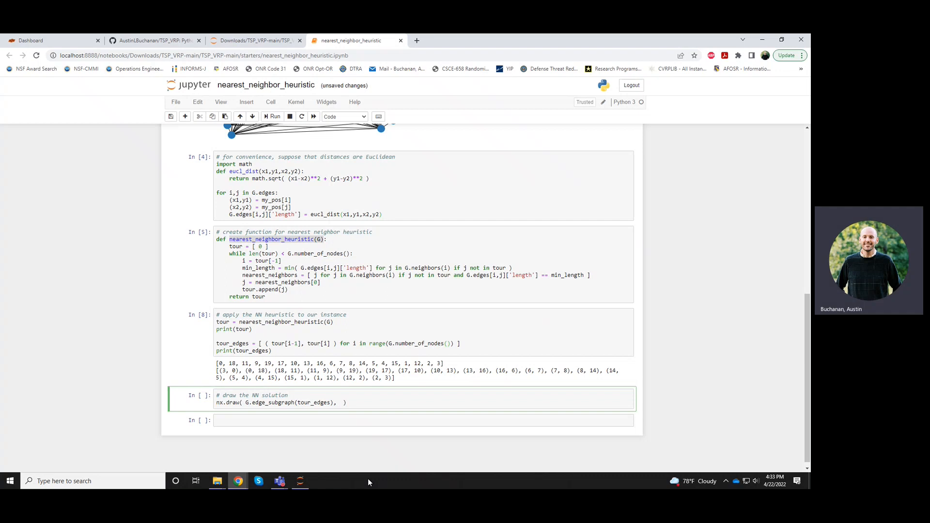
{"action": "type", "text": "pos="}
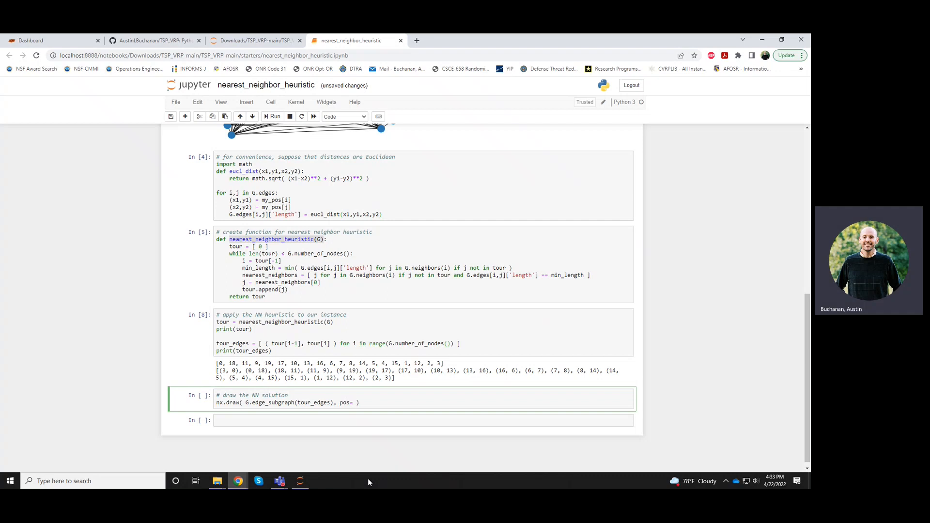
{"action": "type", "text": "my_pos"}
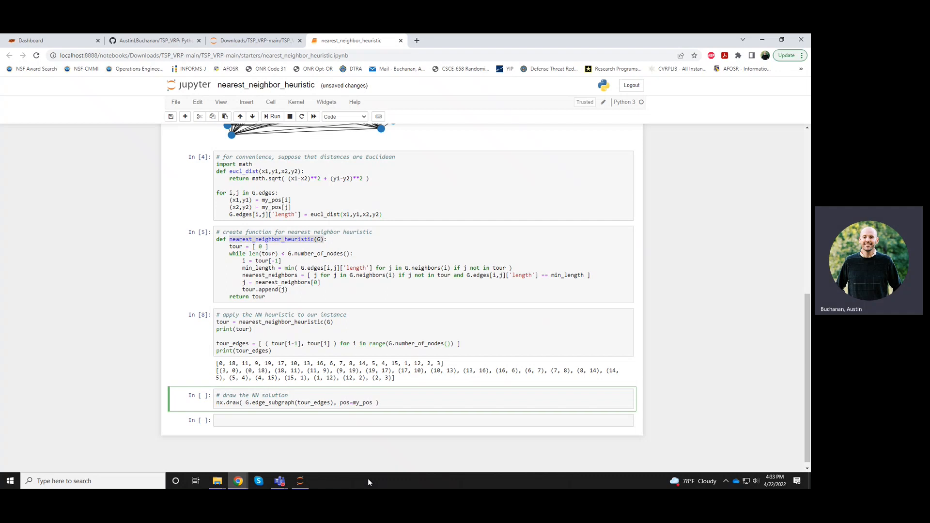
{"action": "left_click", "coordinate": [273, 116]}
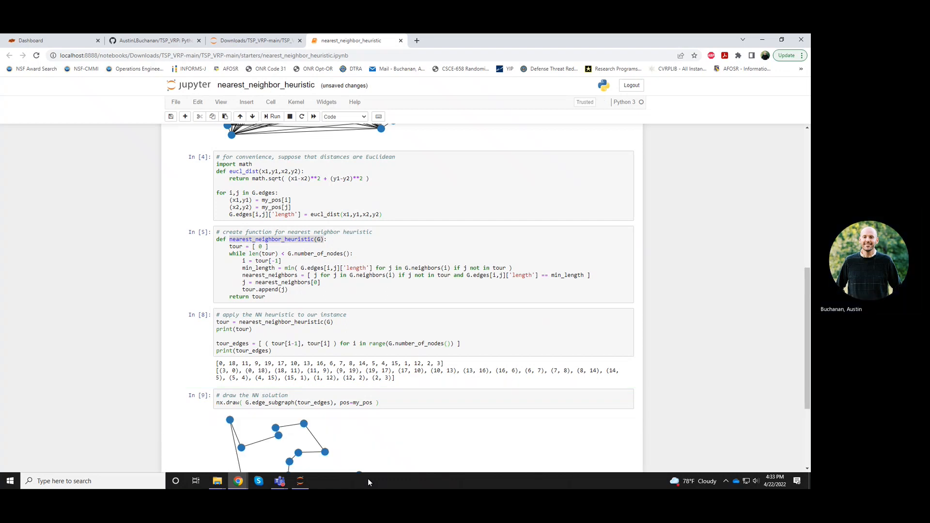
View the plotted tour and save the notebook as a new checkpoint.
{"action": "scroll", "scroll_direction": "down", "scroll_amount": 3}
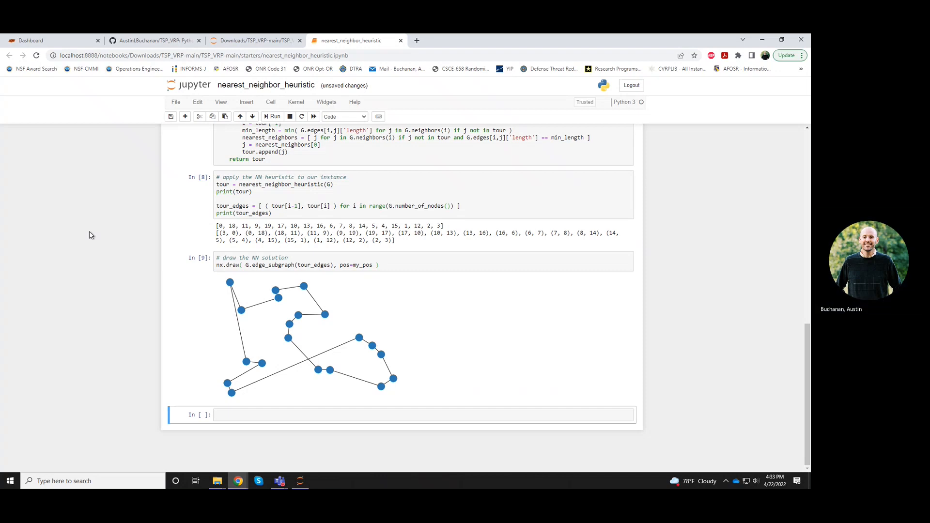
{"action": "mouse_move", "coordinate": [355, 350]}
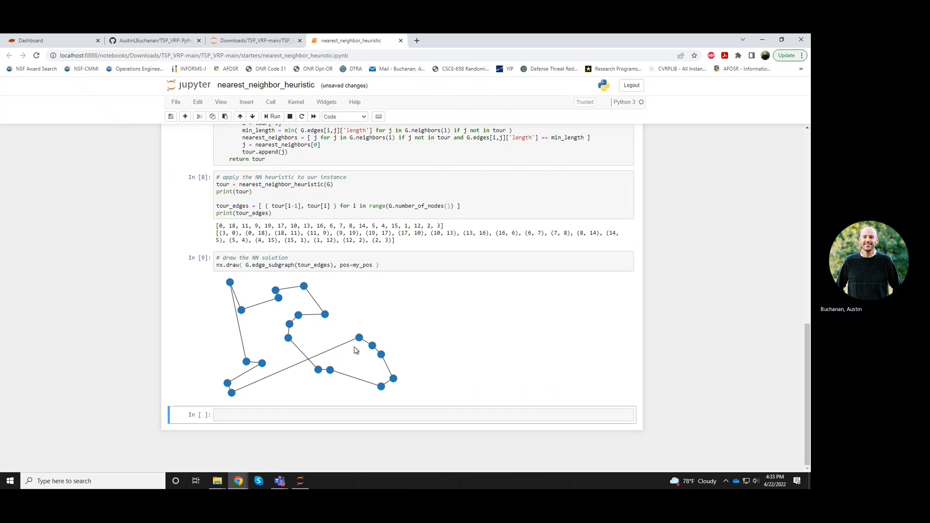
{"action": "mouse_move", "coordinate": [290, 294]}
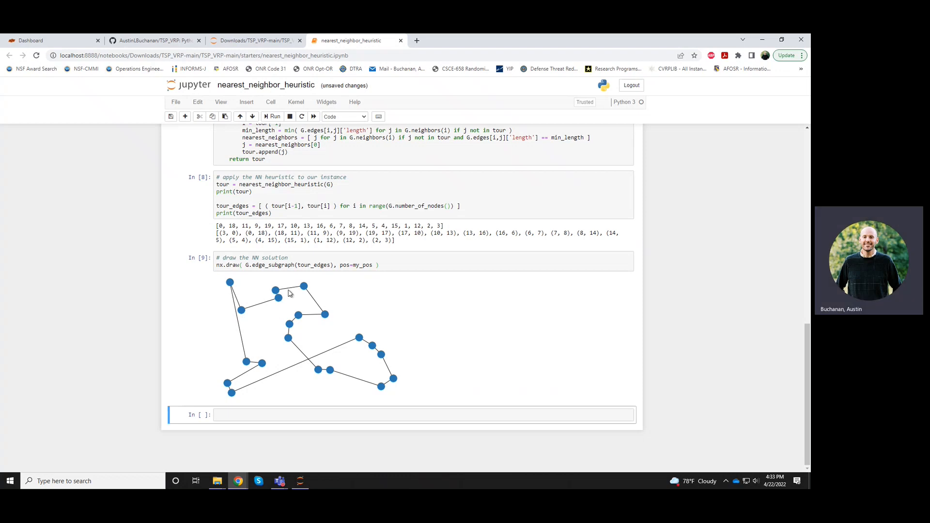
{"action": "mouse_move", "coordinate": [334, 348]}
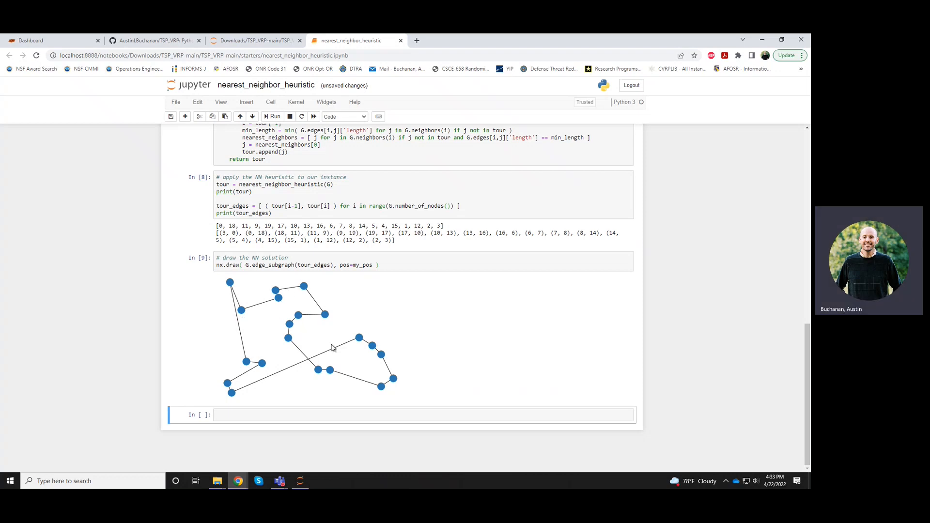
{"action": "mouse_move", "coordinate": [354, 352]}
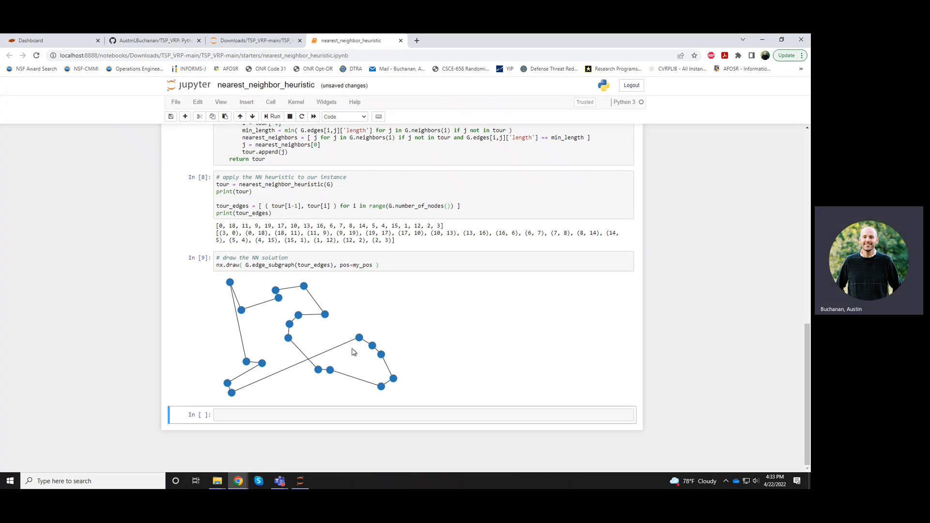
{"action": "mouse_move", "coordinate": [230, 399]}
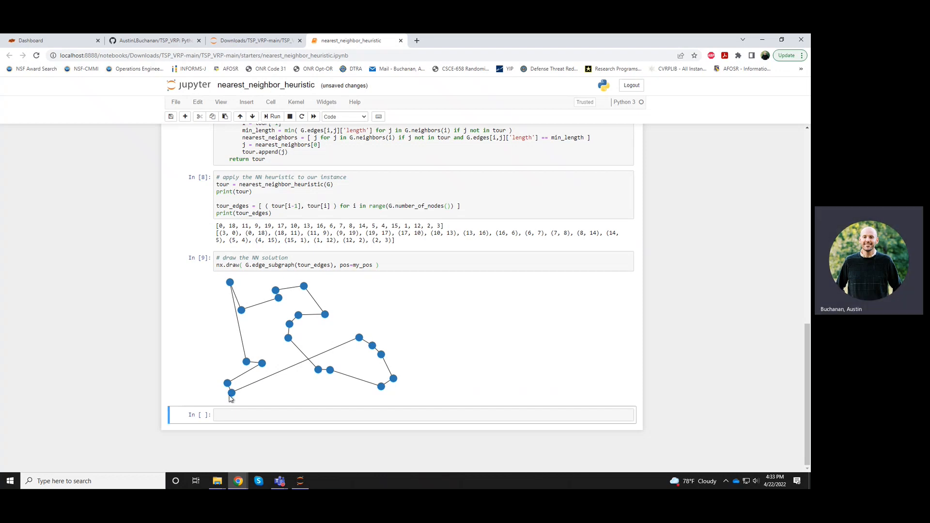
{"action": "mouse_move", "coordinate": [234, 396]}
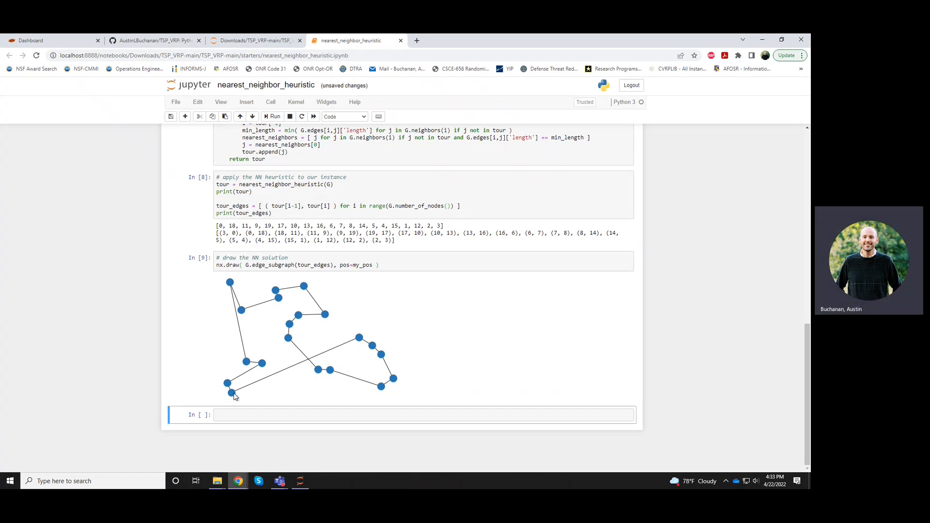
{"action": "mouse_move", "coordinate": [362, 341]}
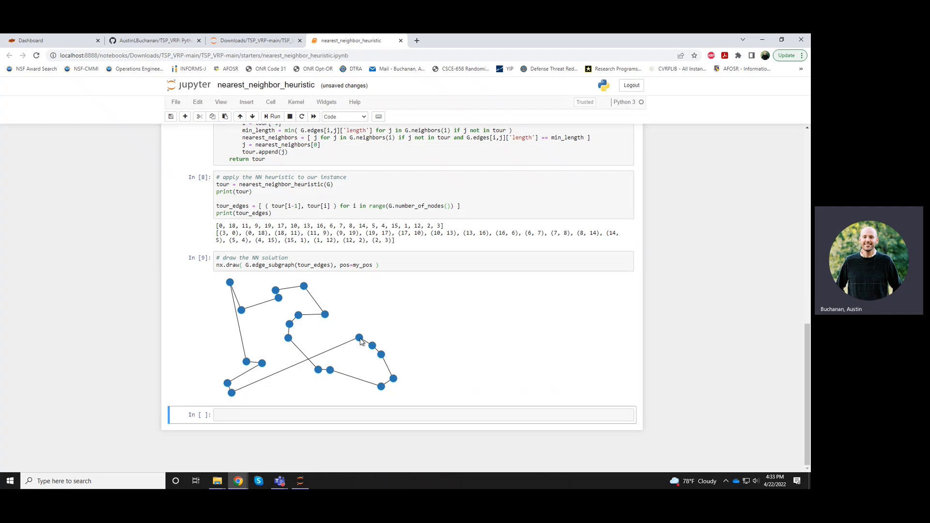
{"action": "mouse_move", "coordinate": [432, 227]}
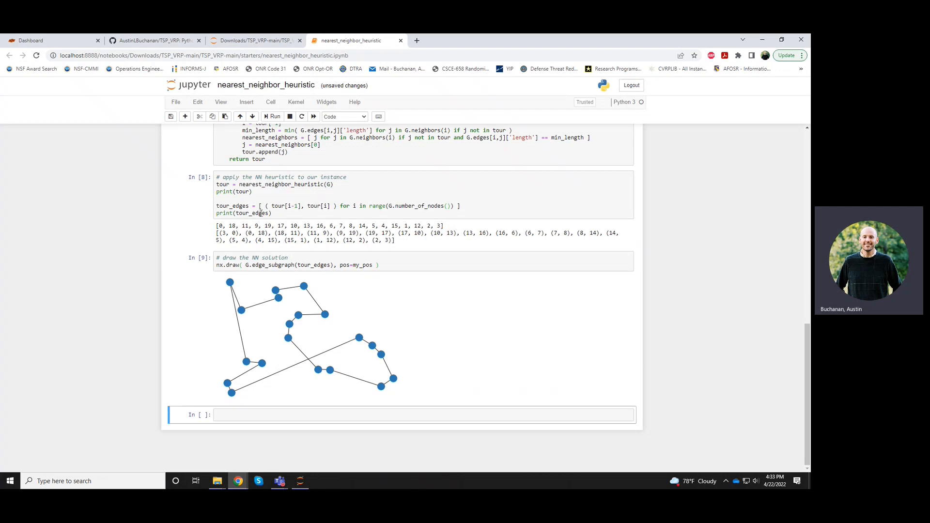
{"action": "mouse_move", "coordinate": [378, 301]}
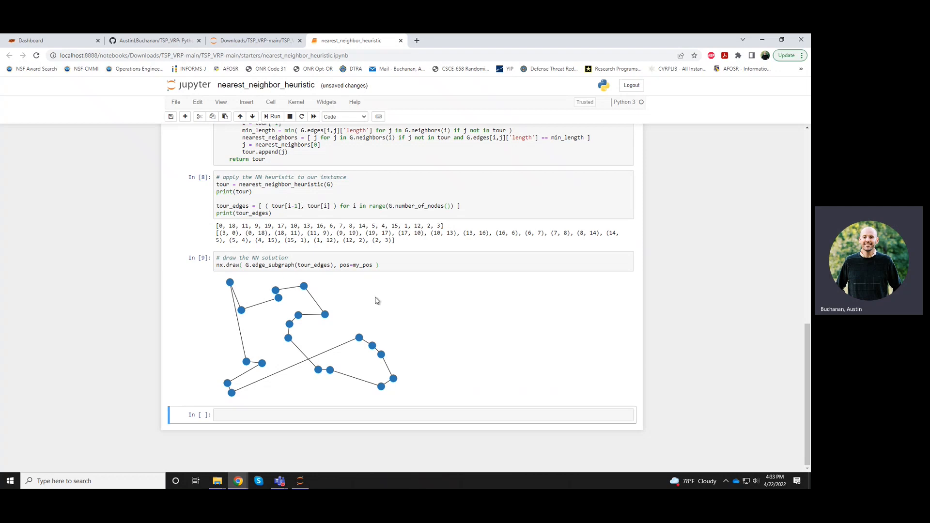
{"action": "mouse_move", "coordinate": [300, 319]}
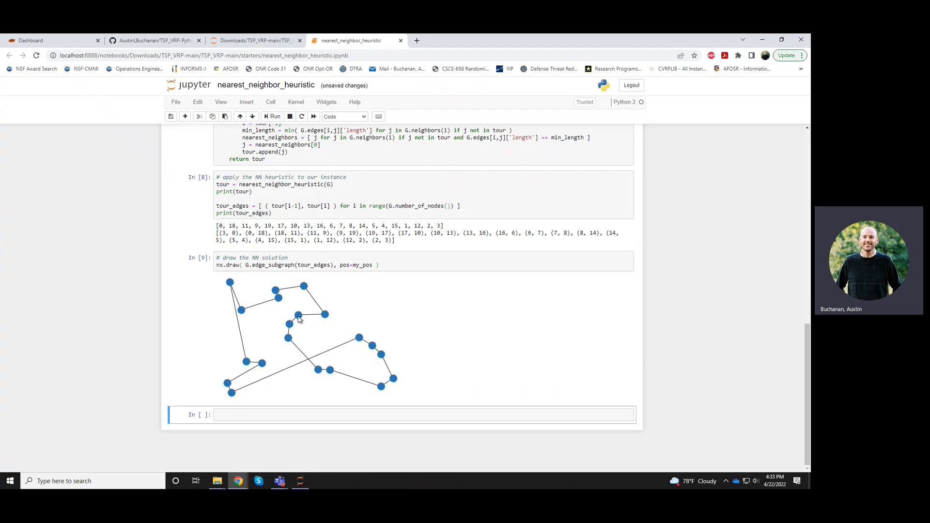
{"action": "mouse_move", "coordinate": [307, 291]}
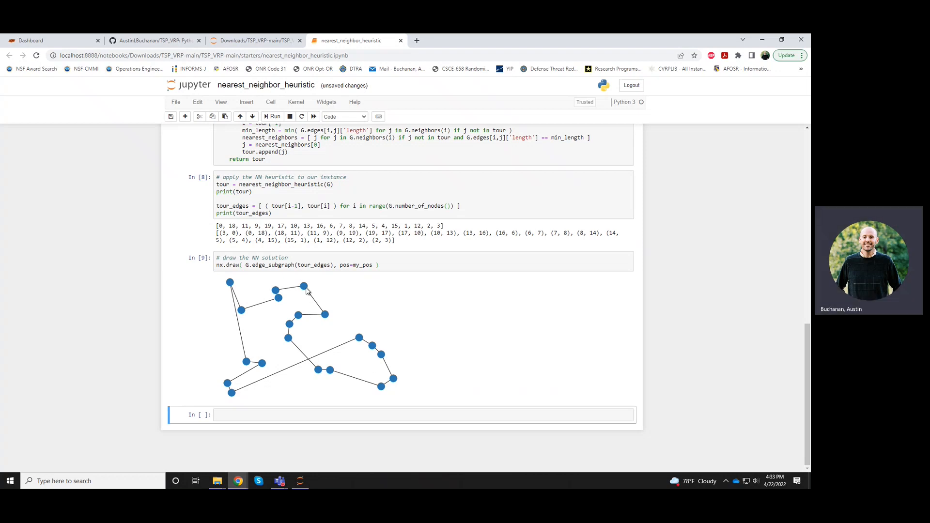
{"action": "mouse_move", "coordinate": [279, 300]}
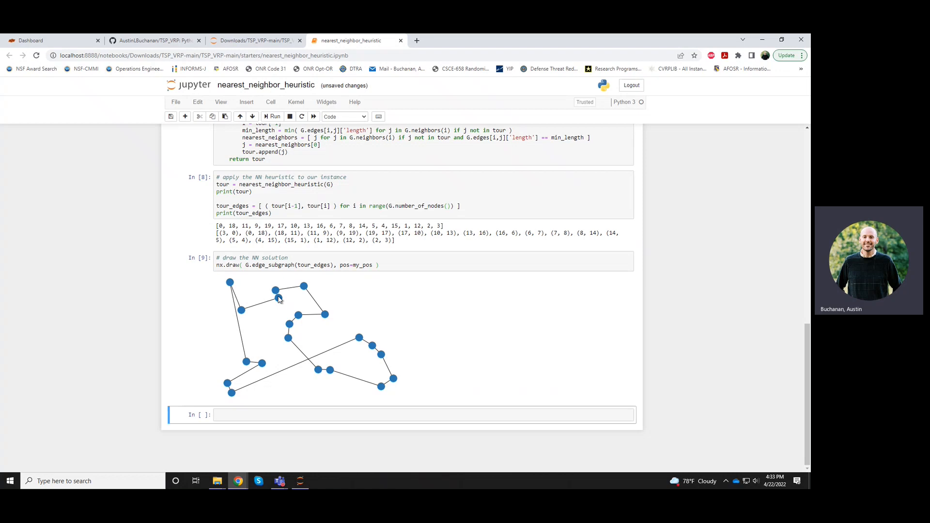
{"action": "mouse_move", "coordinate": [236, 398]}
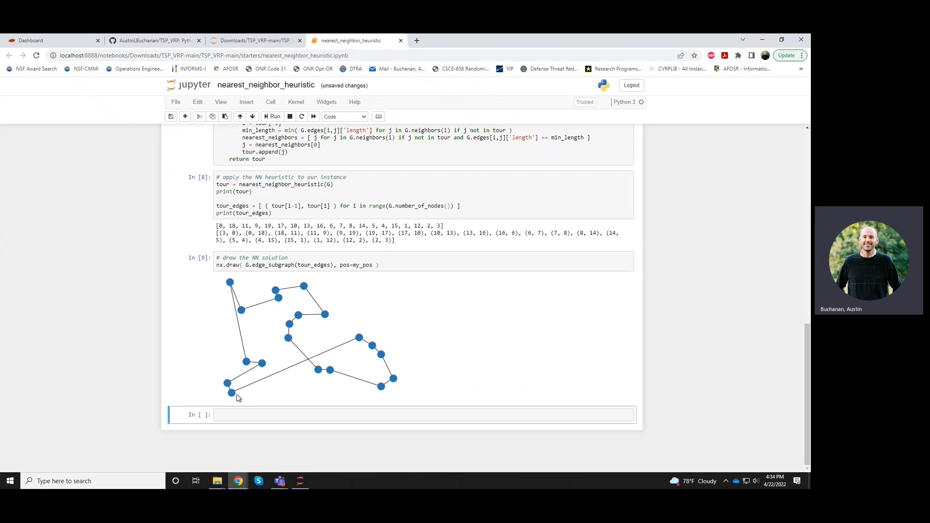
{"action": "mouse_move", "coordinate": [434, 346]}
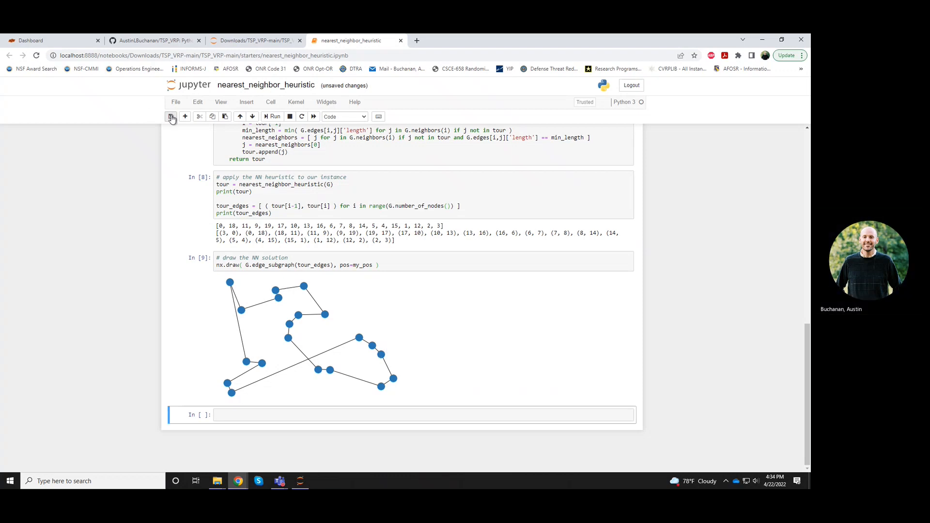
{"action": "left_click", "coordinate": [171, 116]}
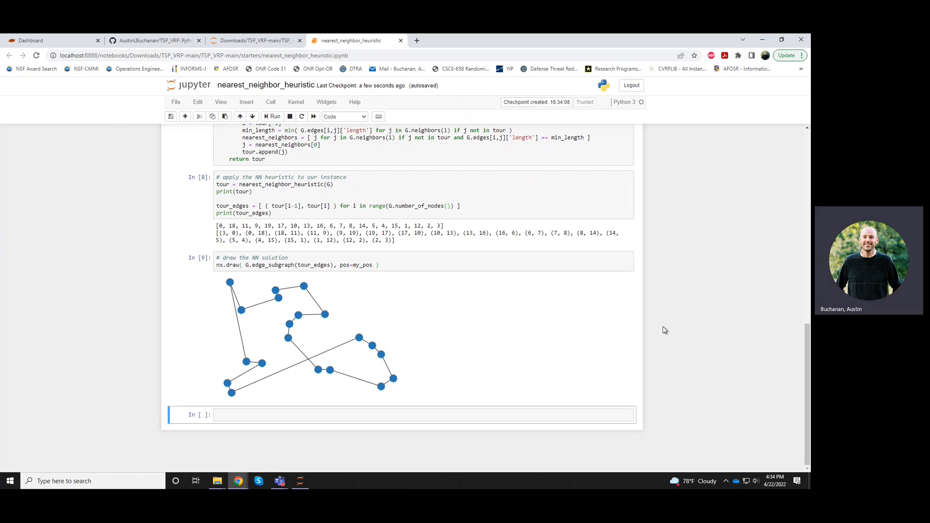